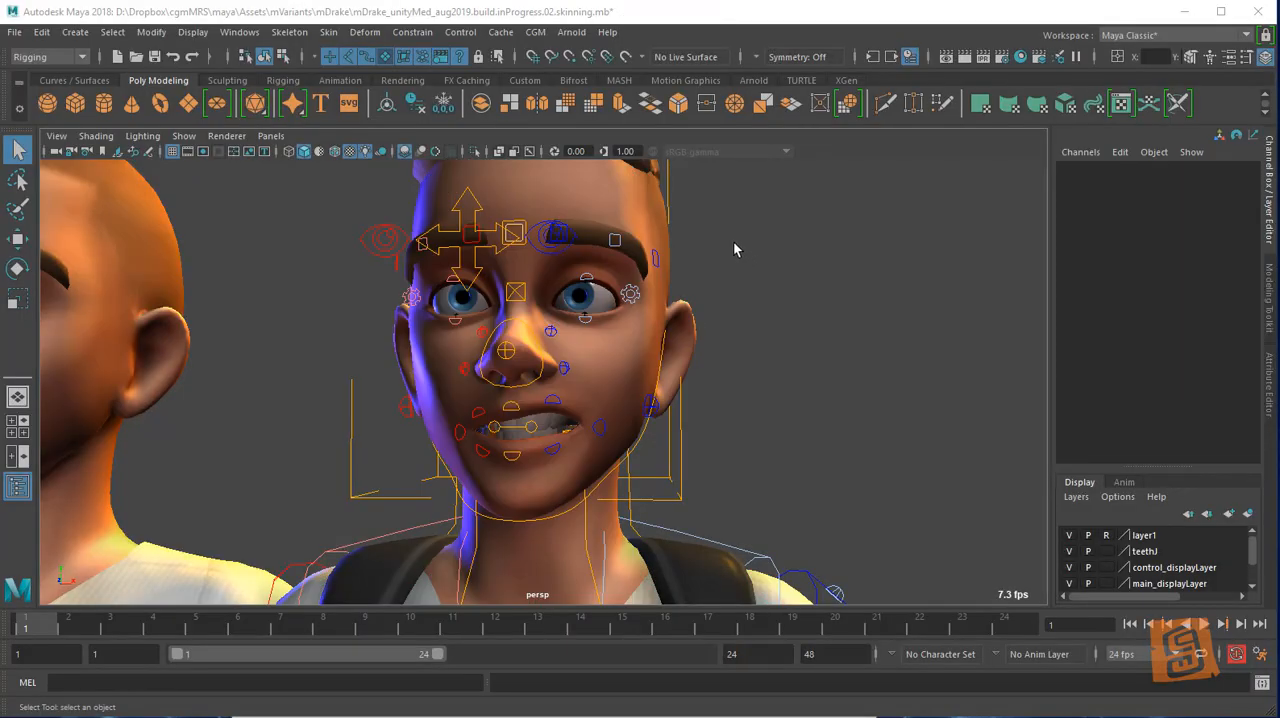
Browse the CGM tools menu, then raise CTR_uprLip_anim to Translate Y 0.386
click(532, 32)
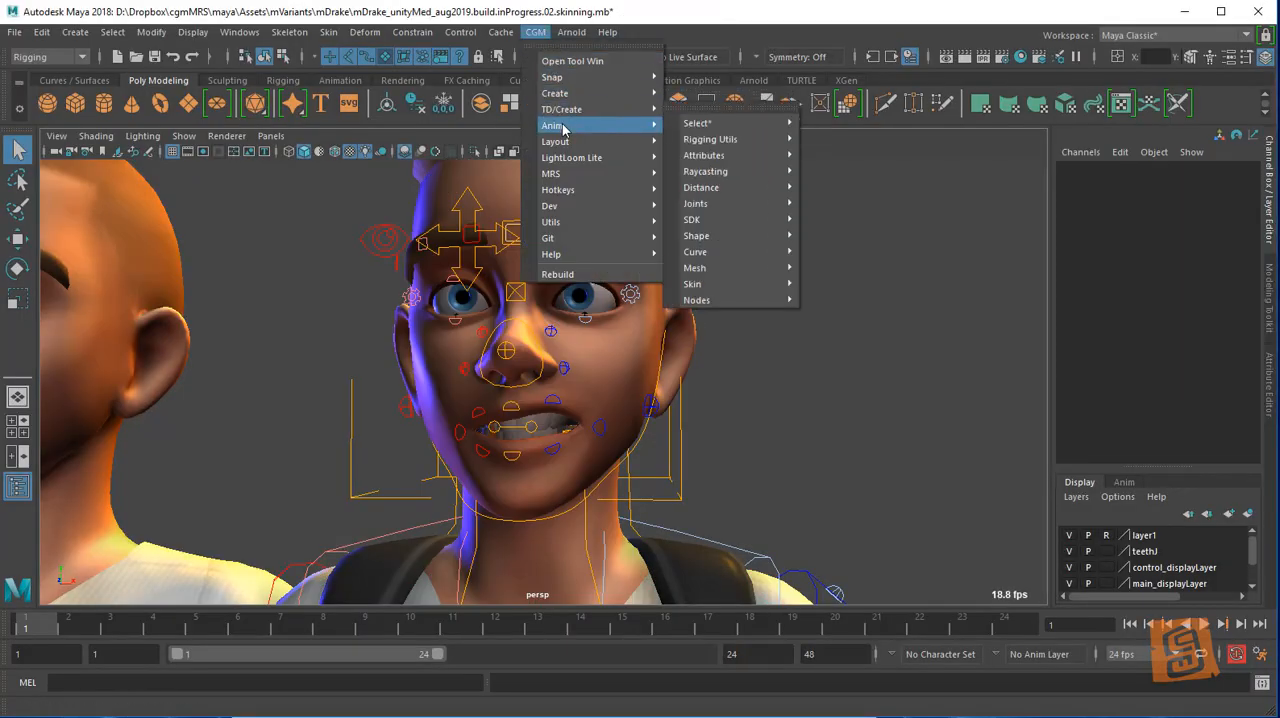
mouse_move(582, 109)
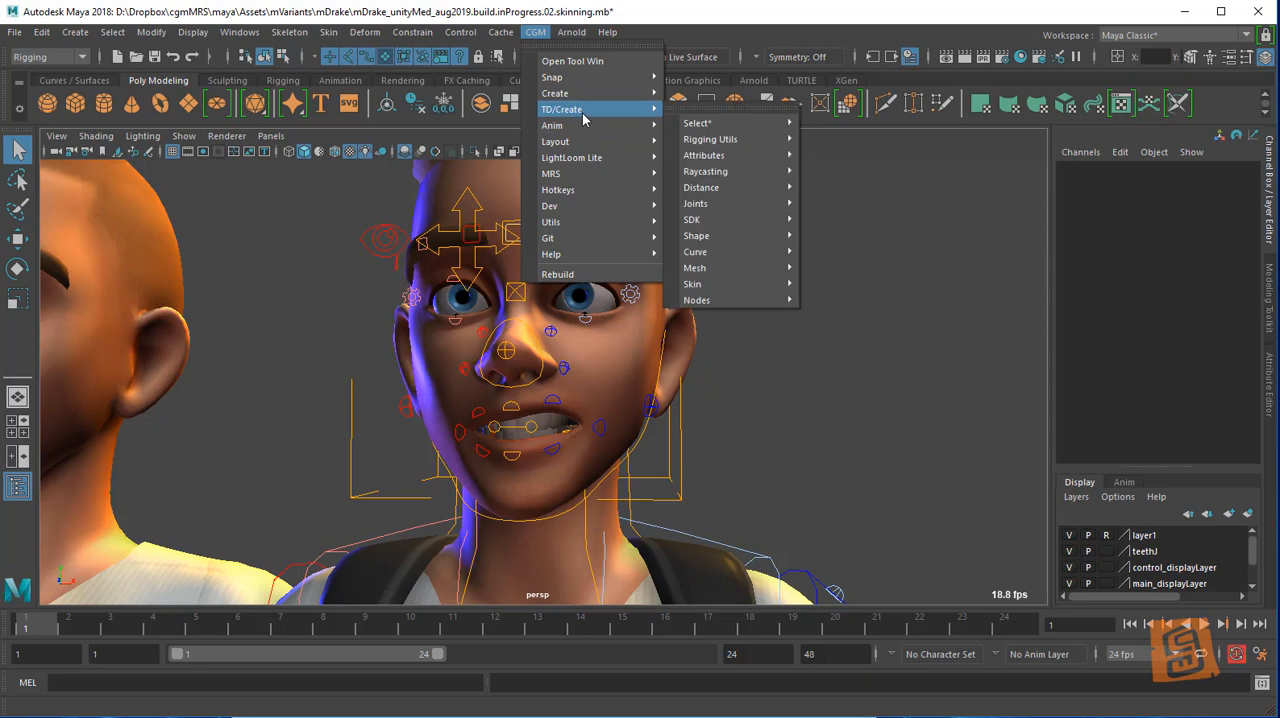
mouse_move(628, 110)
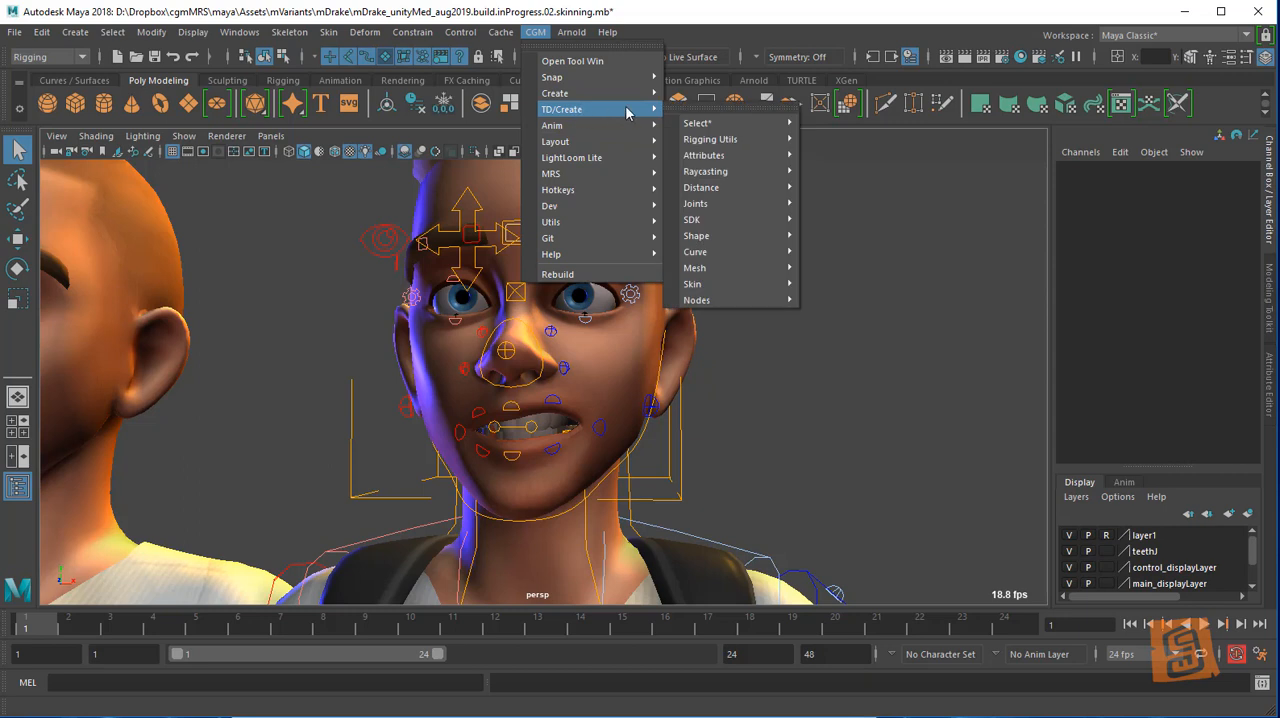
mouse_move(722, 283)
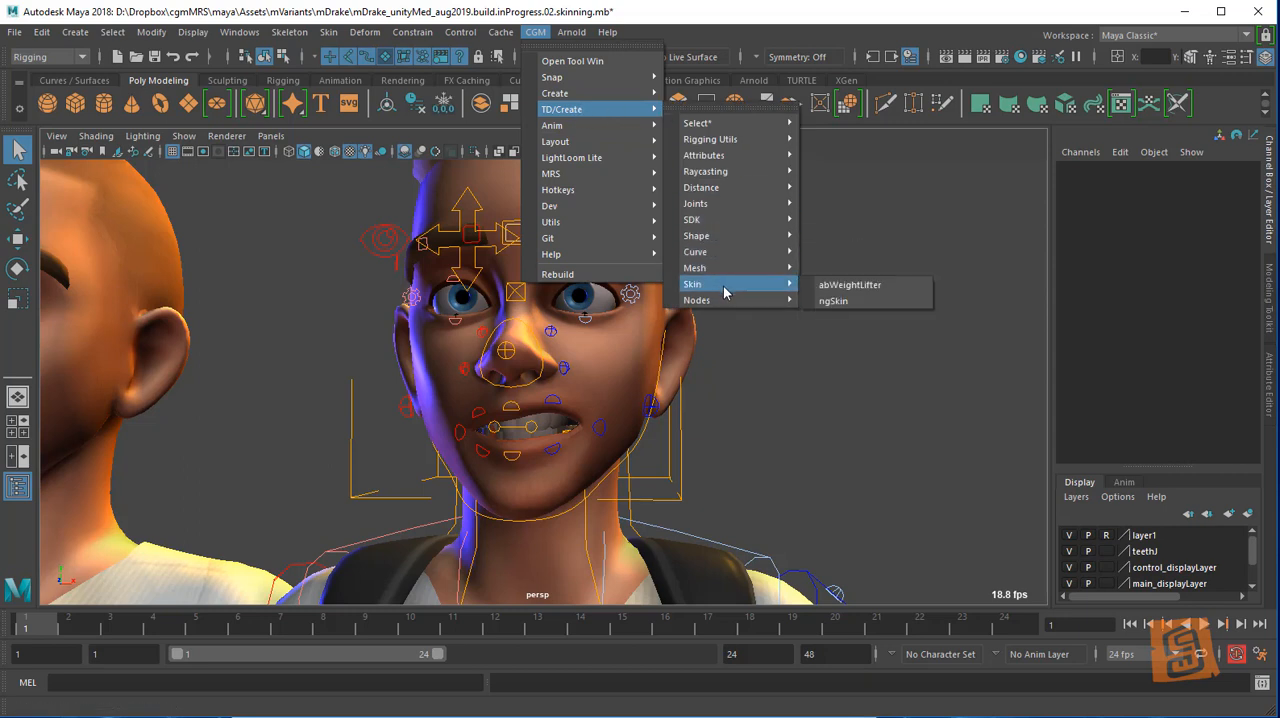
mouse_move(695, 267)
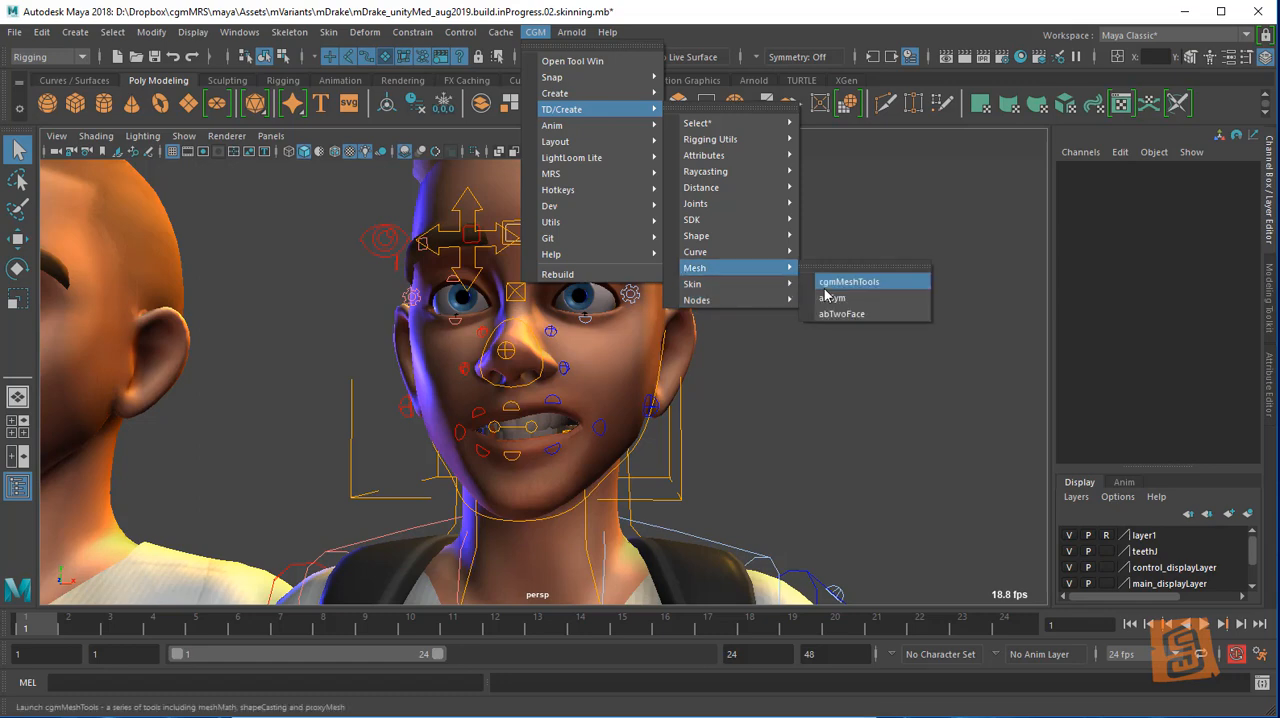
click(848, 281)
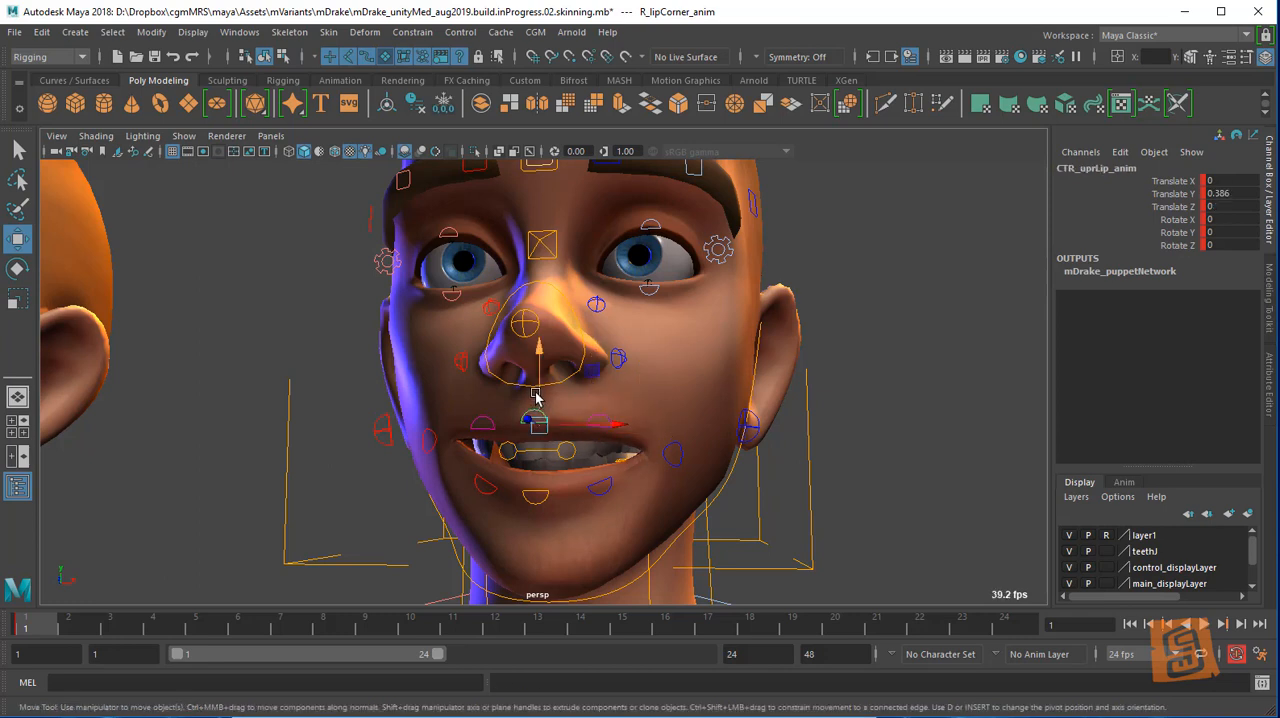
Set mouthMove_anim Seal Left to 5.6 and launch ngSkinTools on mDrake_base_GEO
click(671, 454)
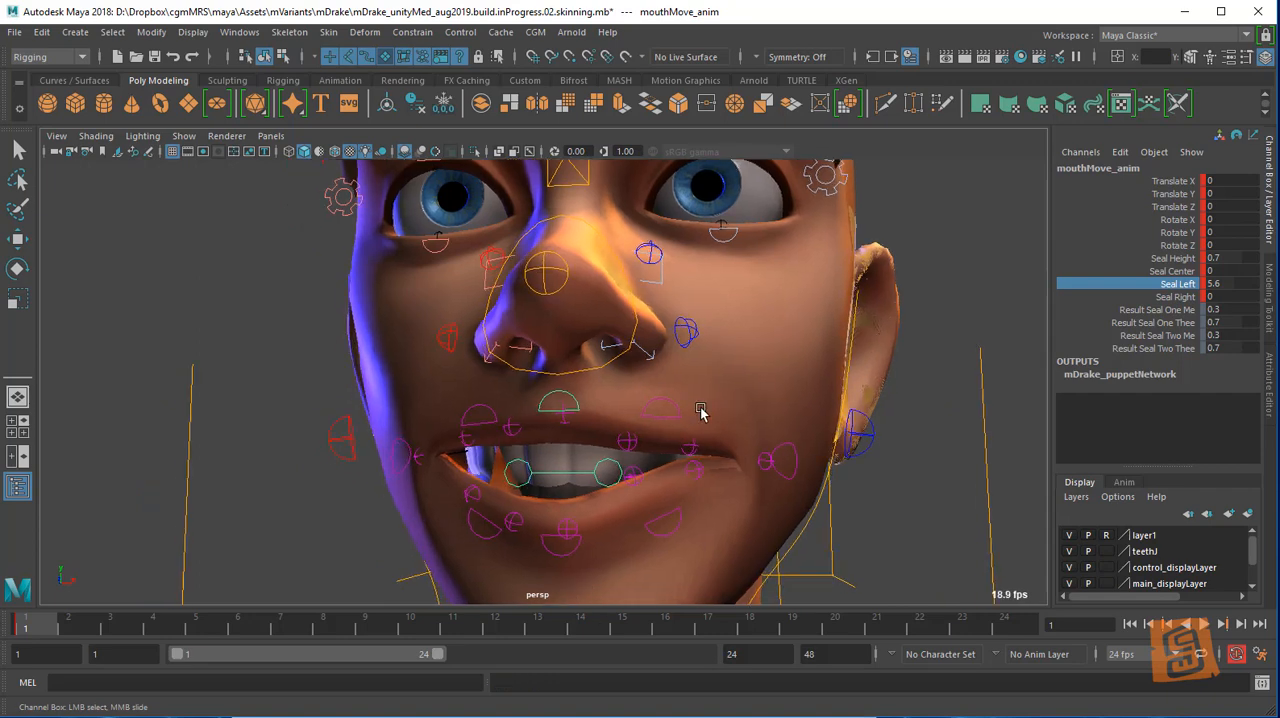
mouse_move(748, 410)
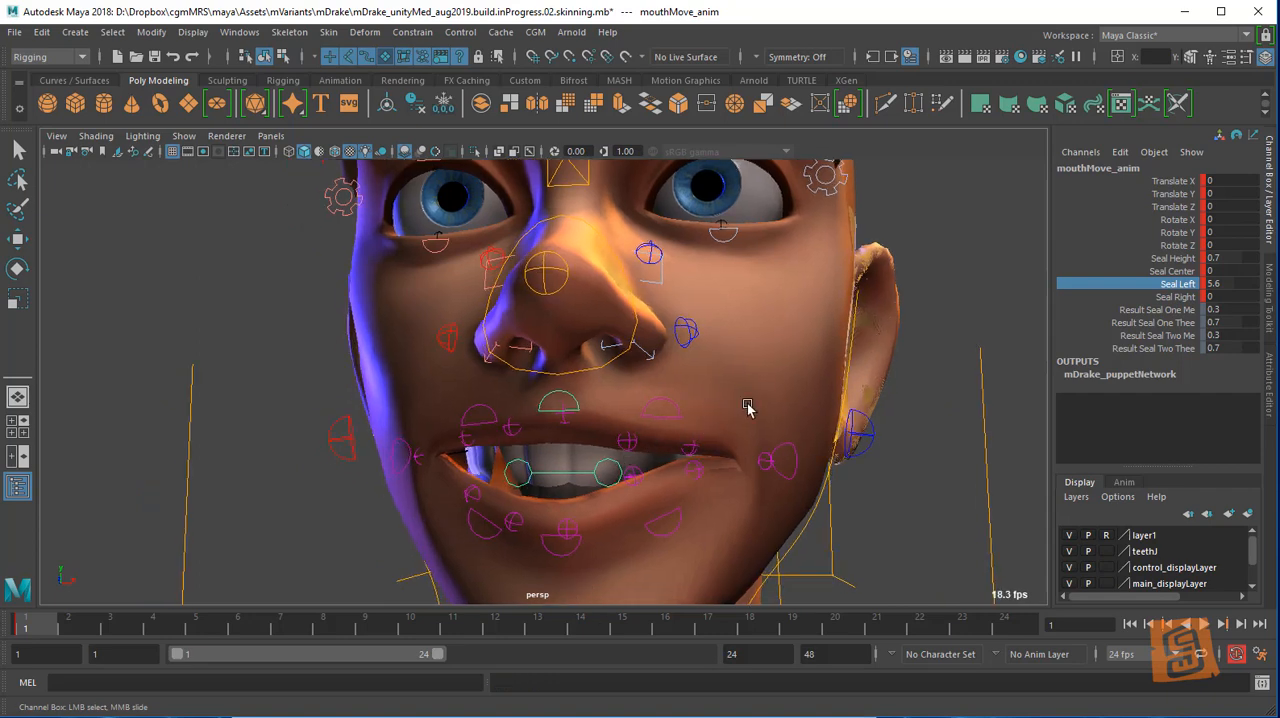
key(4)
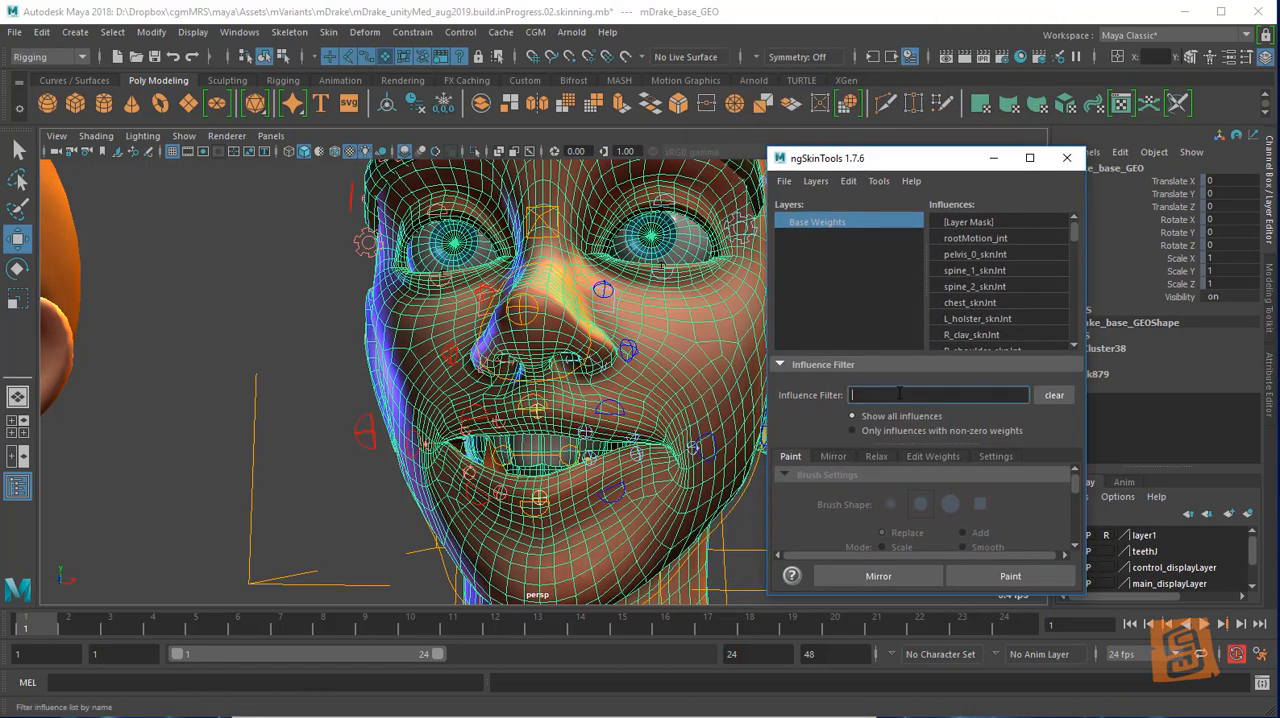
Filter influences by 'lip', choose L_uprLip_2_sknJnt, and pick two lower-lip vertices
text(lip)
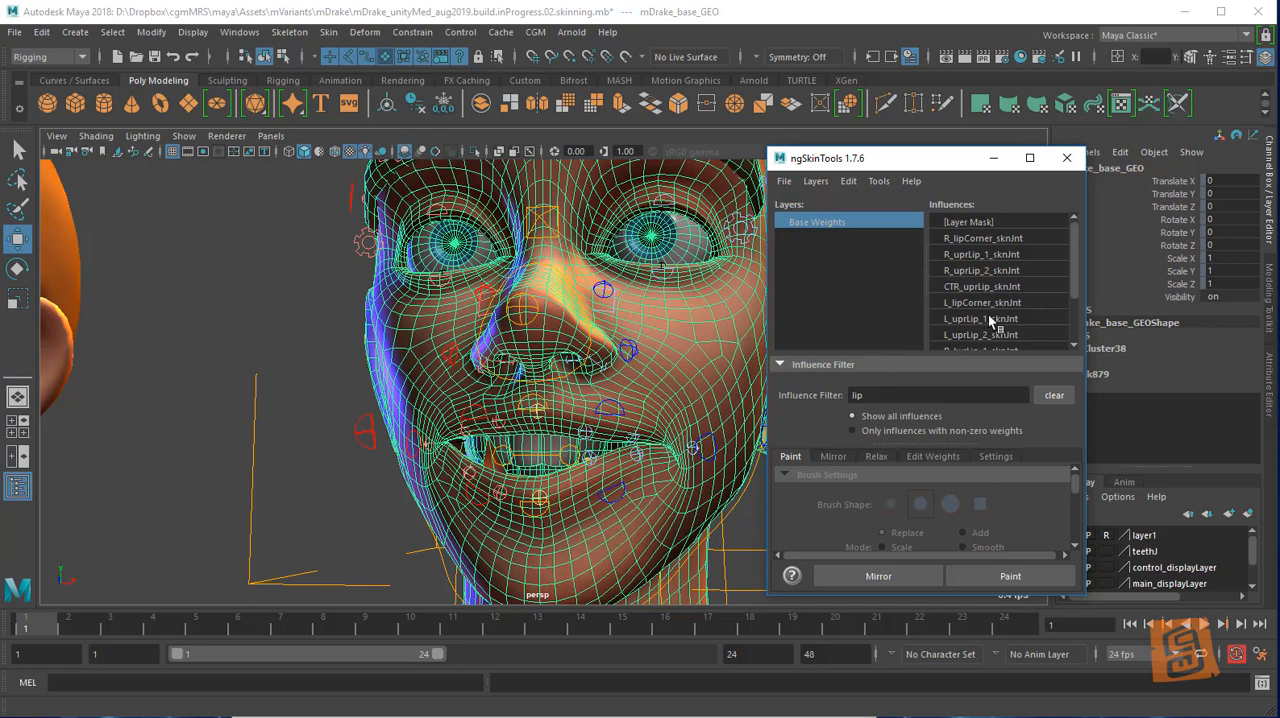
click(999, 334)
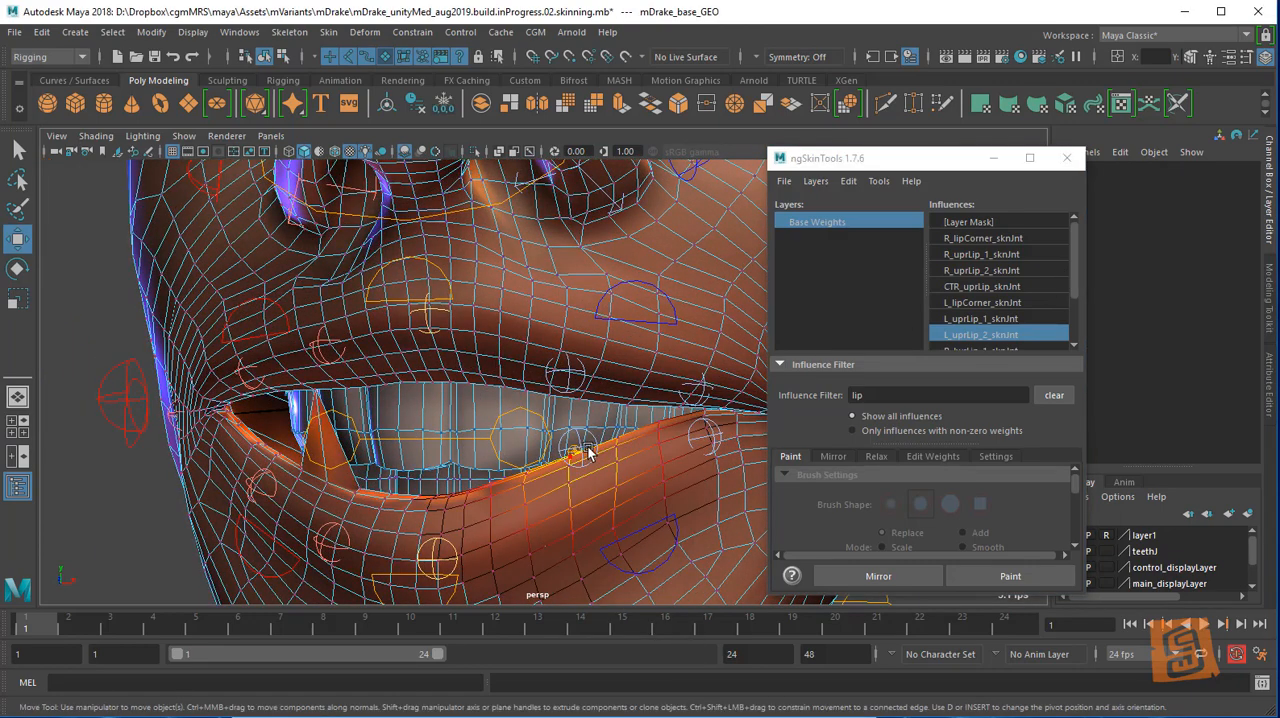
click(575, 453)
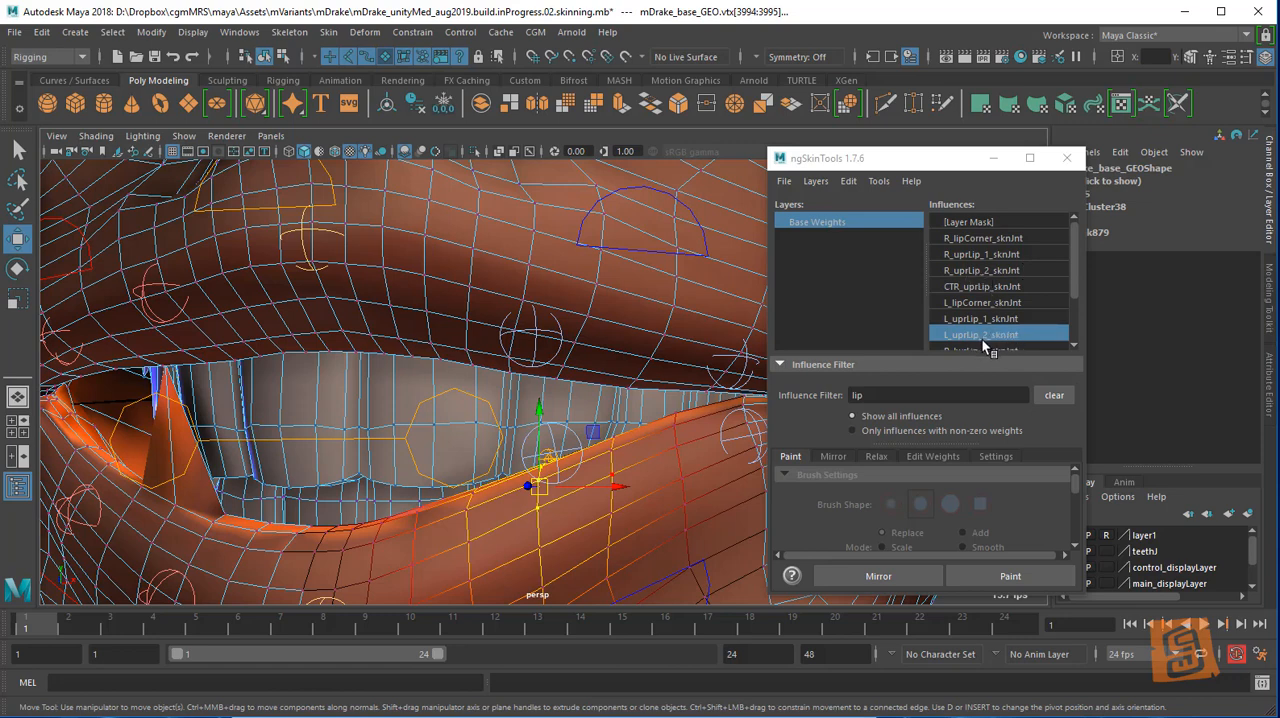
click(998, 334)
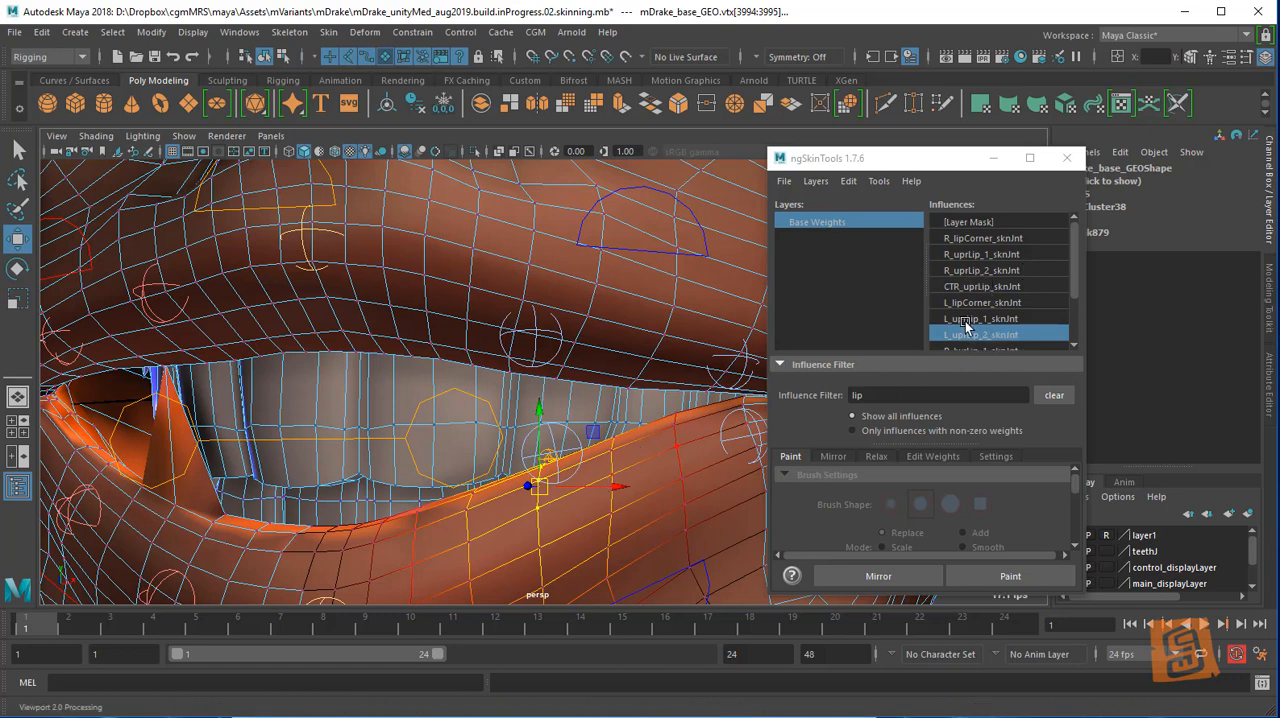
click(932, 456)
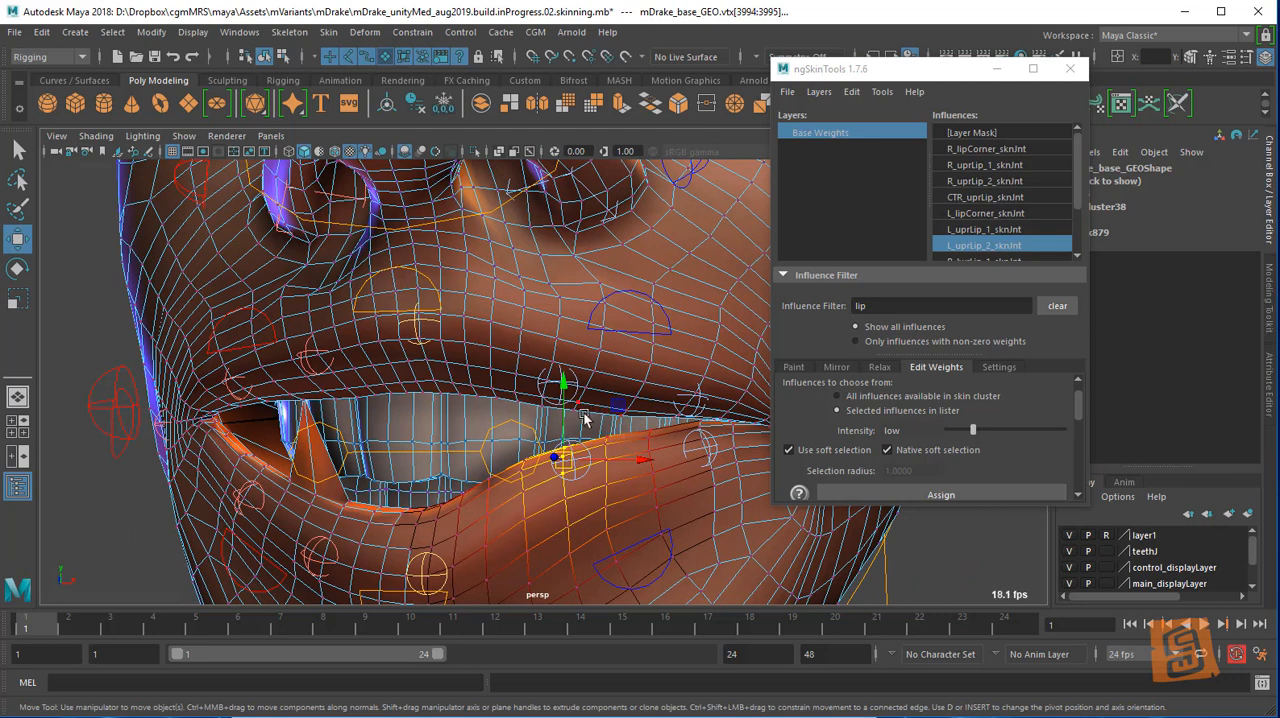
mouse_move(698, 429)
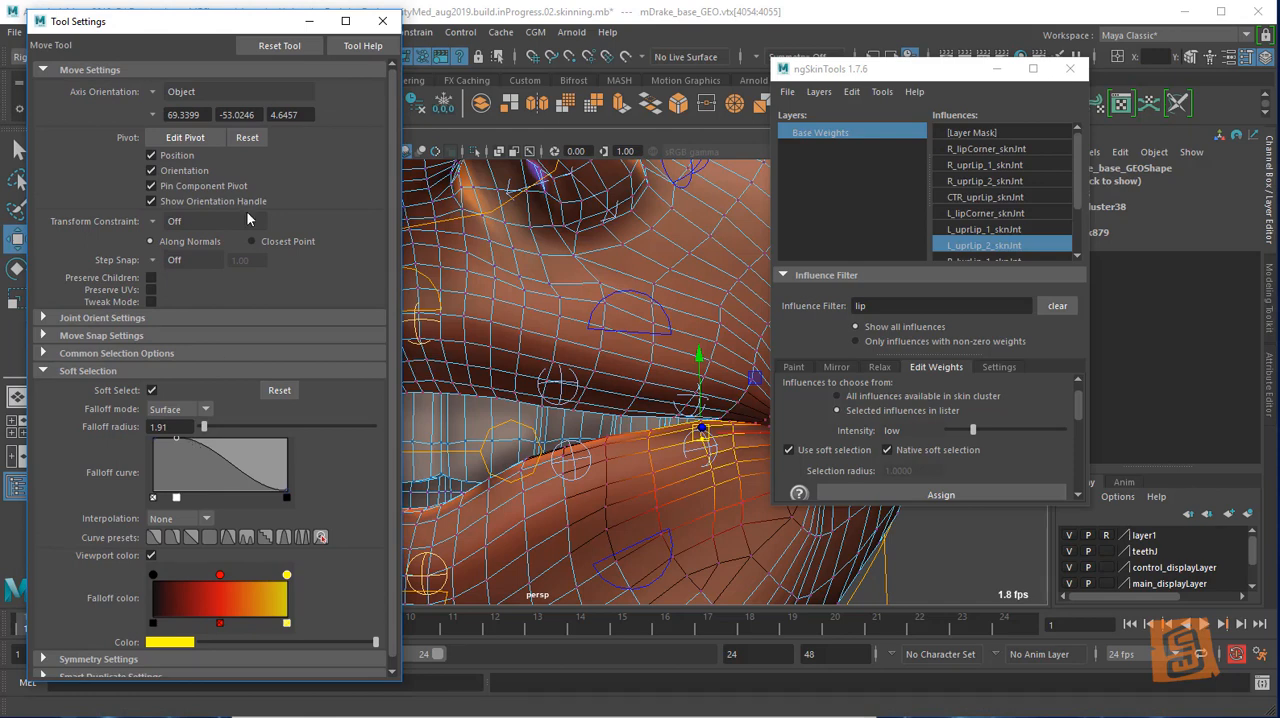
Shrink the soft-selection falloff radius and select a vertex at the mouth corner
click(381, 21)
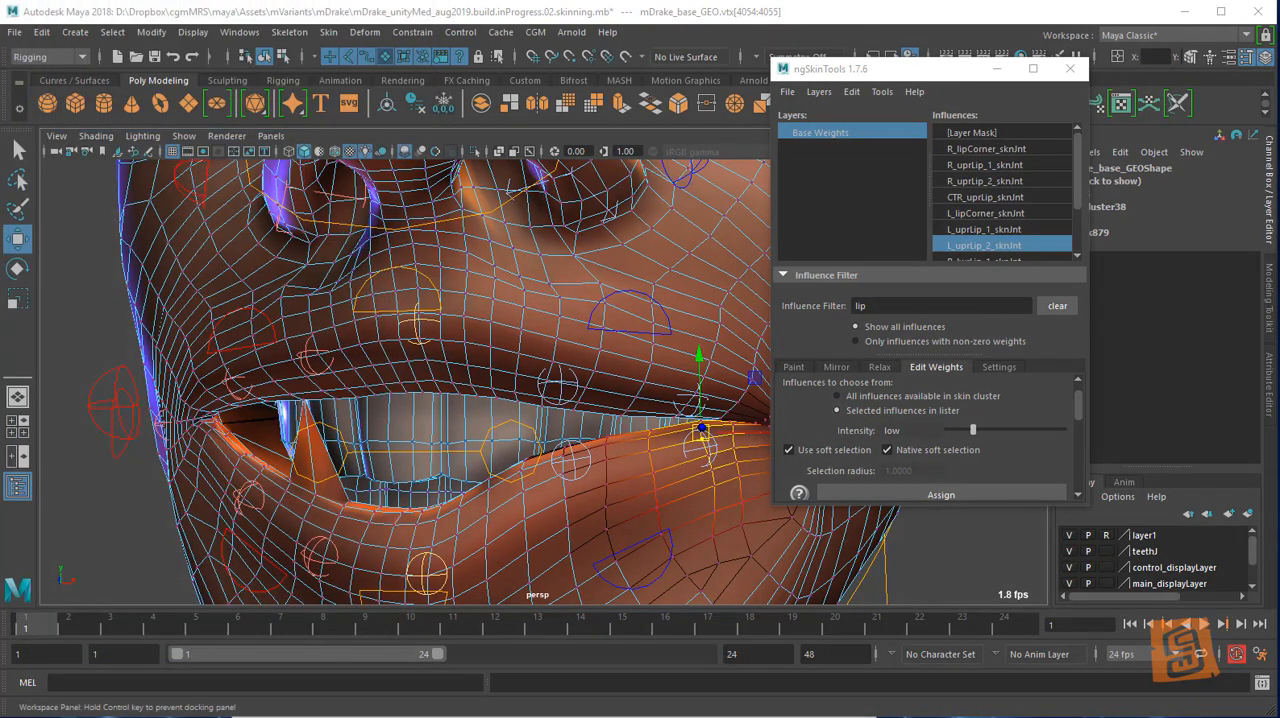
click(940, 494)
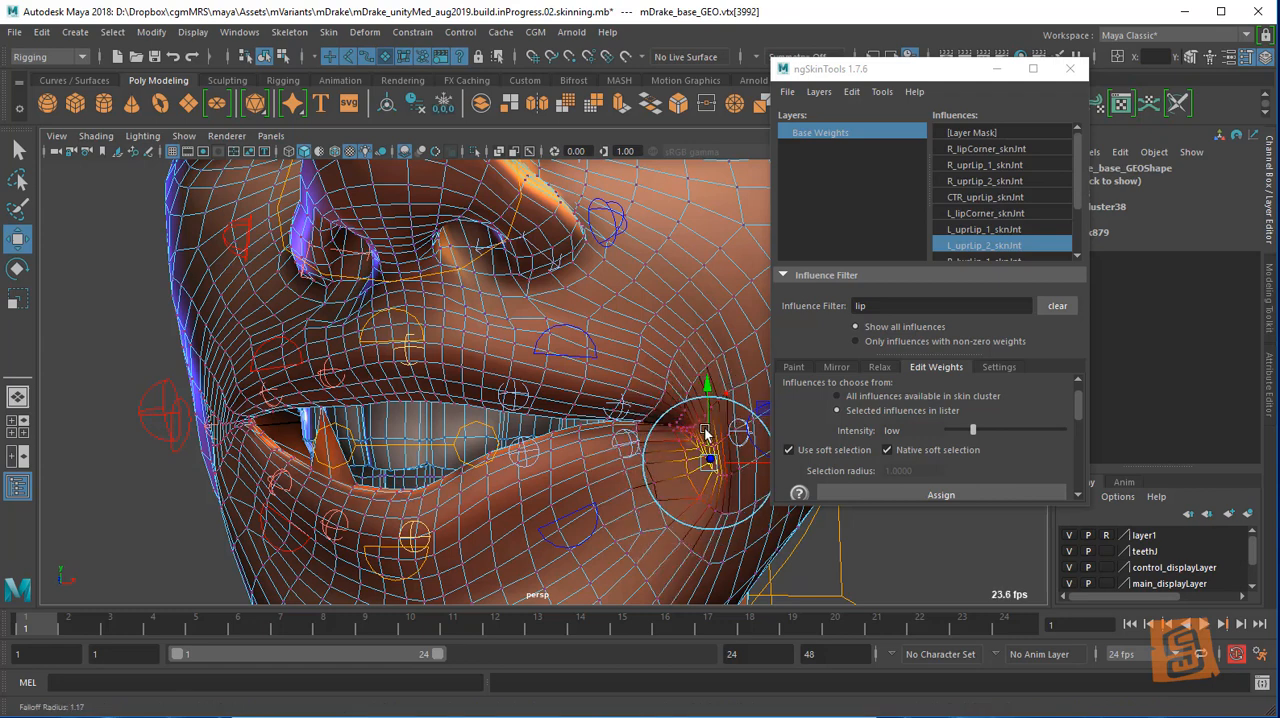
click(879, 367)
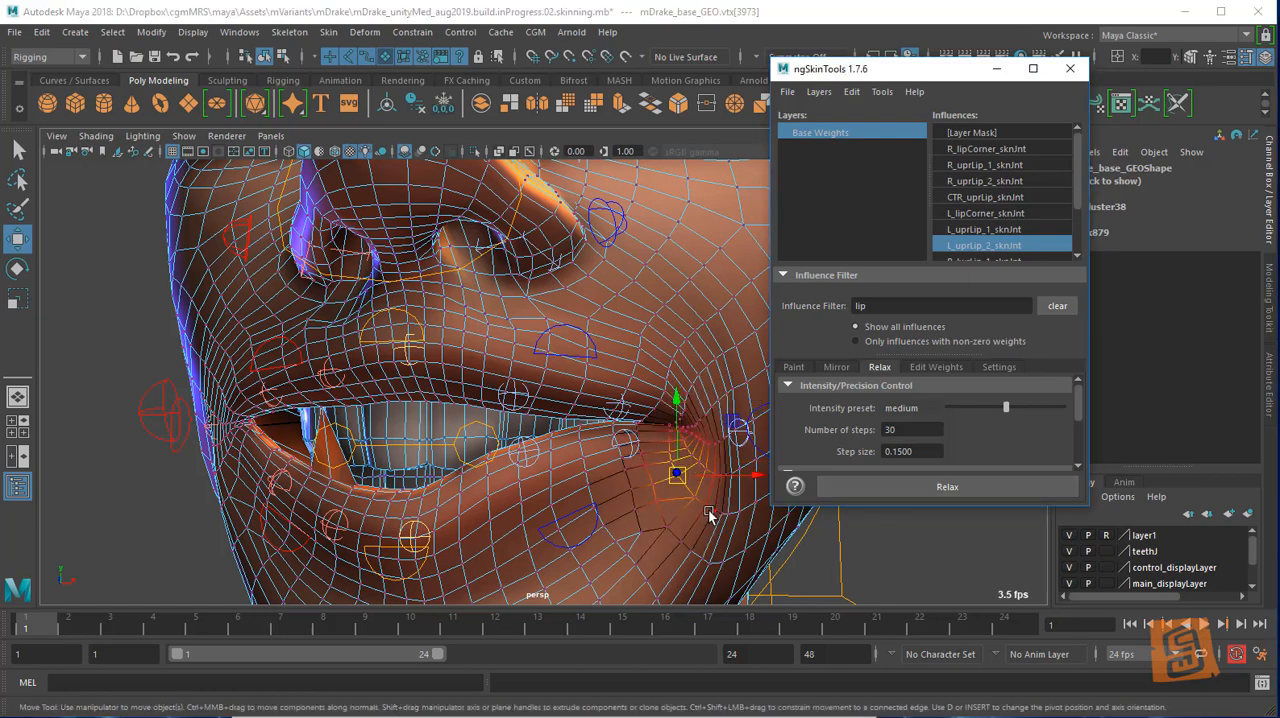
Show ngSkinTools Relax settings and return to object mode on mDrake_base_GEO
drag(678, 473, 710, 511)
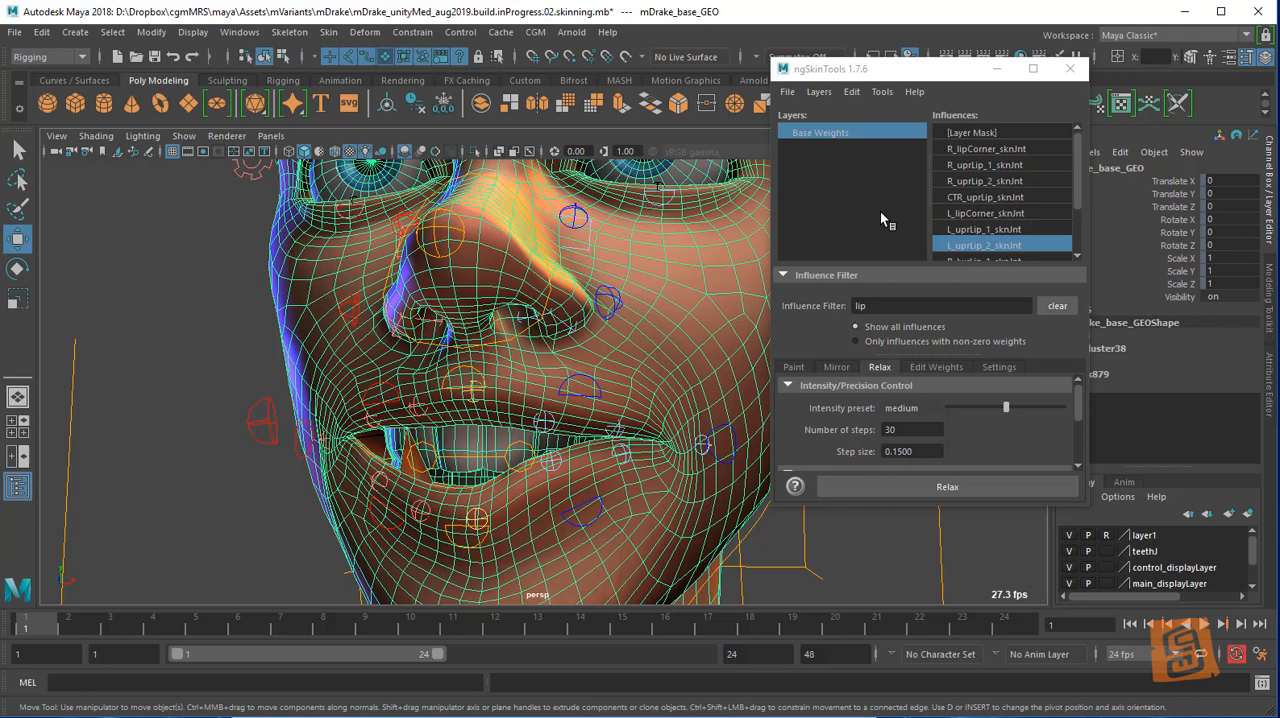
Create the ngSkinTools layer 'lwr_lip' and reset the lip corner control's pose
right_click(883, 190)
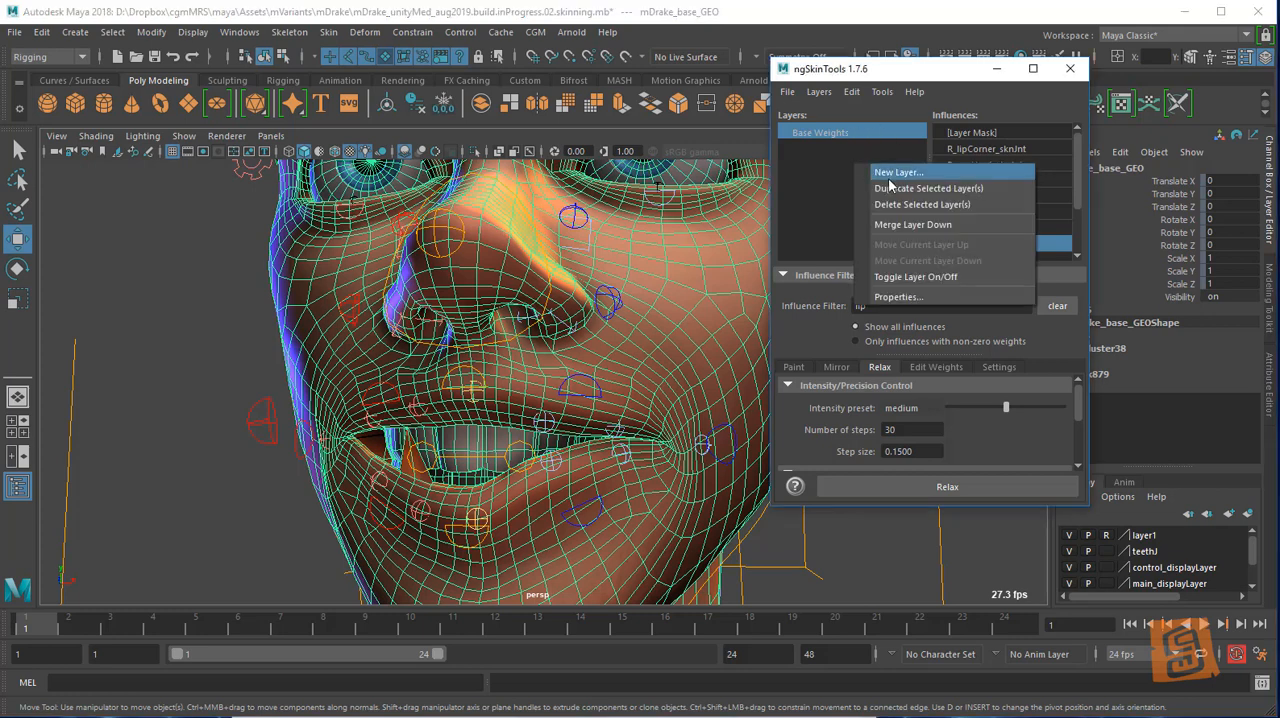
click(902, 172)
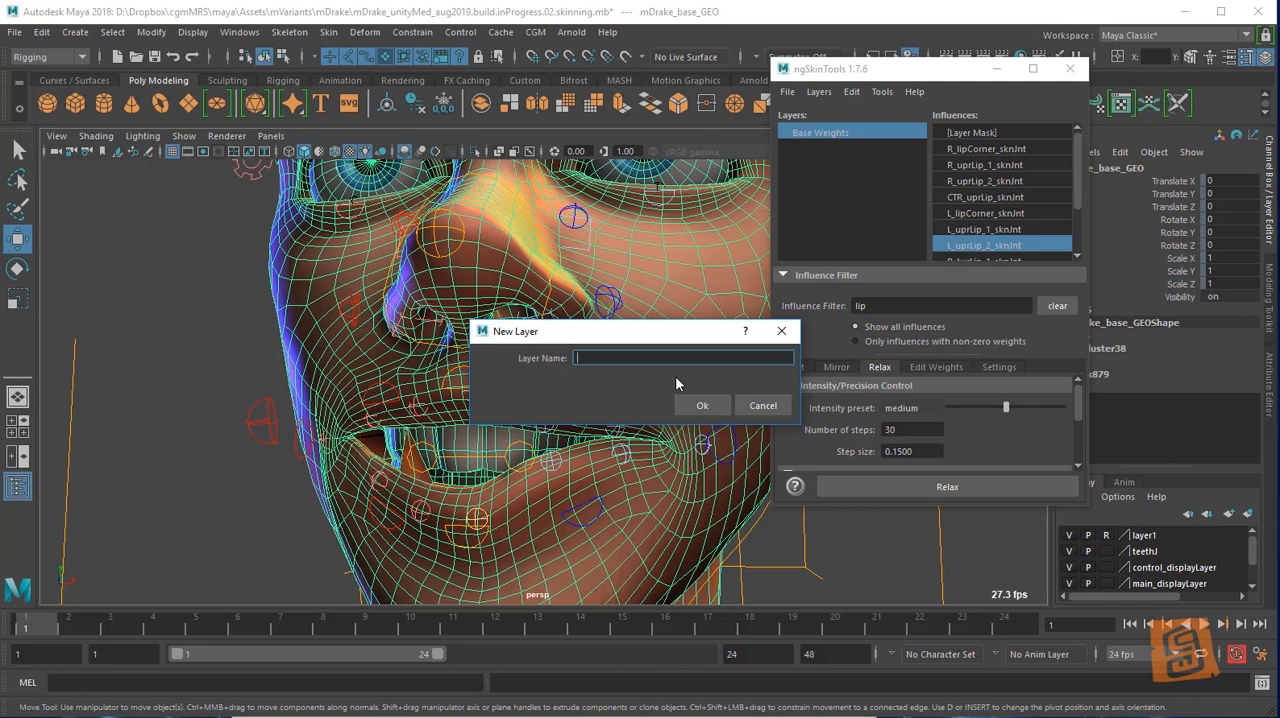
text(lwr_lip)
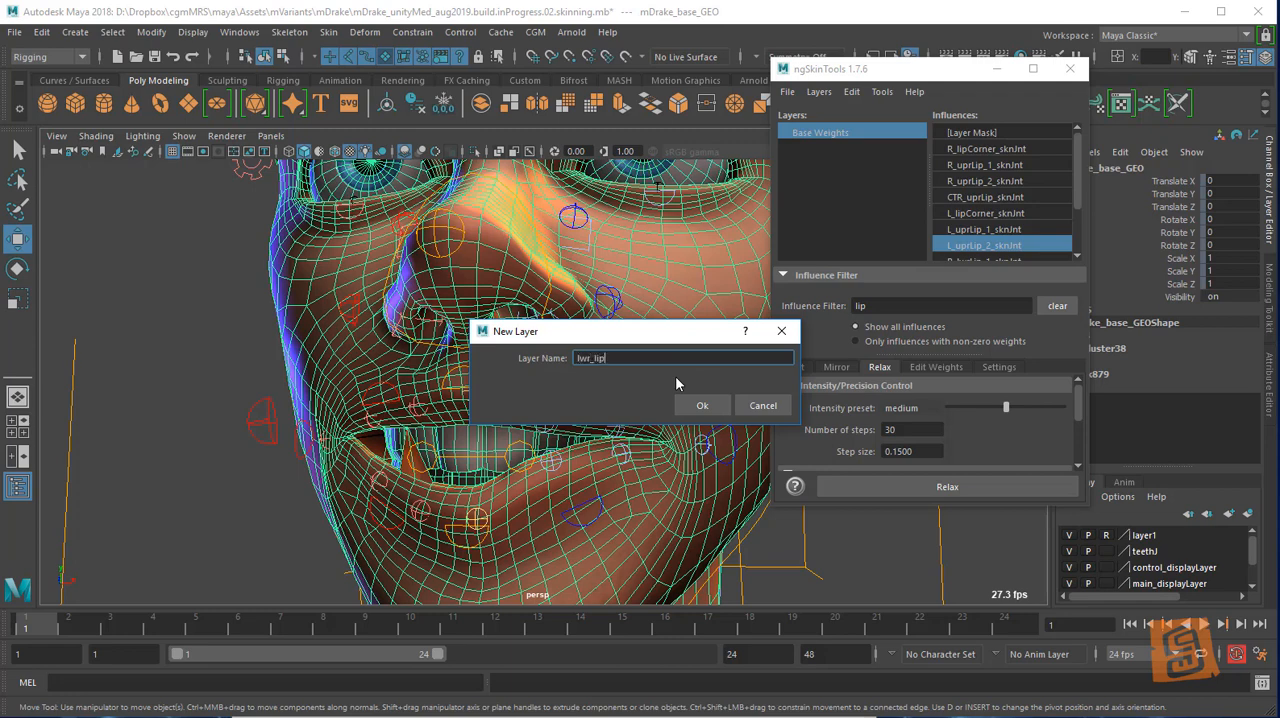
click(702, 405)
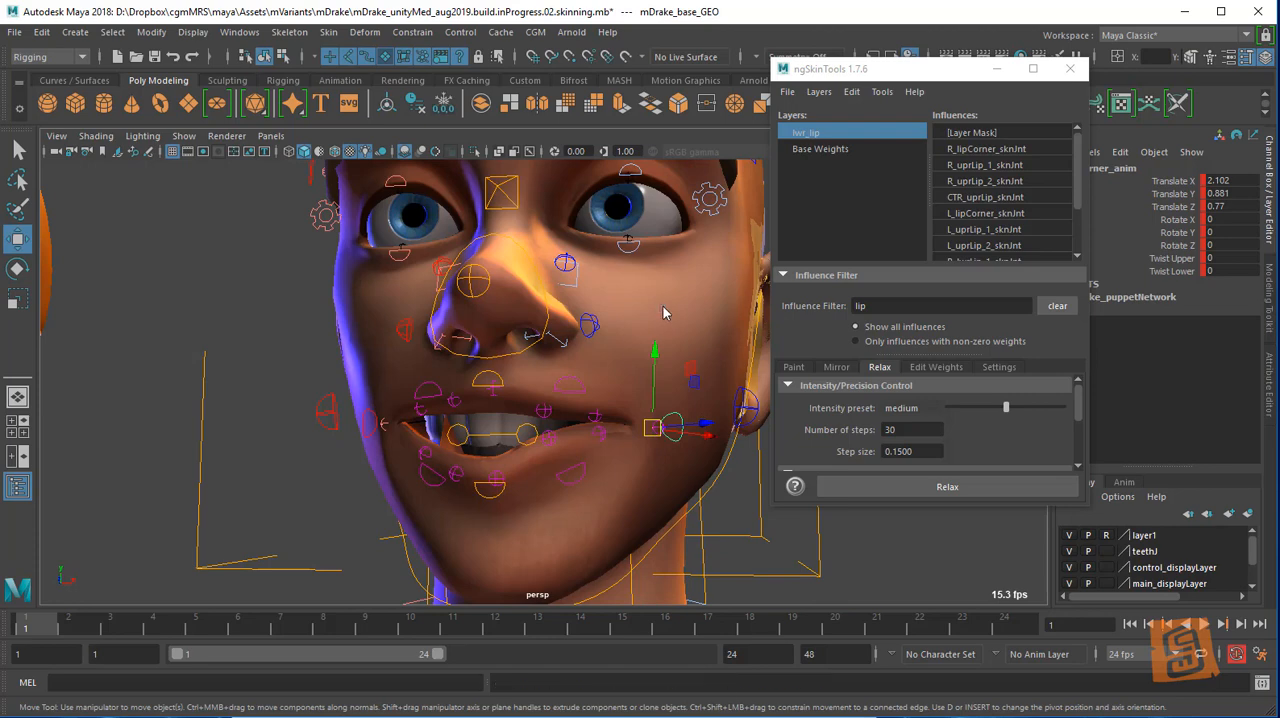
right_click(664, 313)
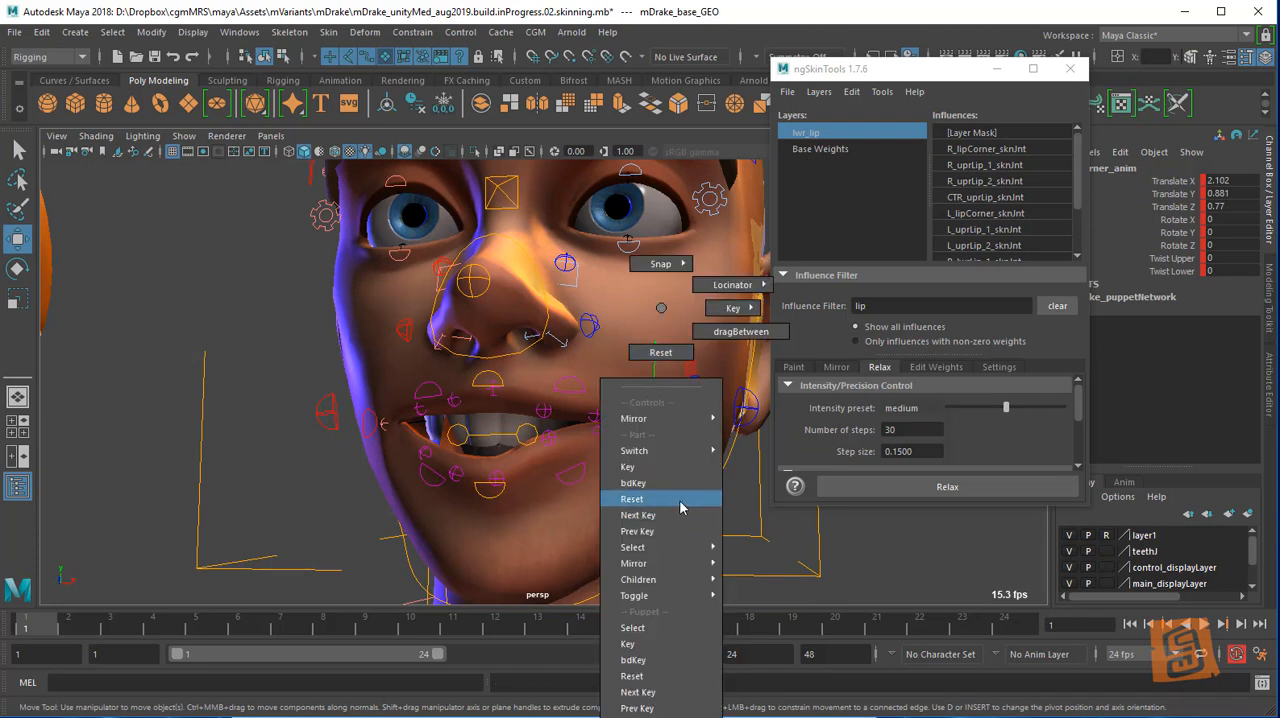
click(631, 498)
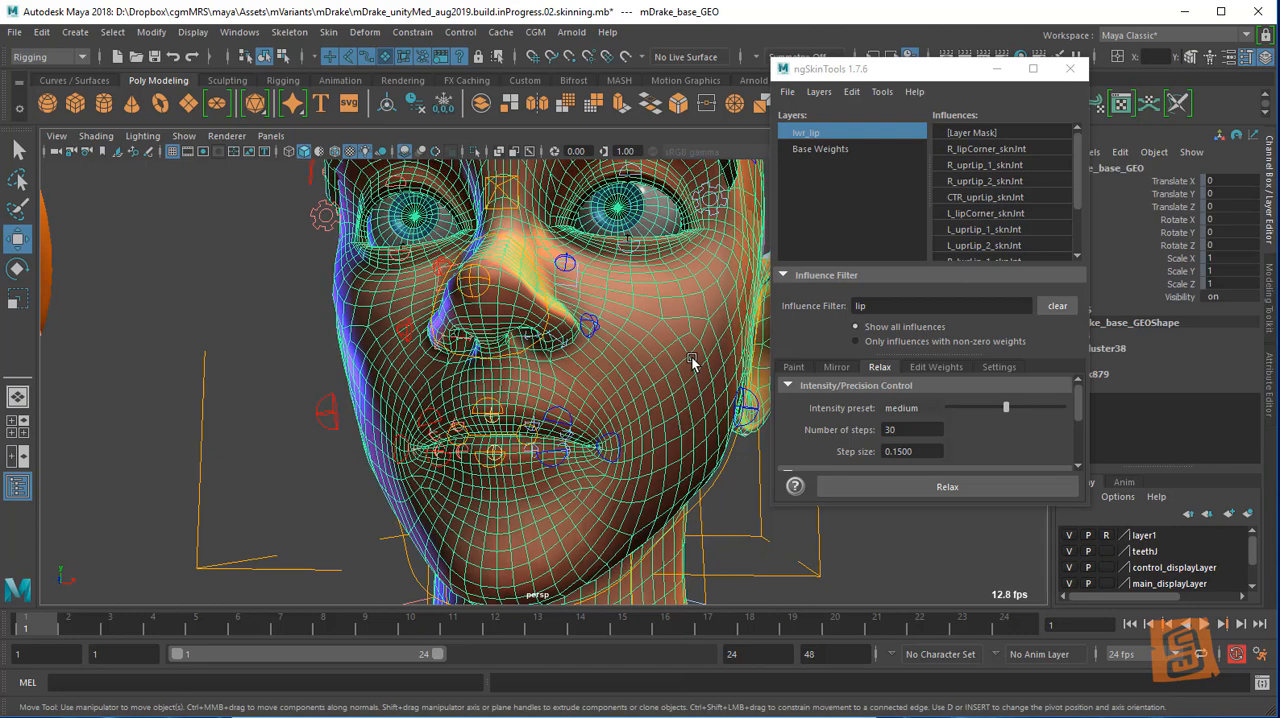
mouse_move(967, 182)
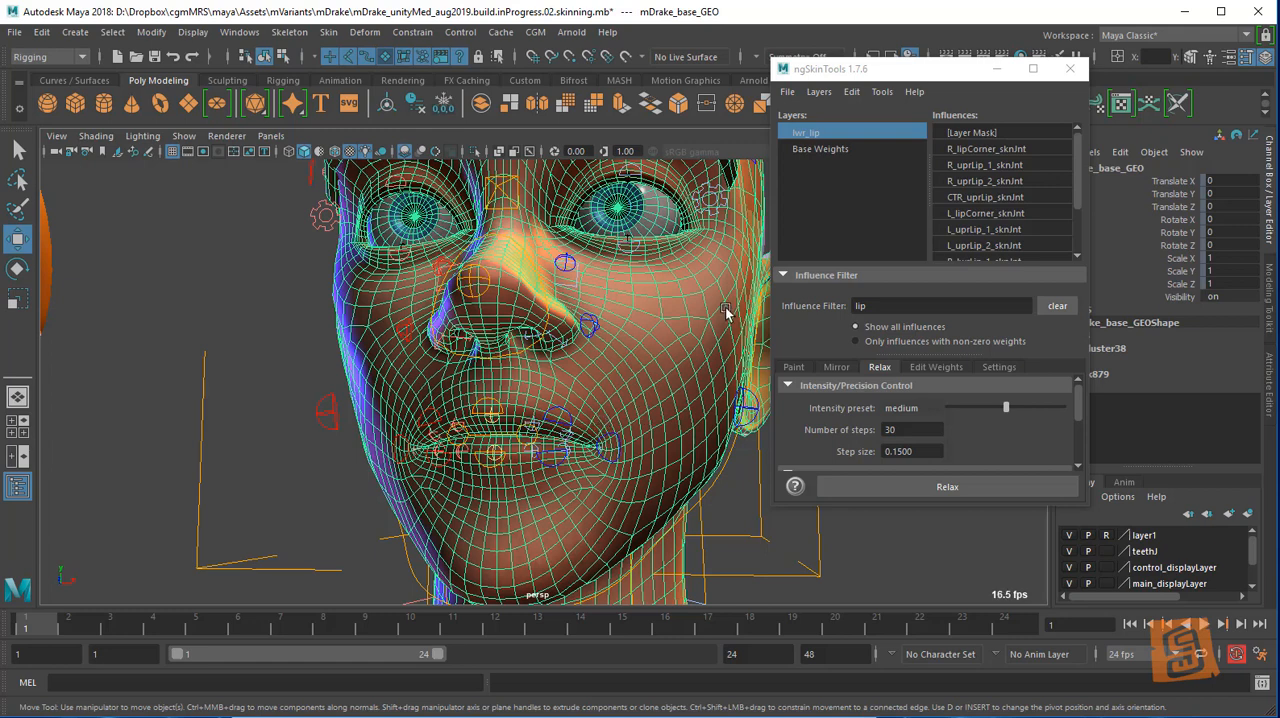
mouse_move(1003, 212)
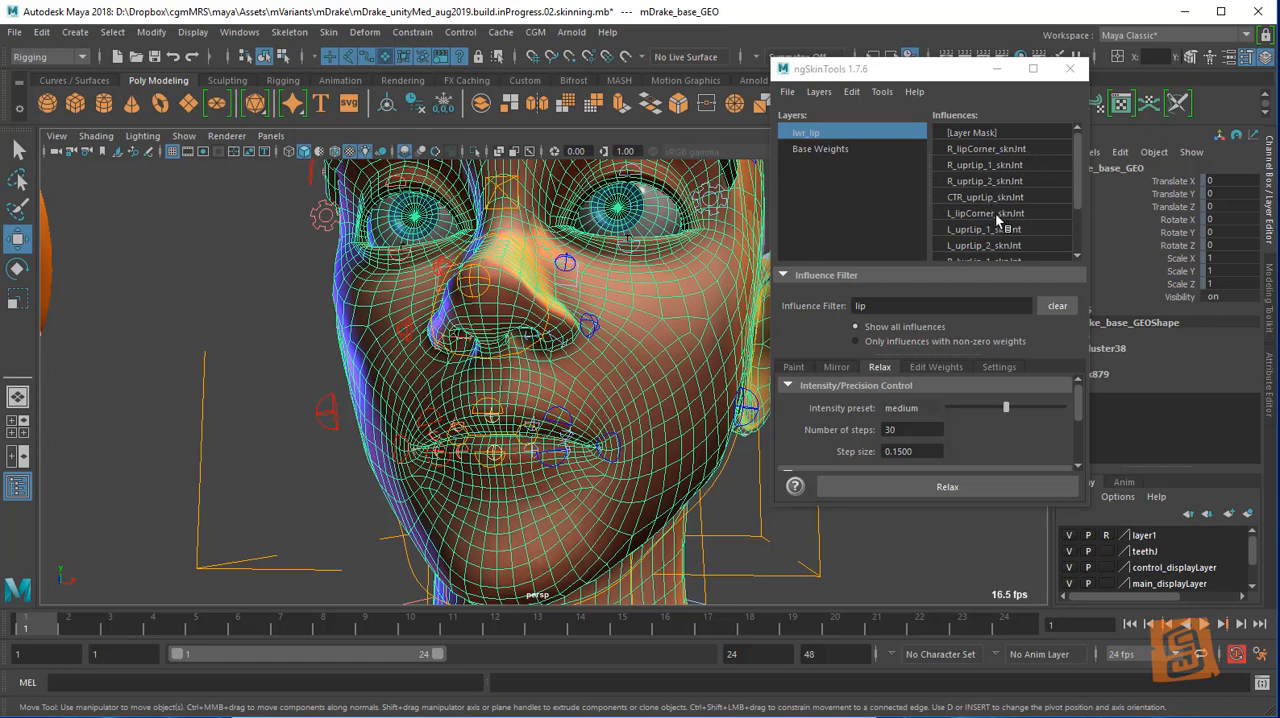
Assign the selected lip influences, including L_lipCorner, at high intensity on lwr_lip
click(984, 213)
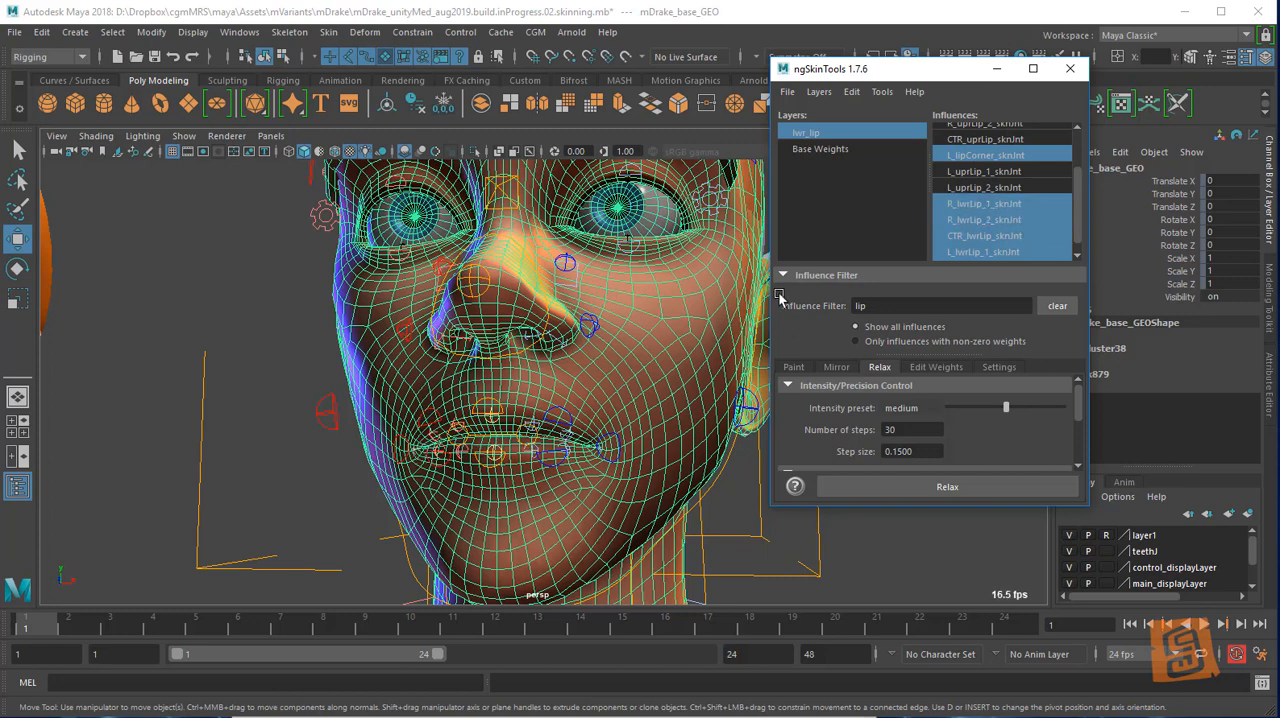
click(936, 366)
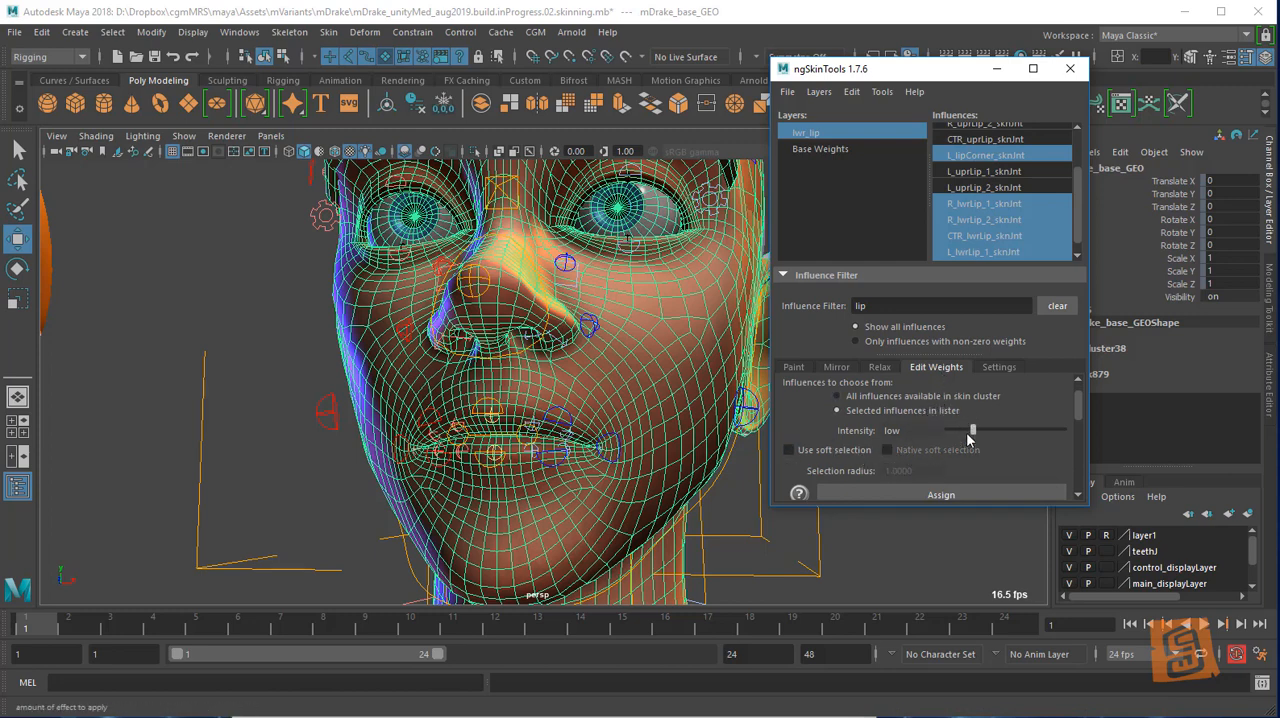
drag(973, 429, 1063, 429)
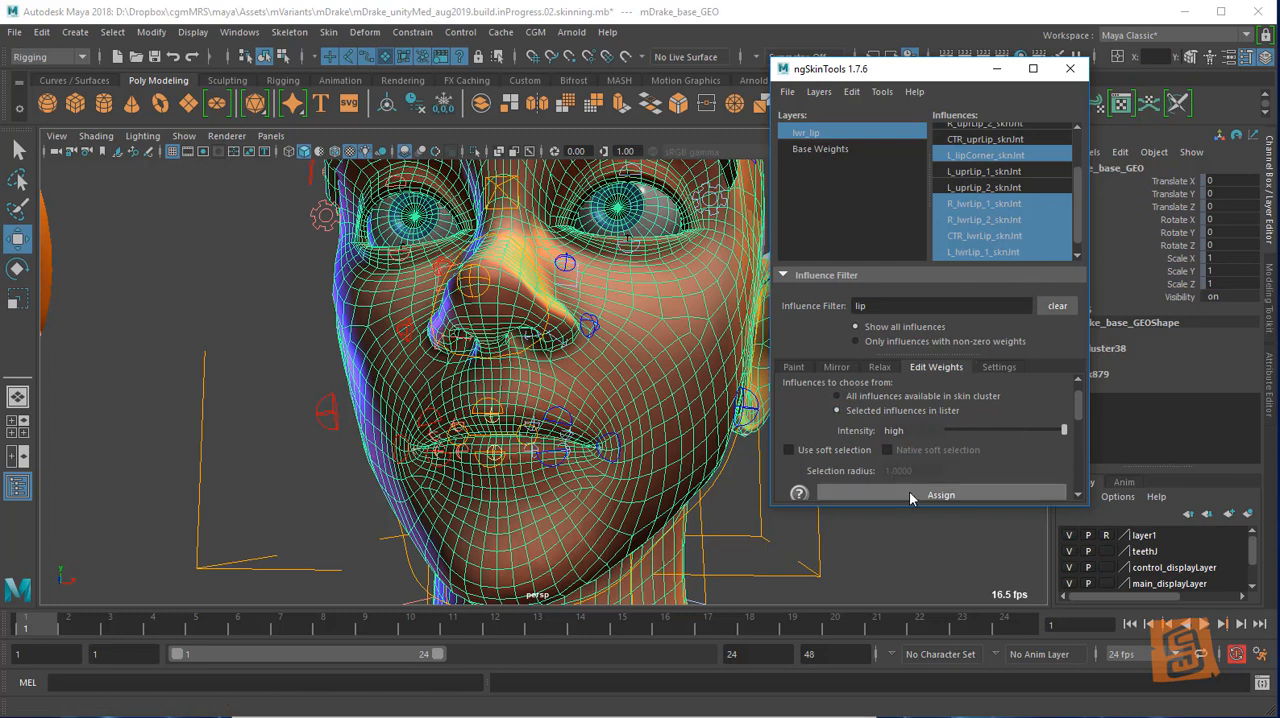
click(940, 494)
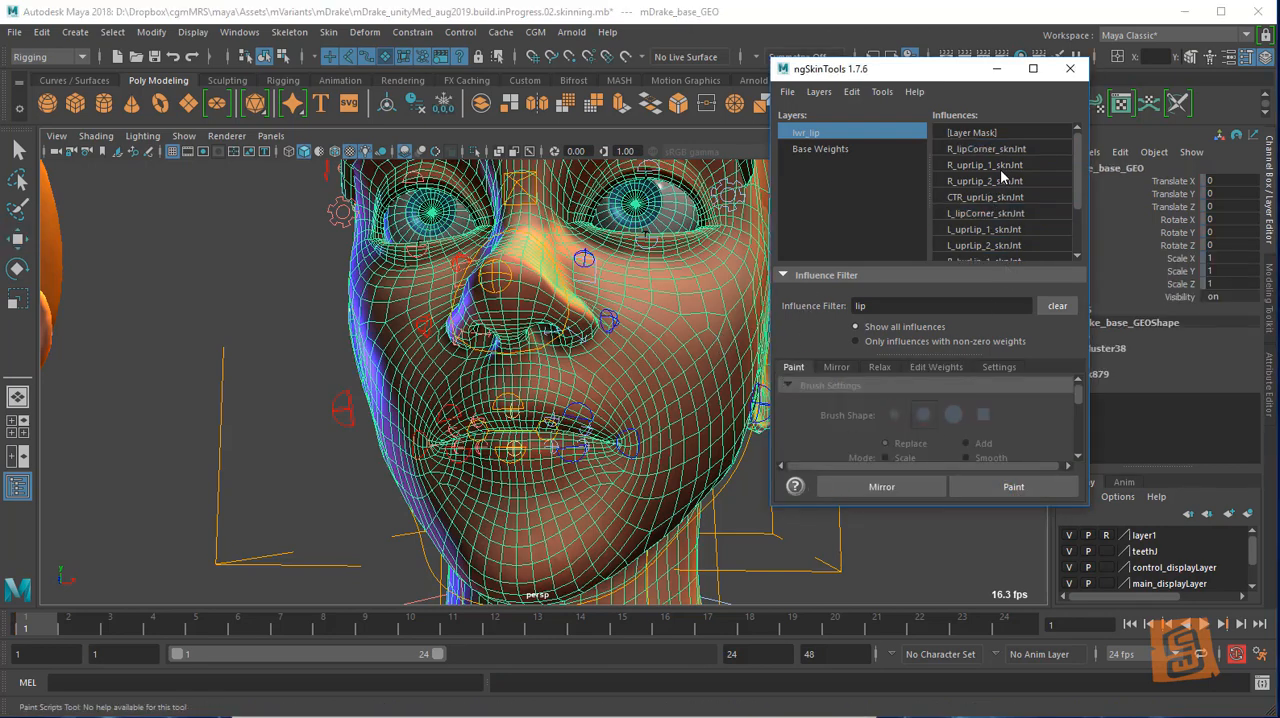
Preview R_uprLip_1, L_lipCorner and L_uprLip_1 weights, then display the lwr_lip layer mask
click(985, 164)
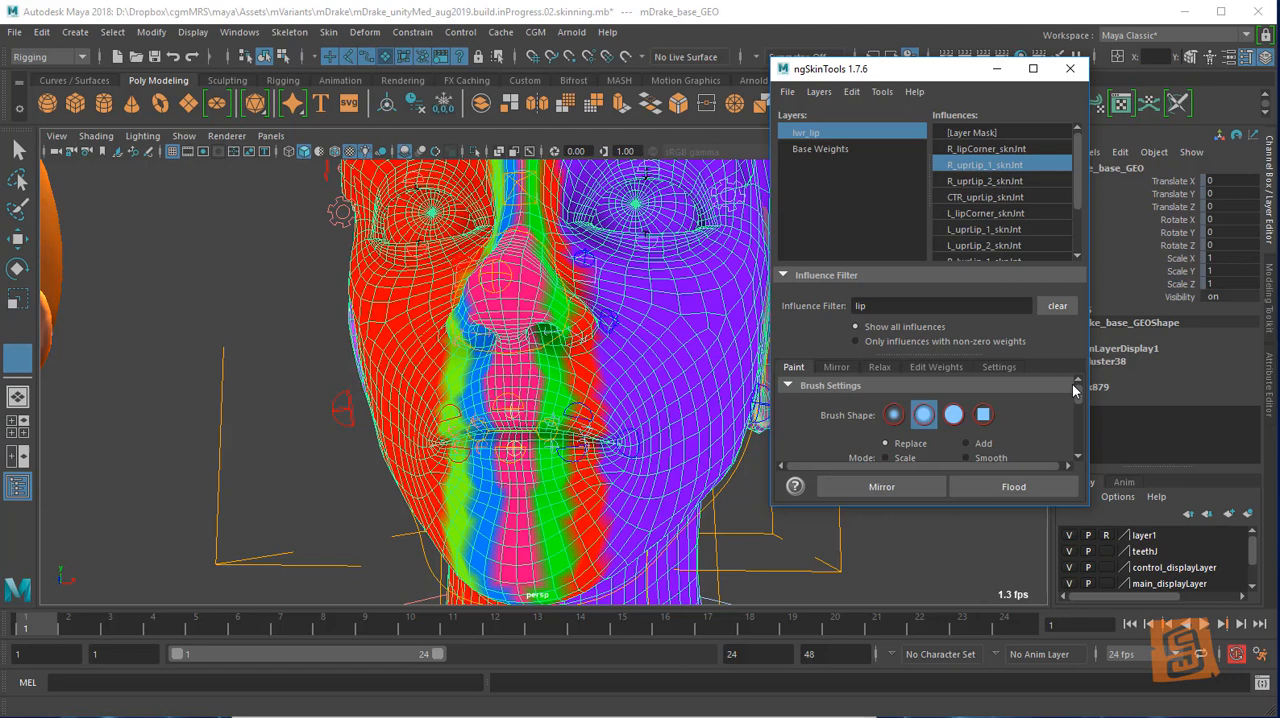
drag(831, 68, 838, 44)
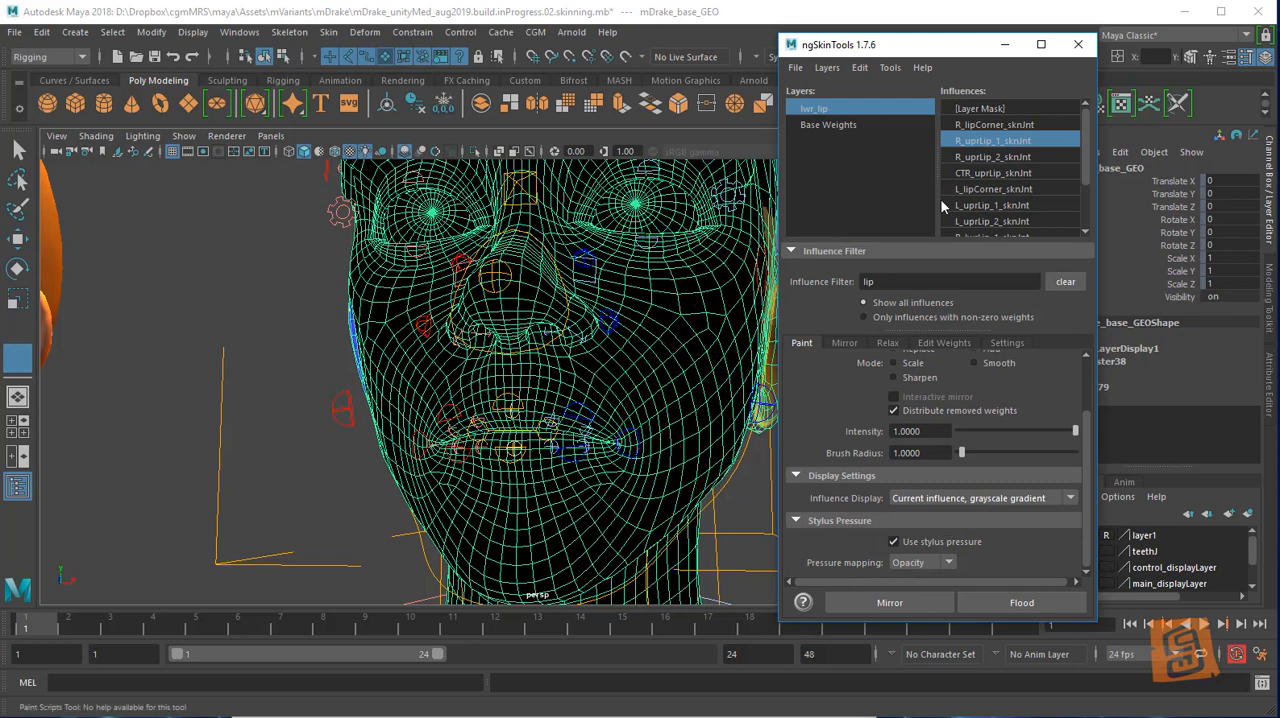
click(992, 188)
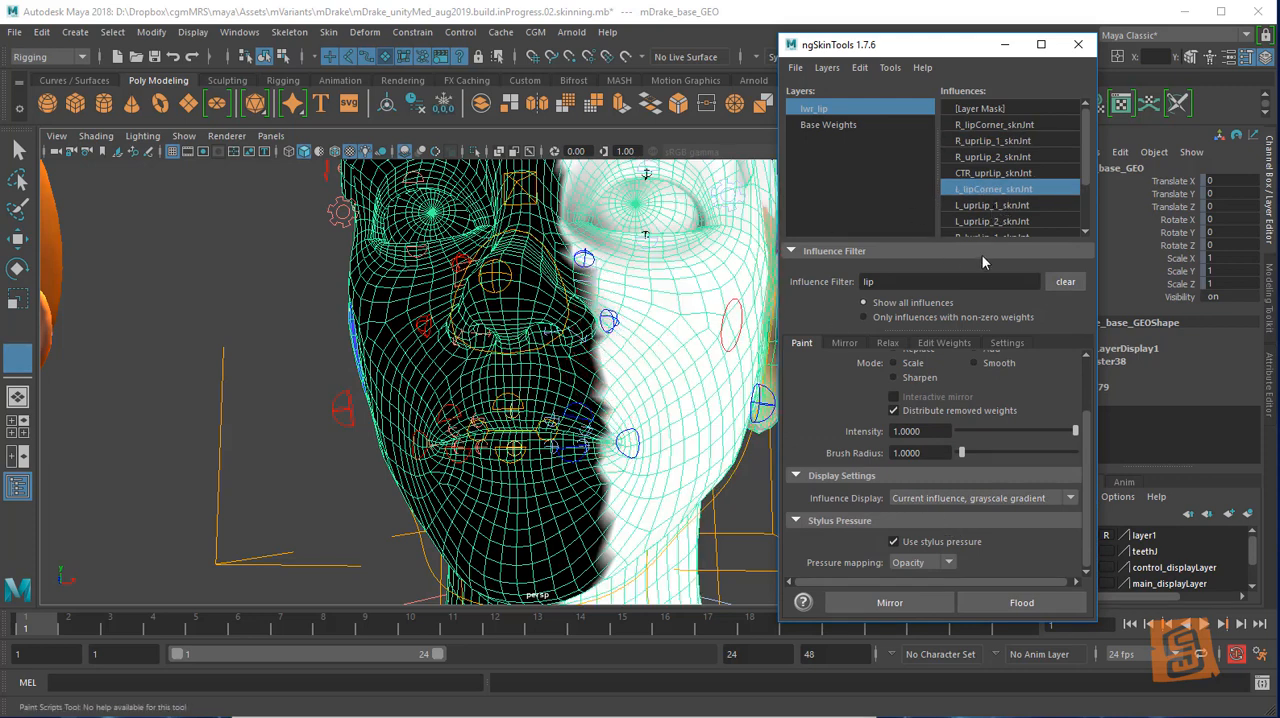
click(992, 205)
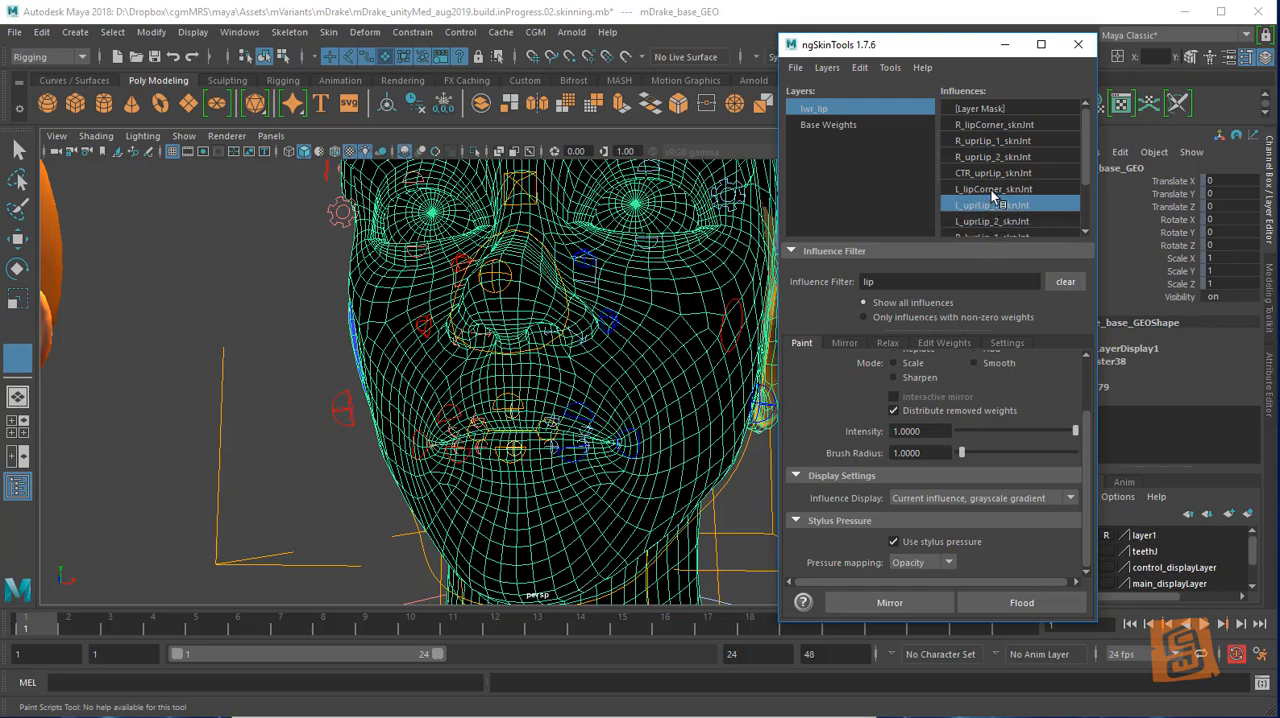
click(993, 189)
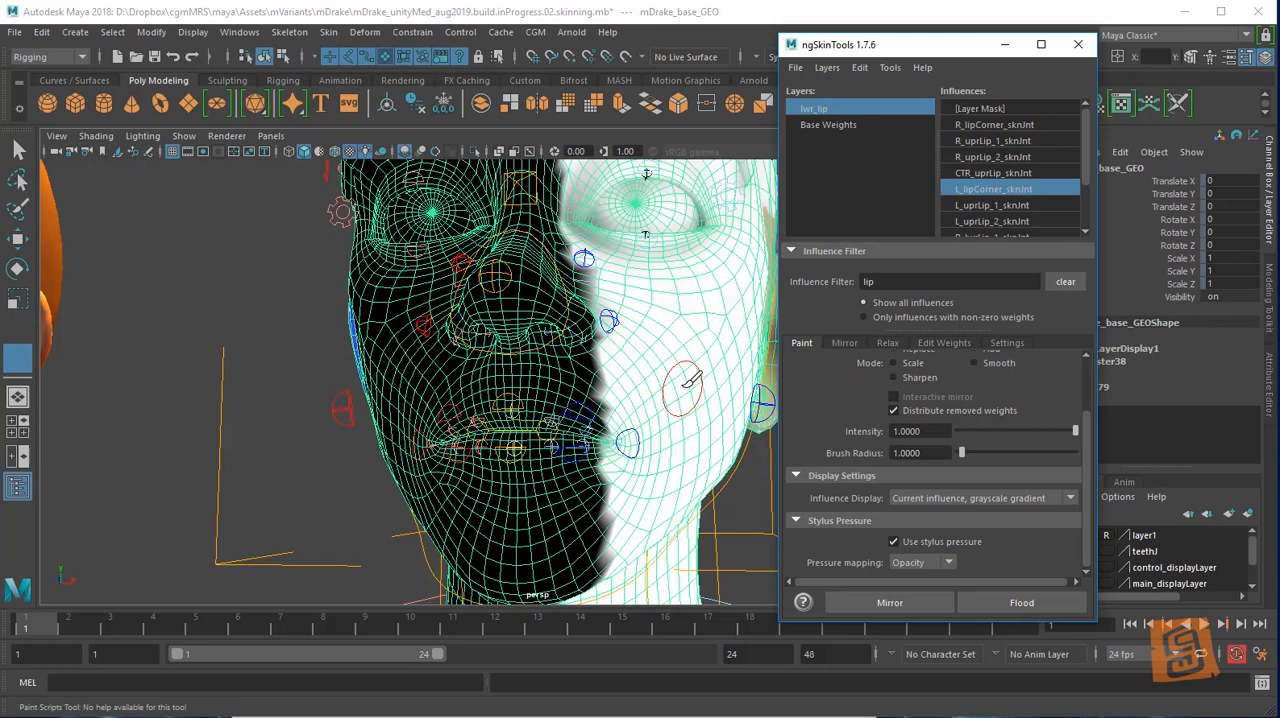
click(978, 108)
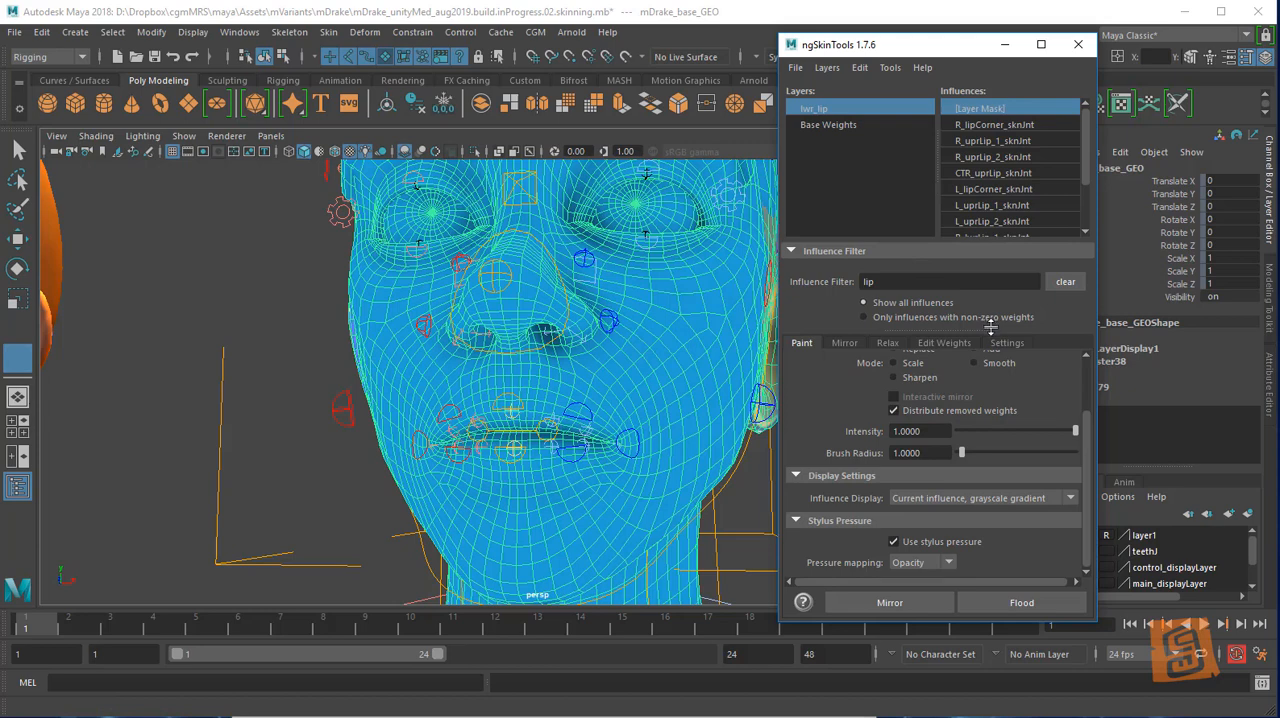
mouse_move(1082, 426)
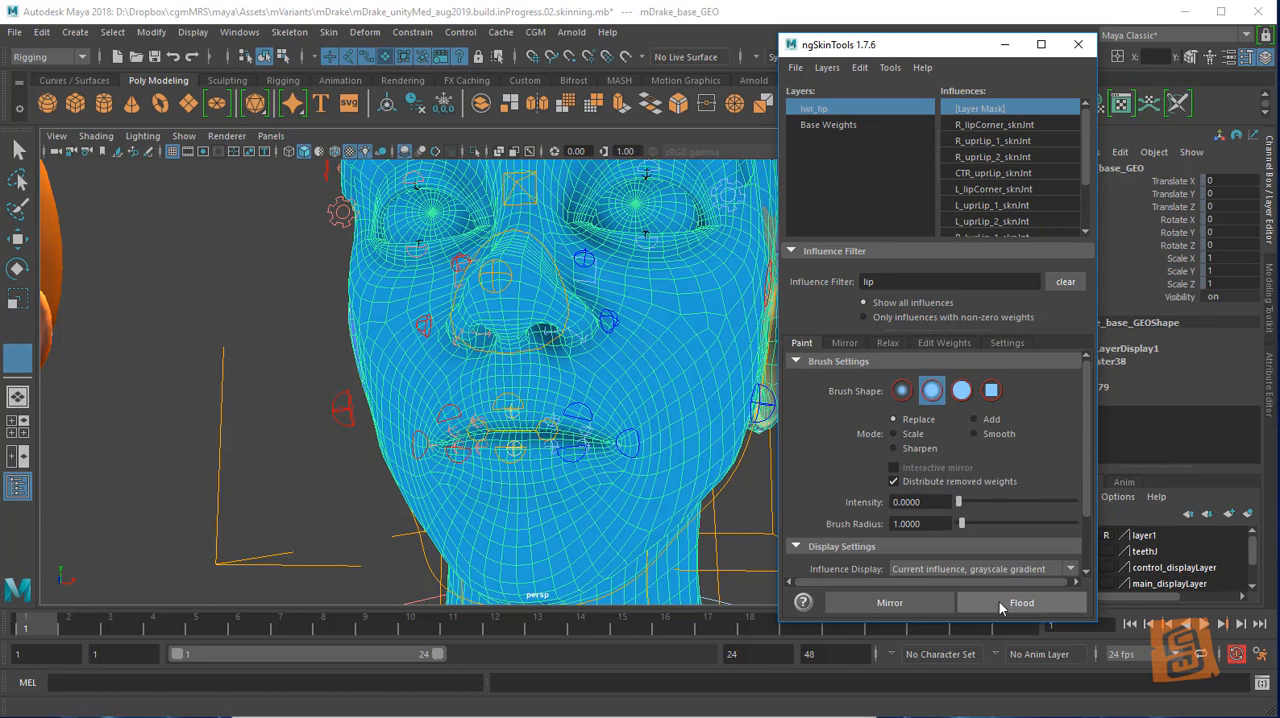
Flood the lwr_lip layer mask at intensity 0, then adjust mouthMove_anim Seal Left
click(1021, 602)
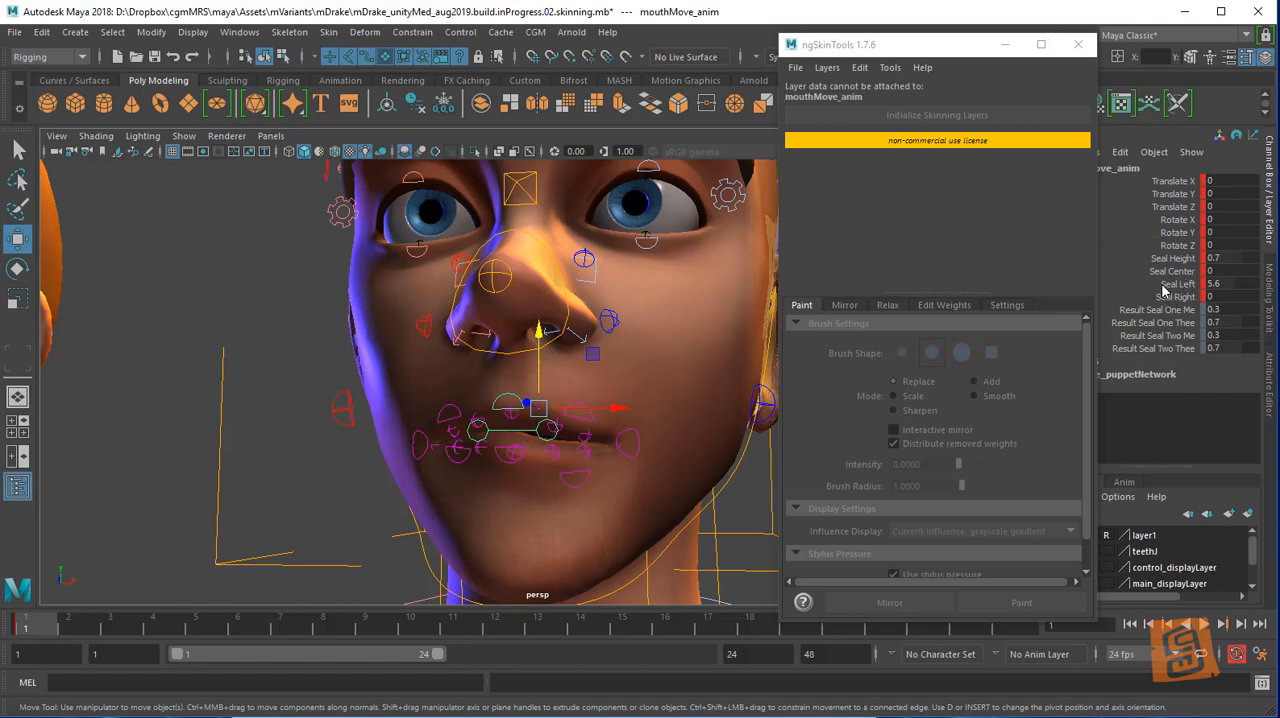
click(1211, 284)
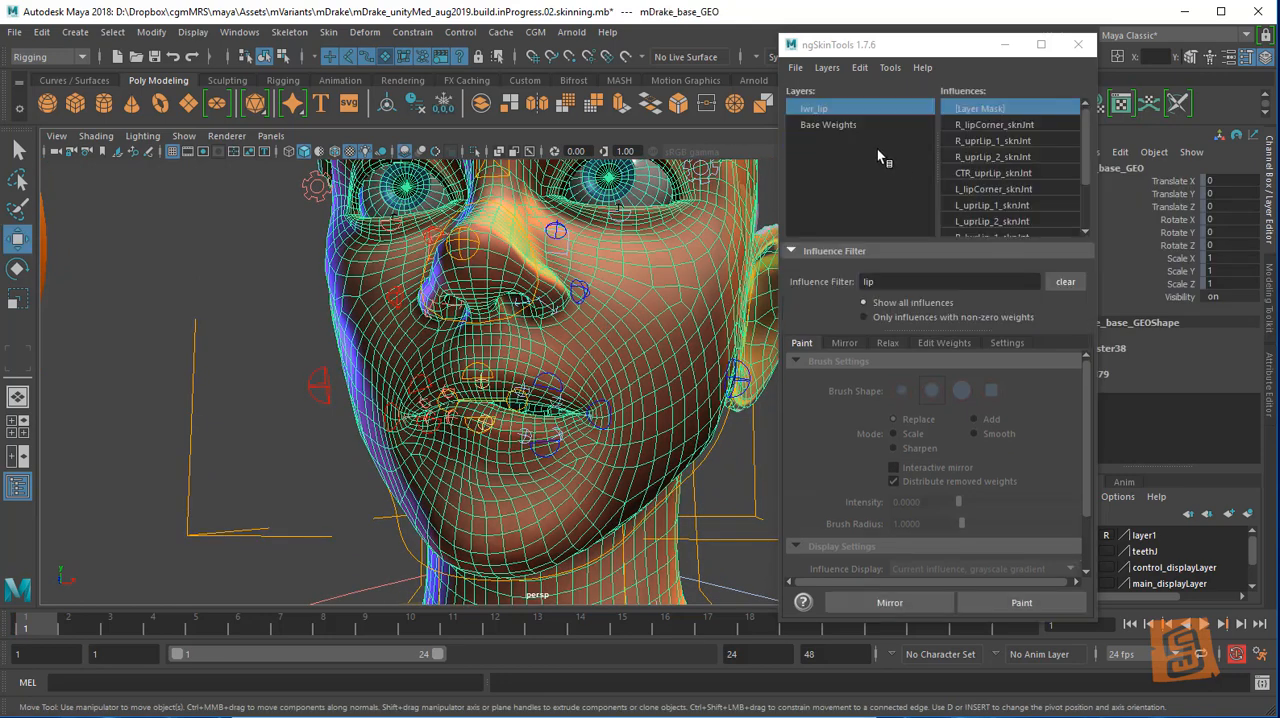
Select mDrake_base_GEO so ngSkinTools lists its lwr_lip layer
click(828, 123)
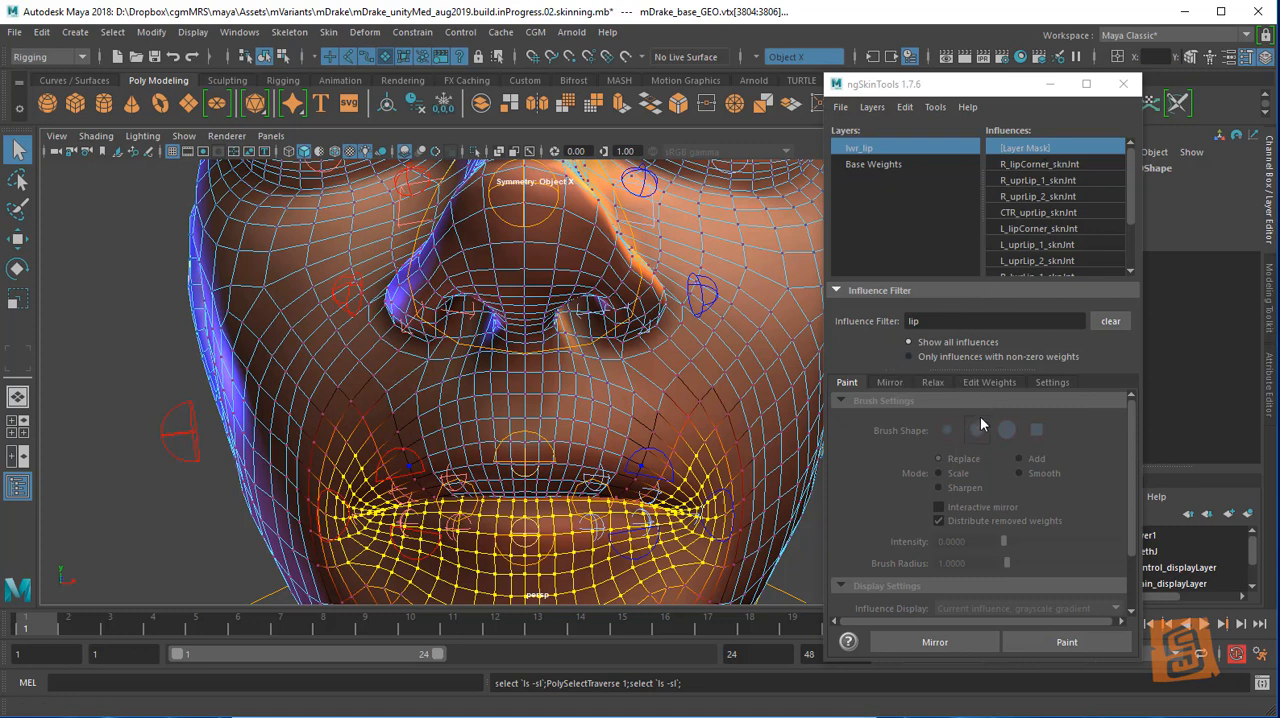
Assign lower-lip weights to the Layer Mask, showing all influences at paint intensity 1
click(989, 382)
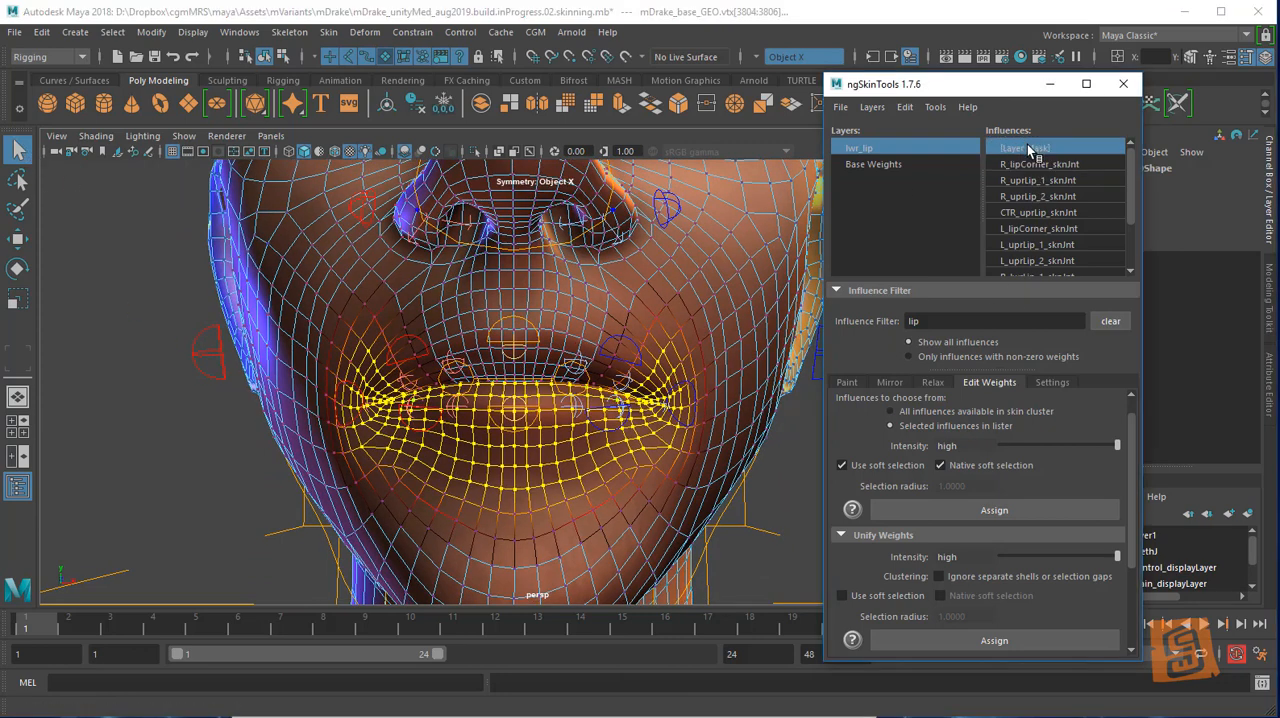
click(847, 382)
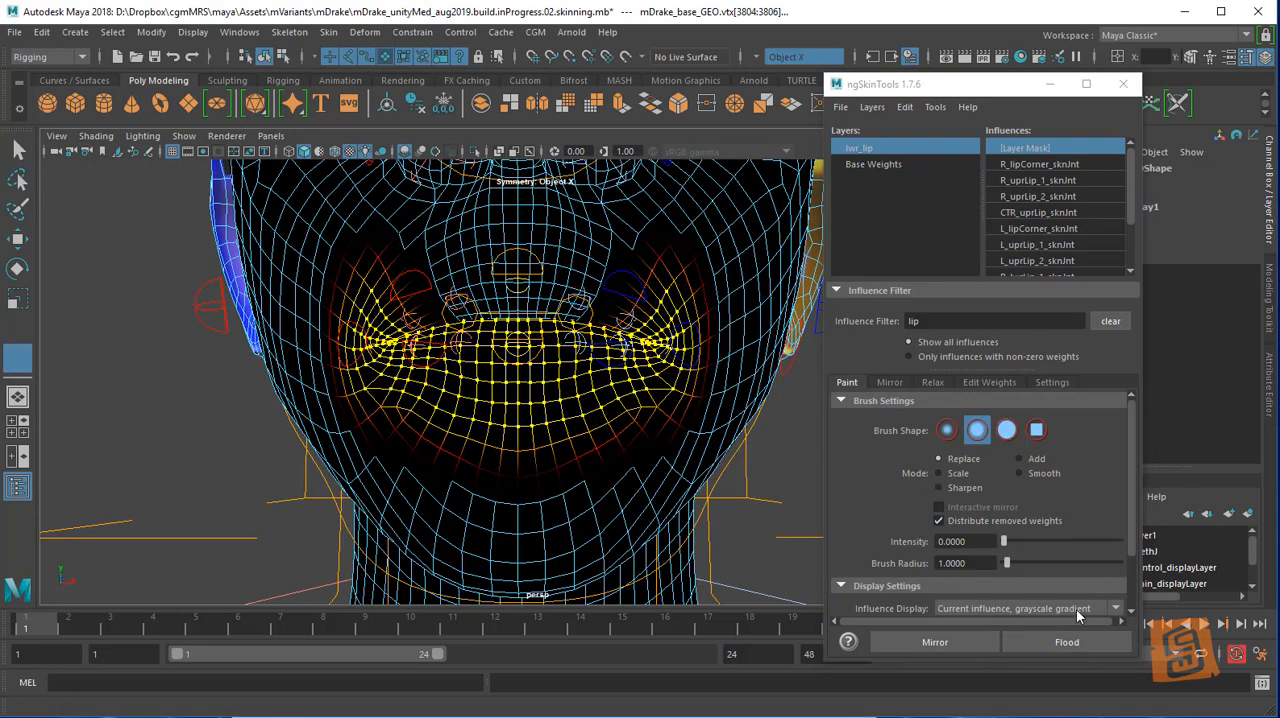
click(1023, 608)
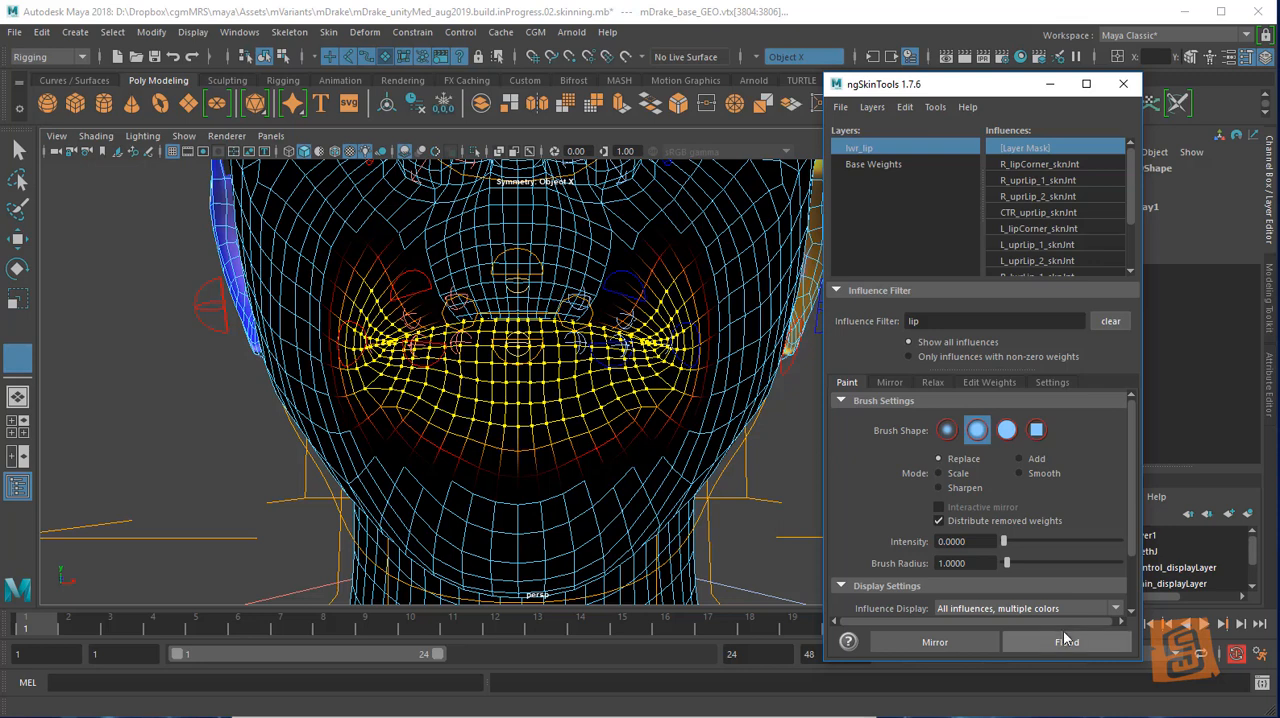
drag(1005, 541, 1120, 541)
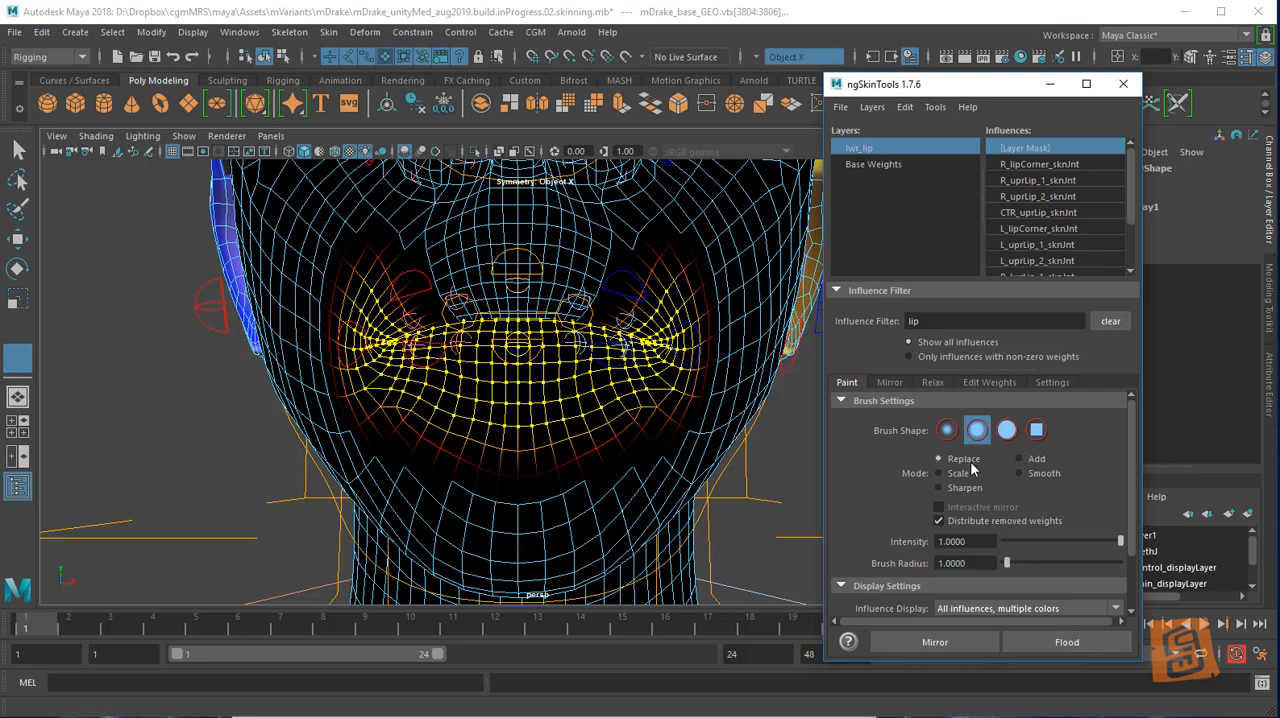
mouse_move(970, 477)
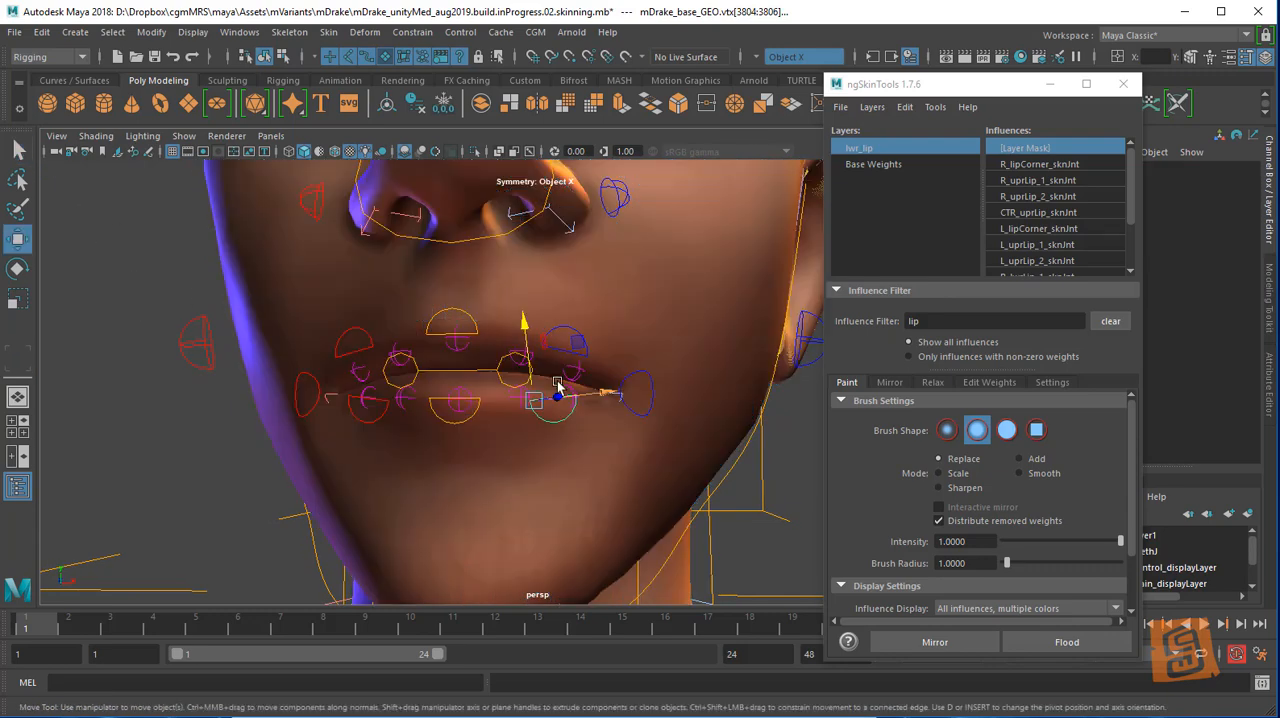
Pull a lip controller down and rotate jaw_anim open to test lower-lip deformation
drag(557, 395, 560, 423)
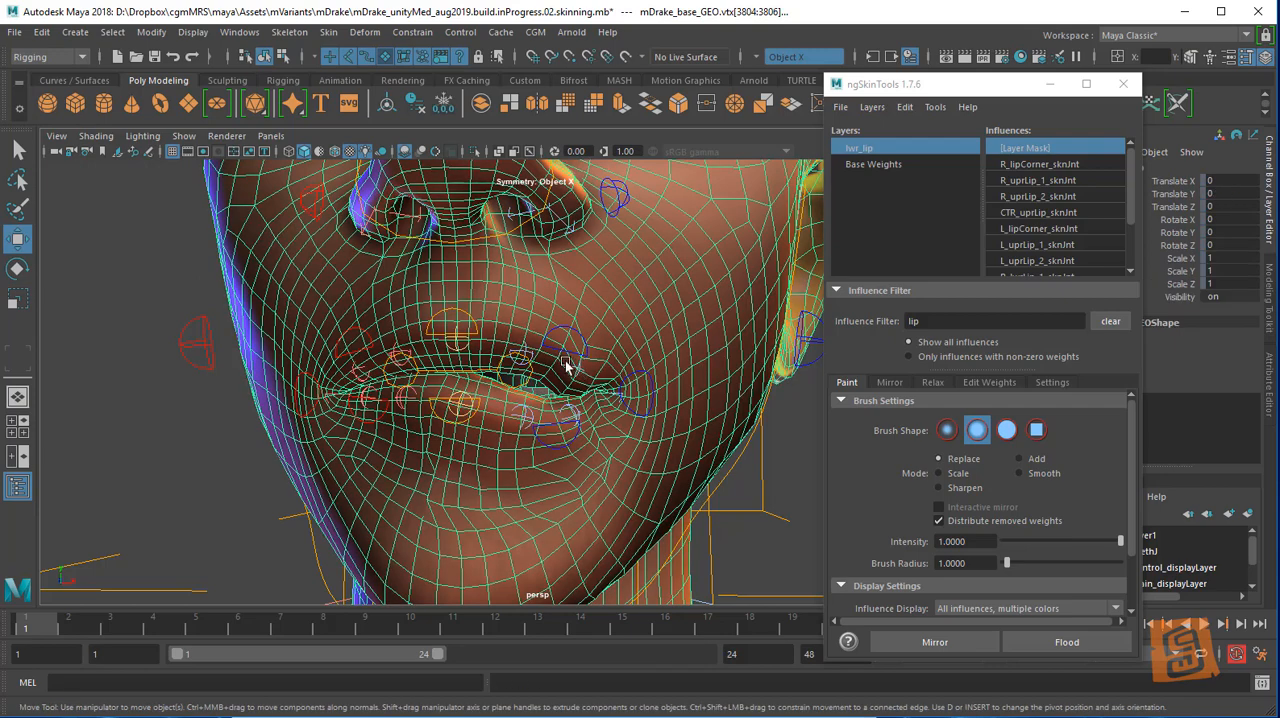
right_click(858, 147)
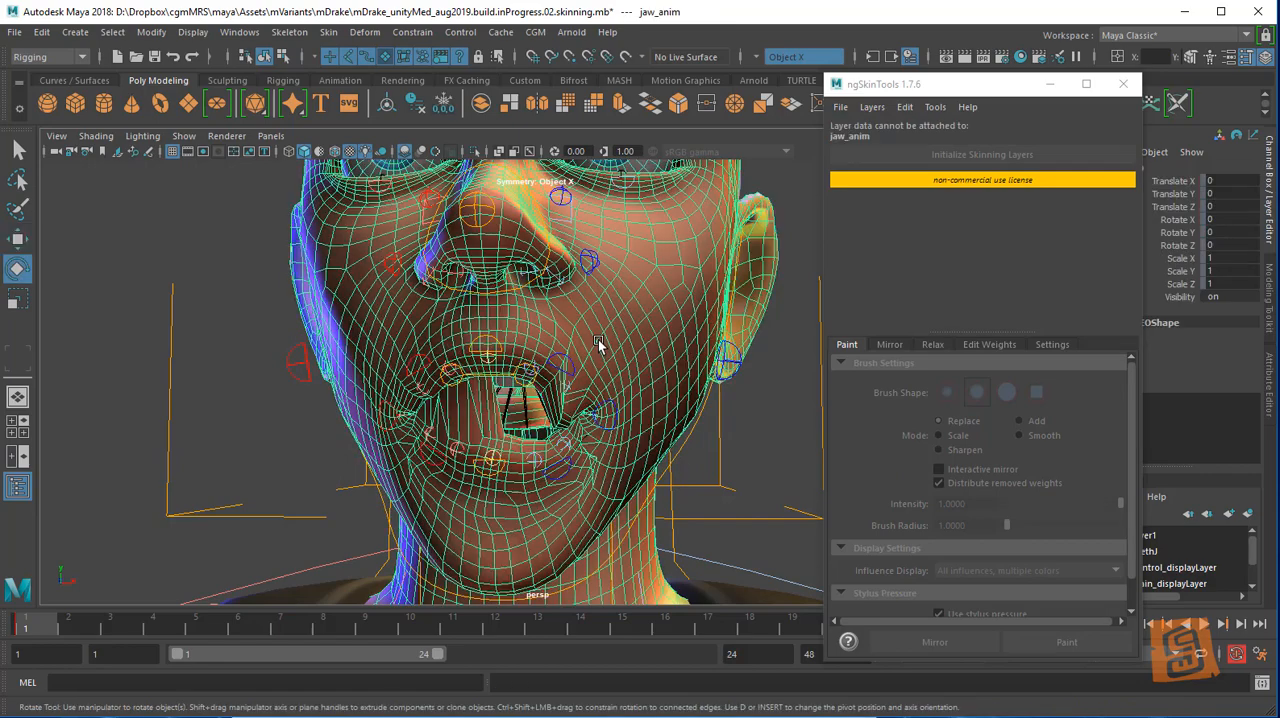
scroll(down, 3)
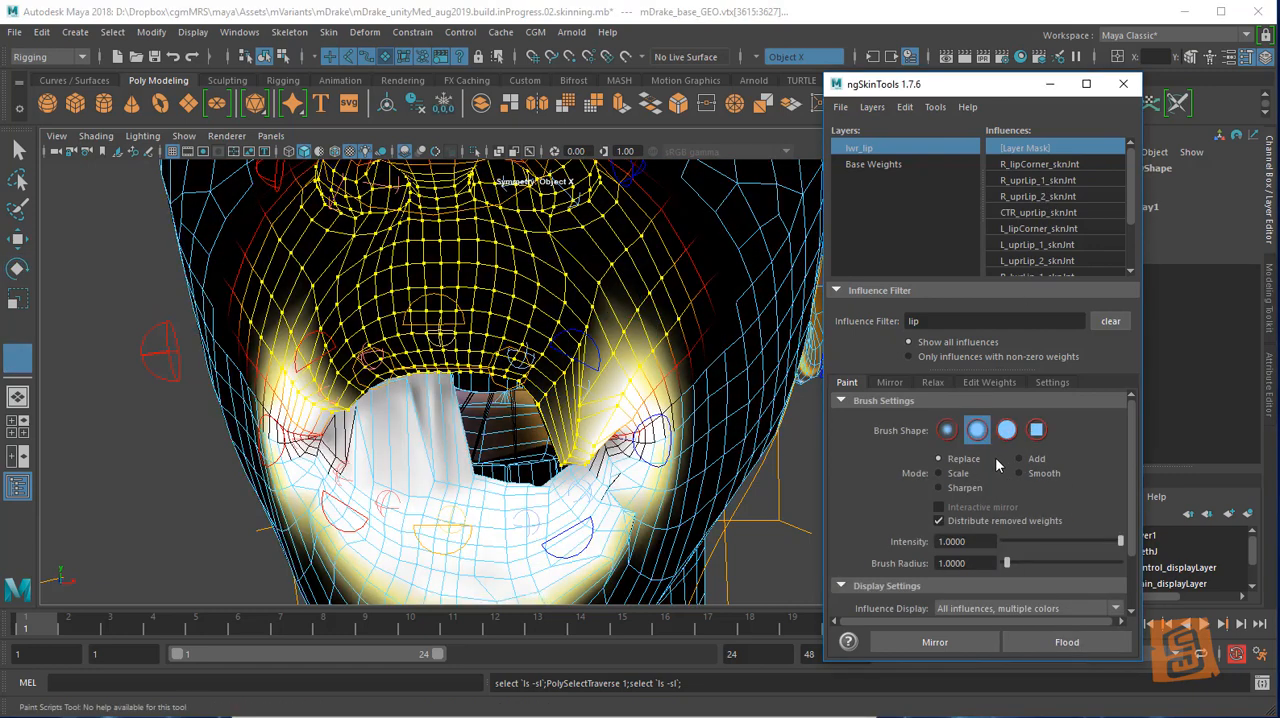
Paint the lwr_lip Layer Mask on the open-jaw mesh and pick lower jaw vertices
click(1068, 642)
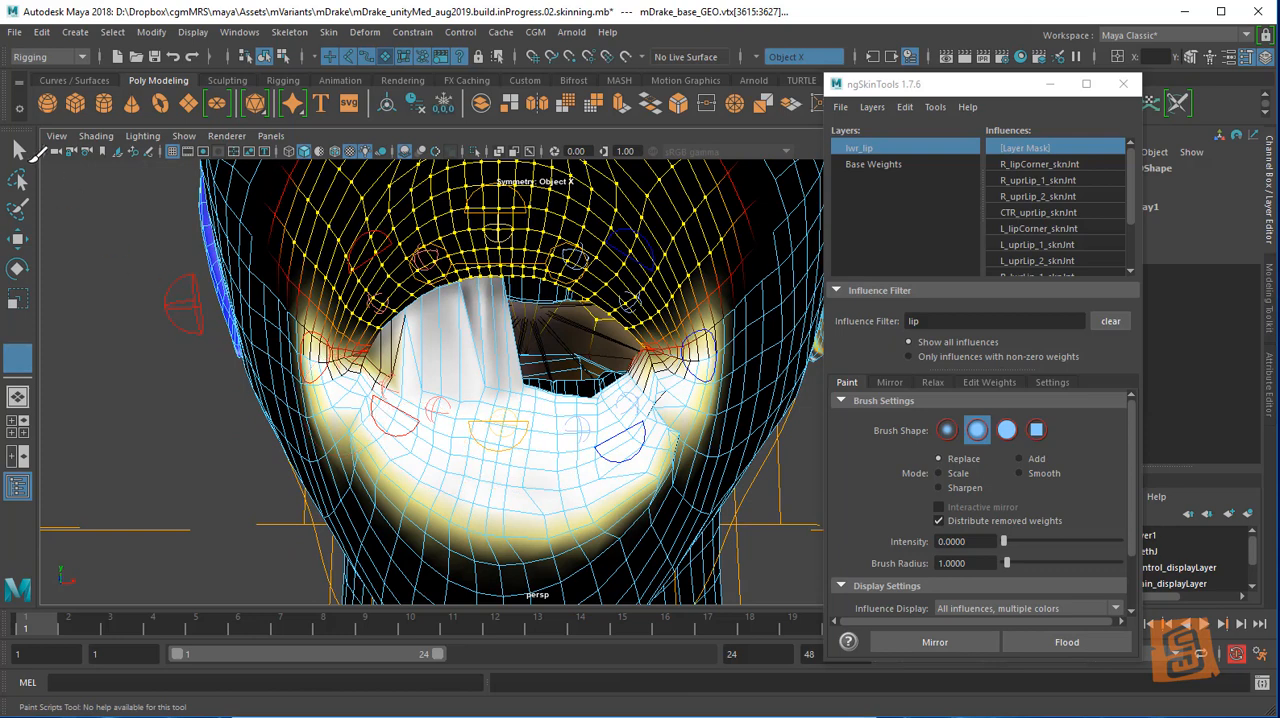
right_click(518, 398)
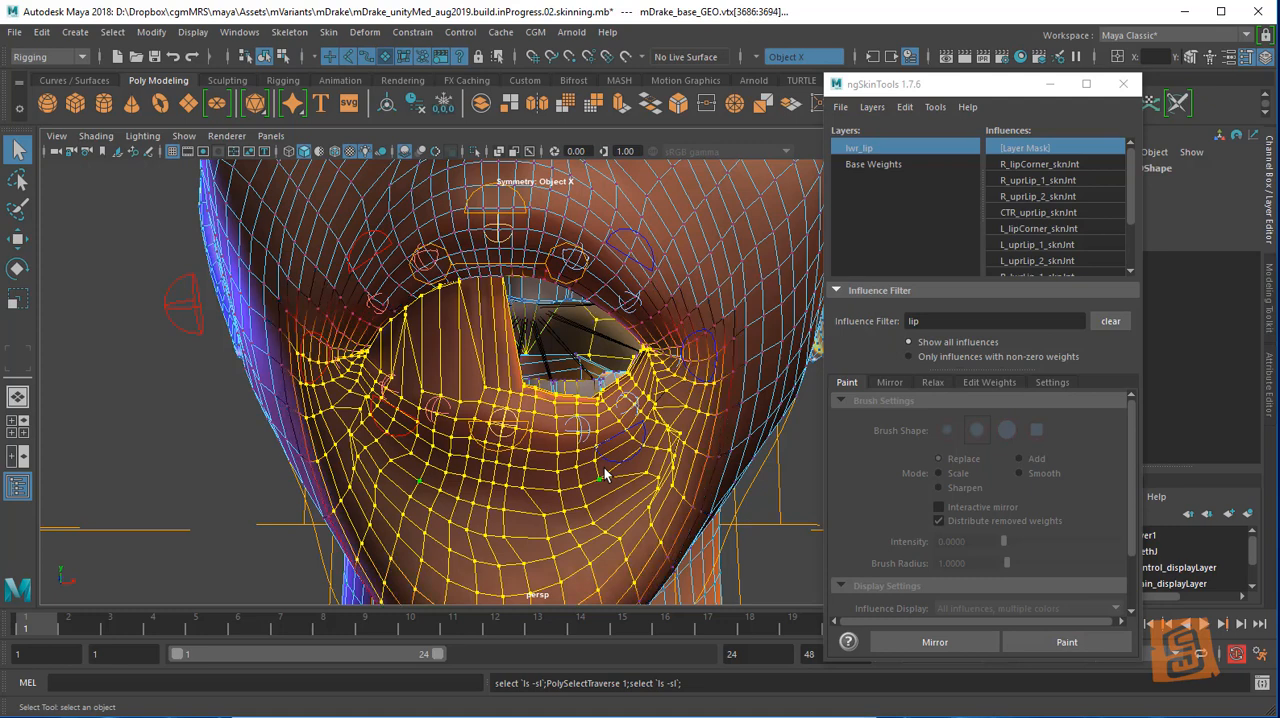
Select the lower-lip influences on lwr_lip and bring up the viewport marking menu
scroll(down, 3)
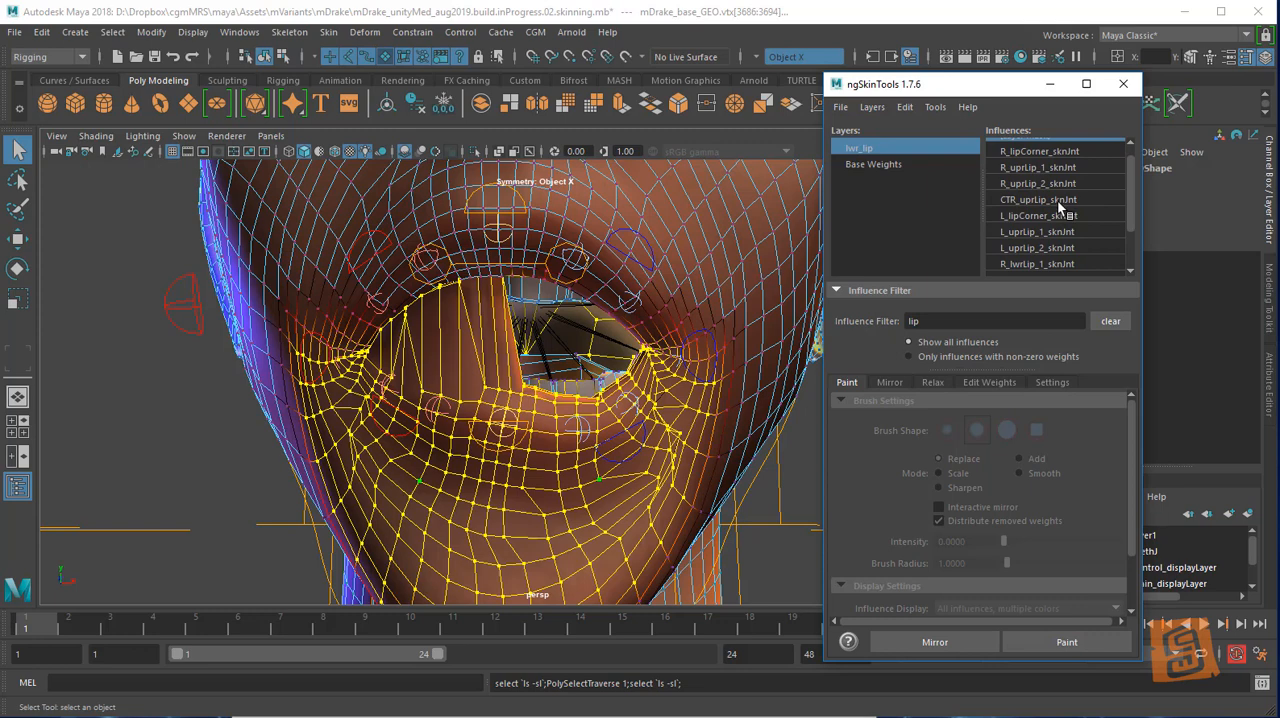
click(1055, 215)
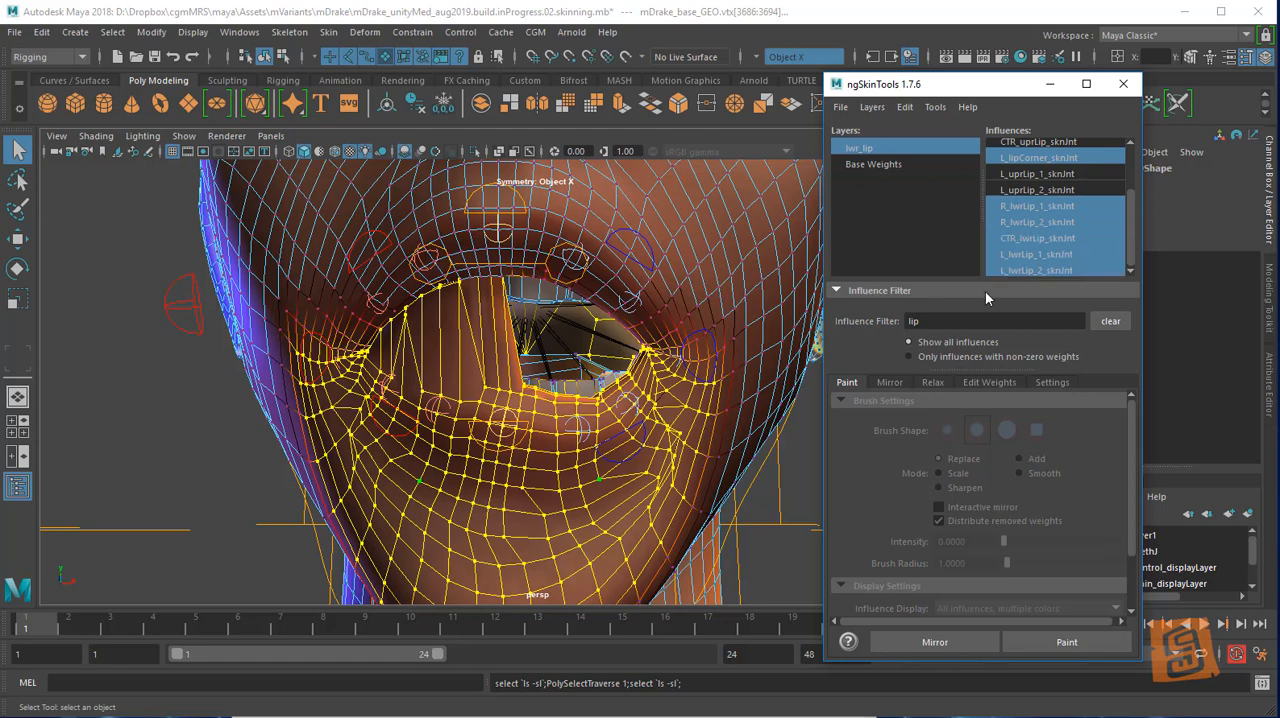
click(989, 382)
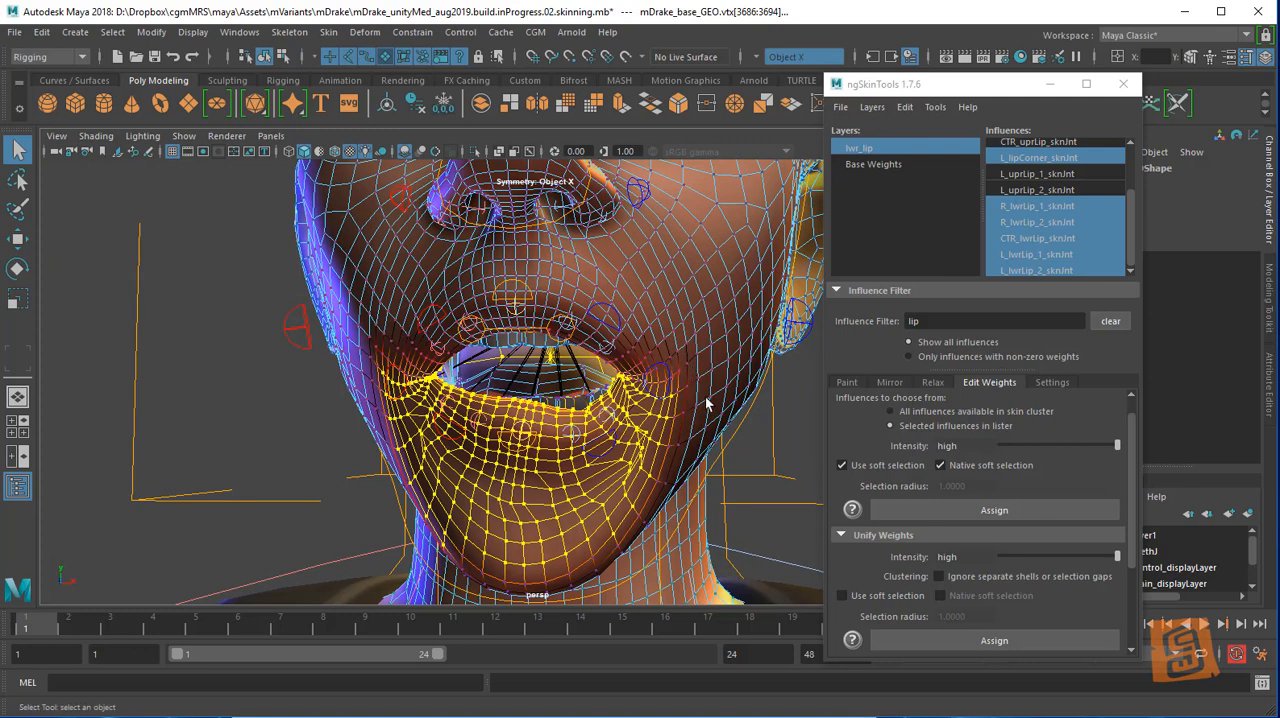
mouse_move(754, 457)
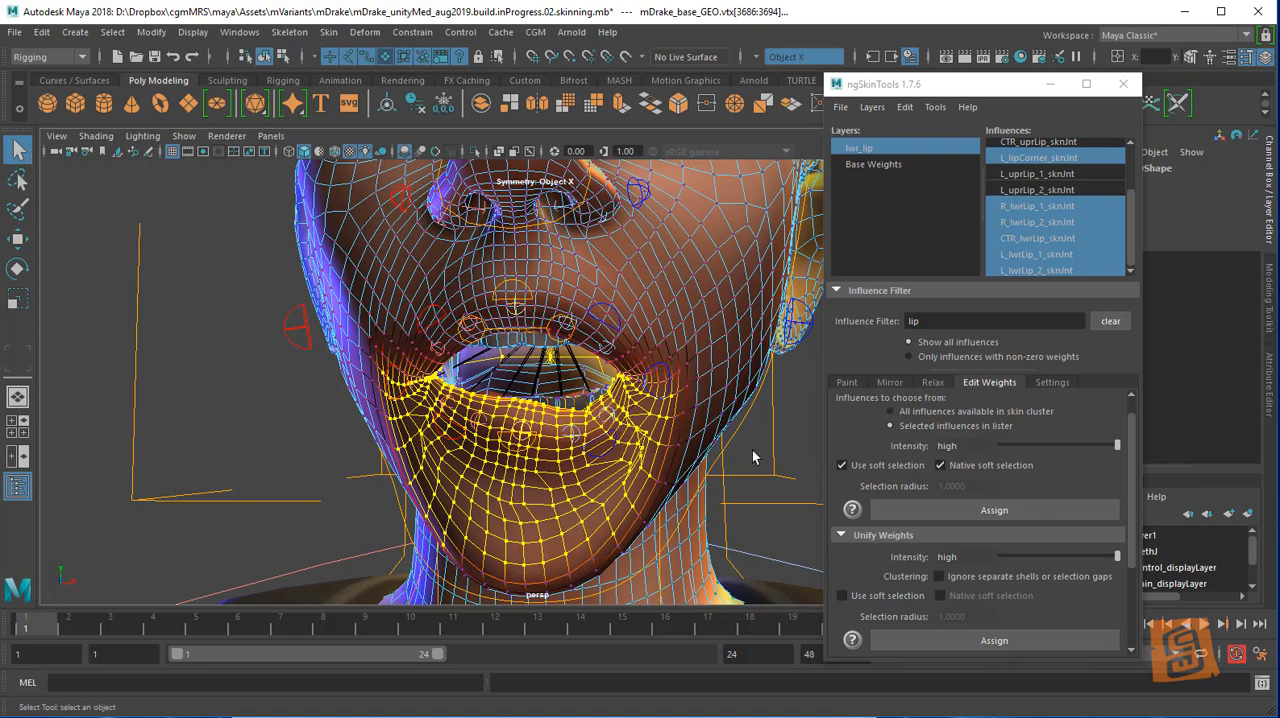
right_click(617, 427)
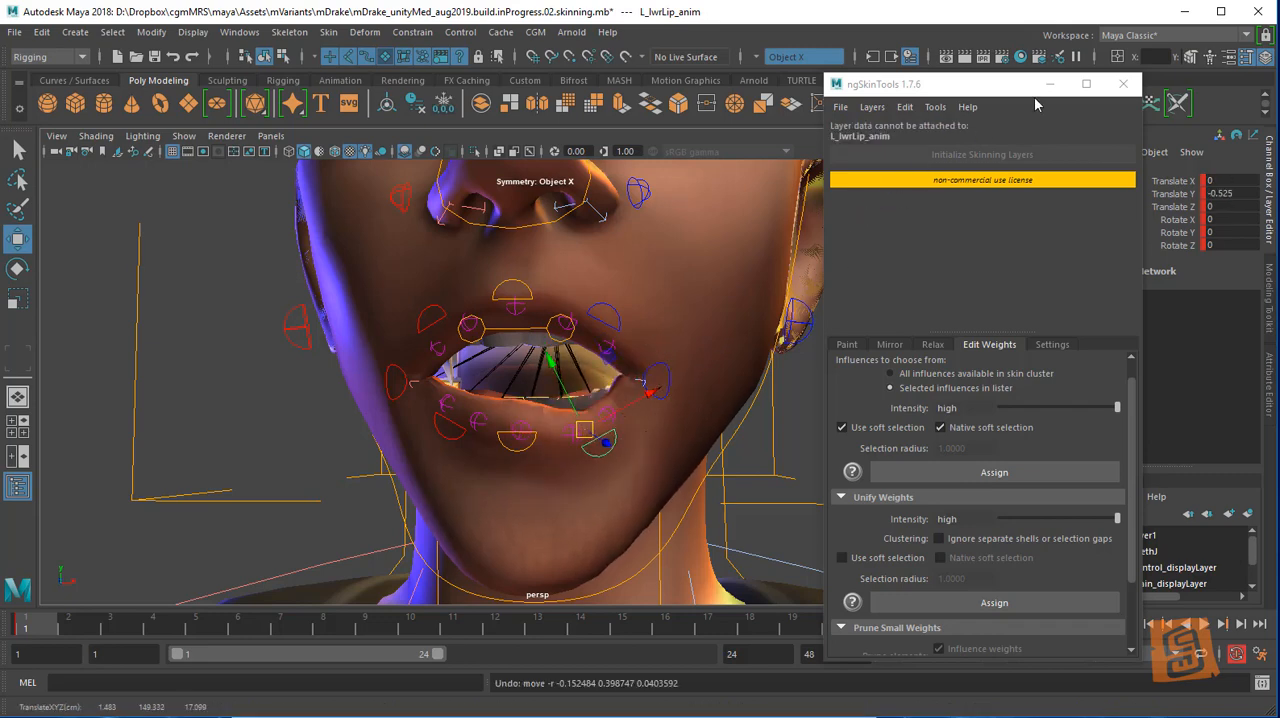
Move and undo L_lwrLip_anim, hide the Script Editor, and reselect mDrake_base_GEO
click(1122, 84)
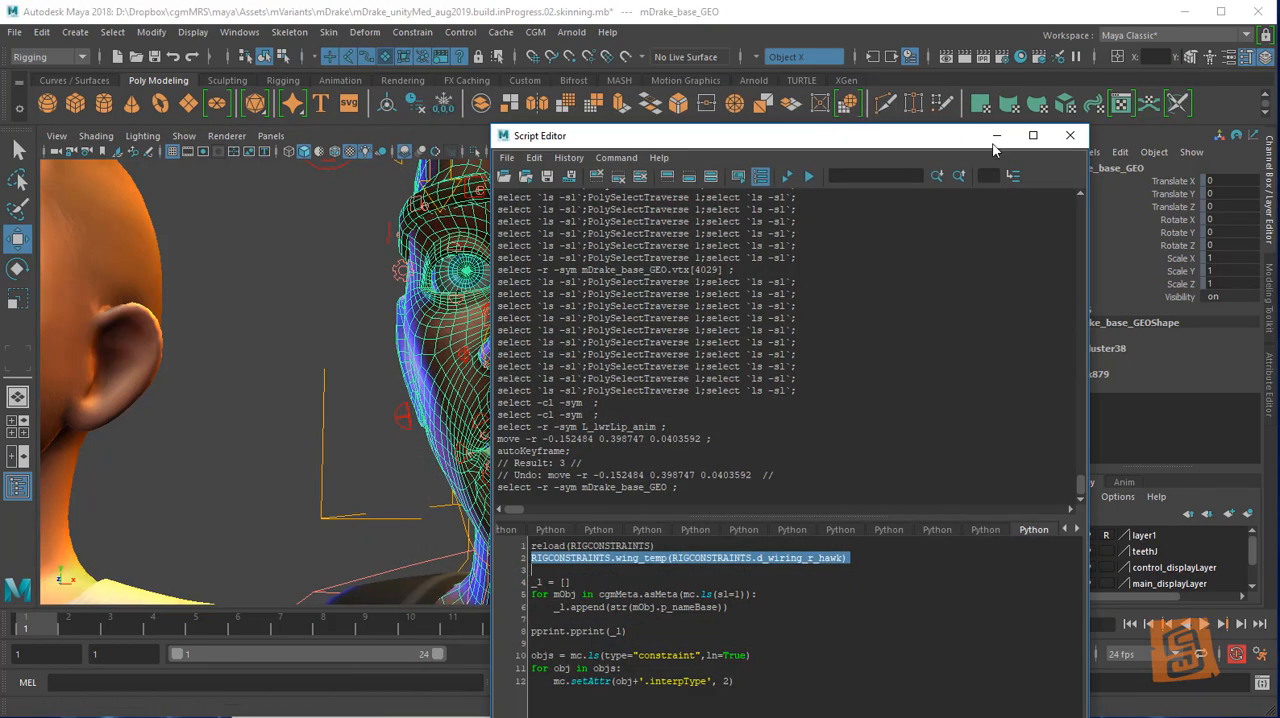
click(1070, 135)
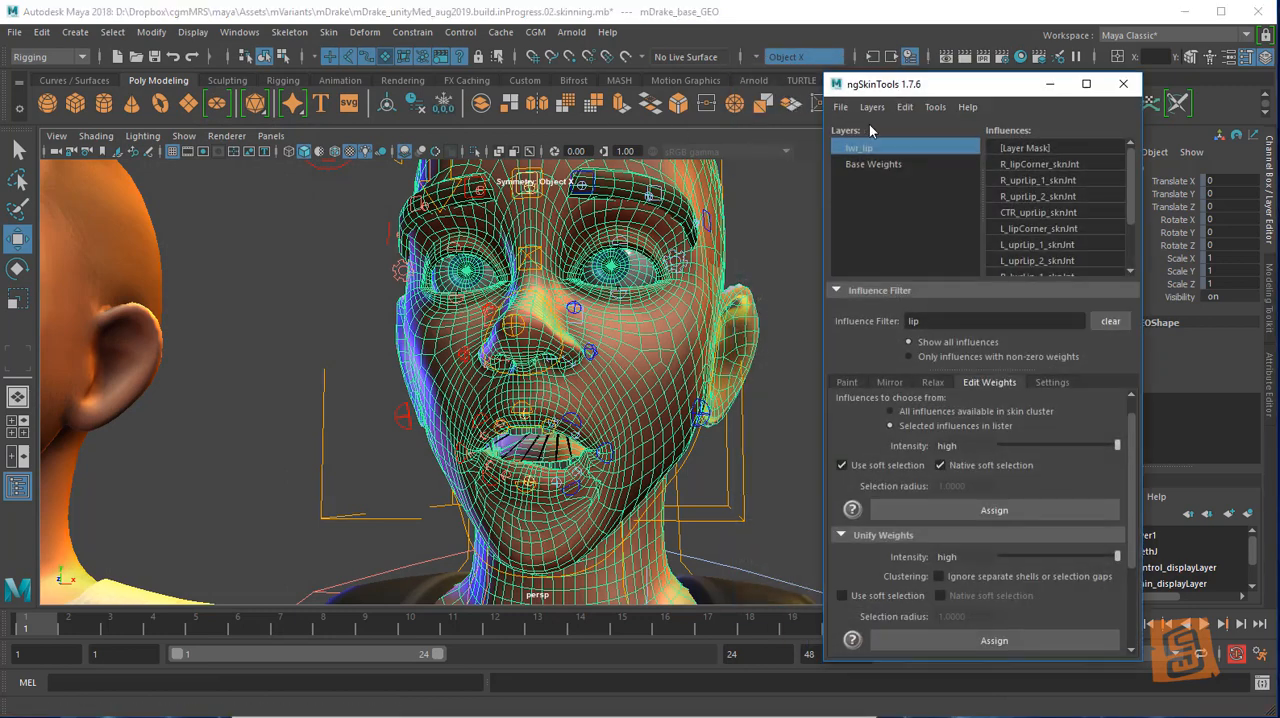
Open the ngSkinTools File menu to reach Import Layers/Weights
click(840, 107)
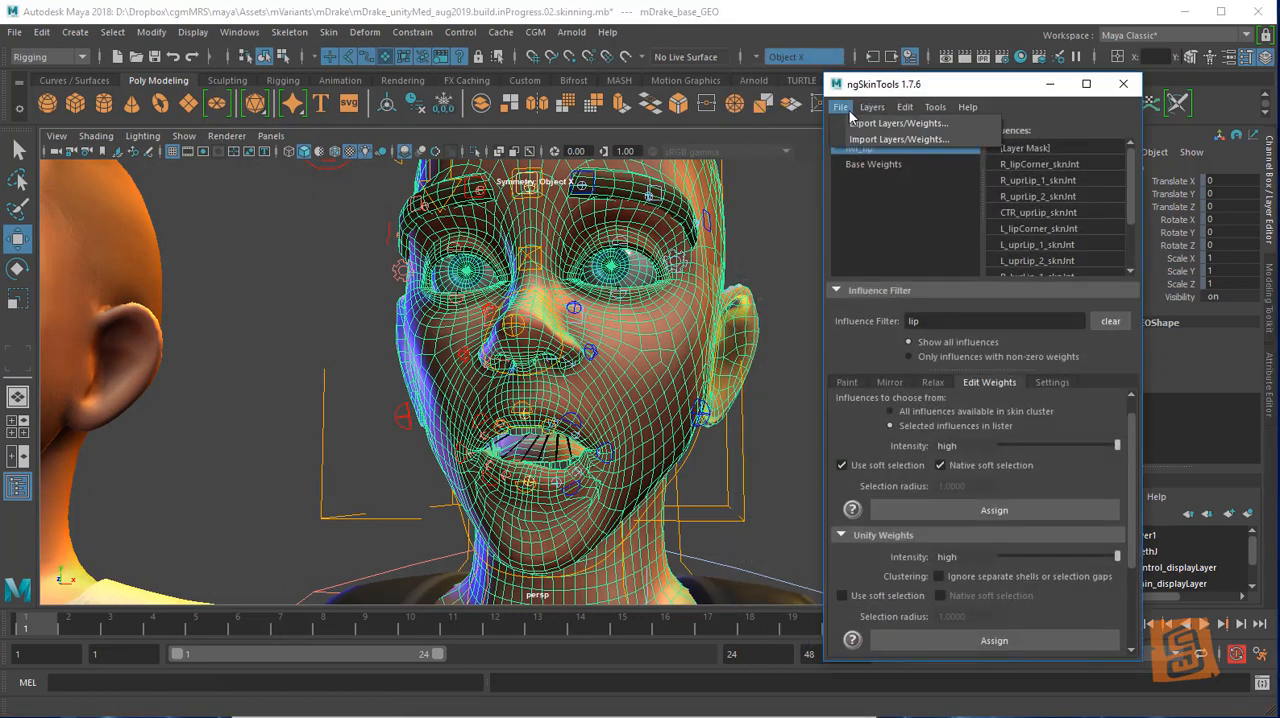
mouse_move(898, 122)
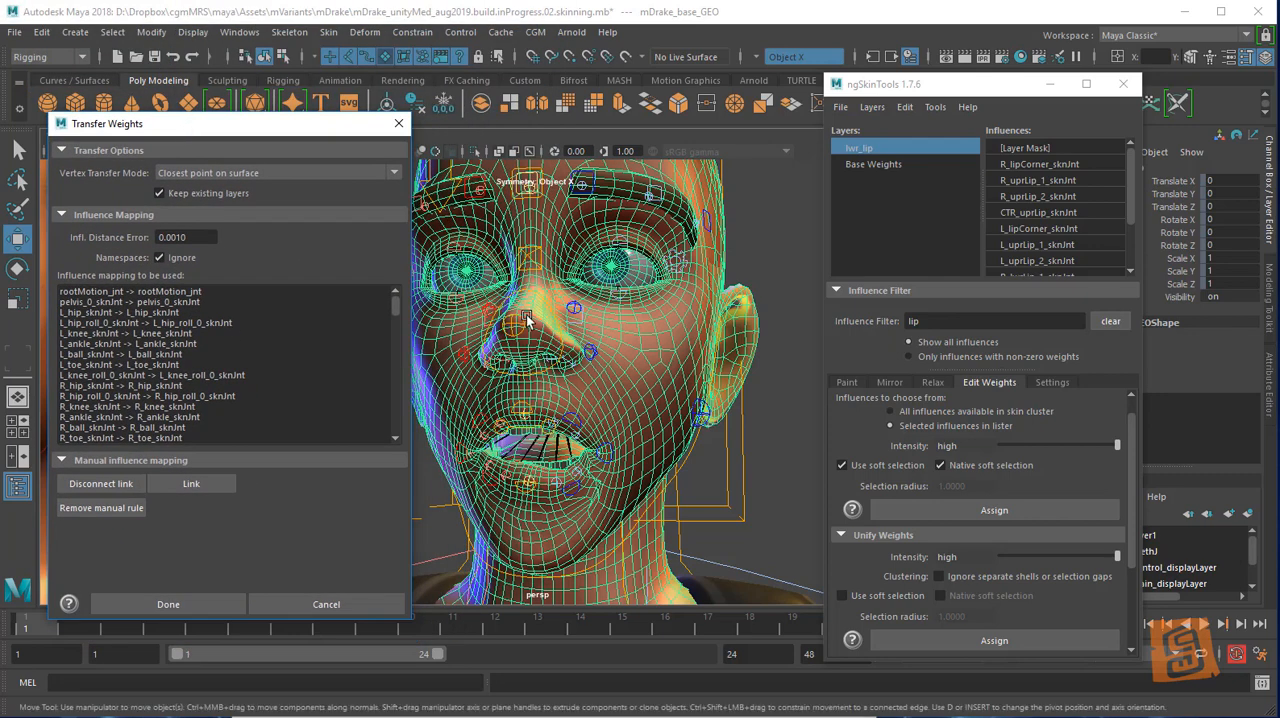
Scroll the influence mapping, inspect unmatched L_UPR_lipCorner_lip_sknJnt, then cancel and deselect
click(275, 172)
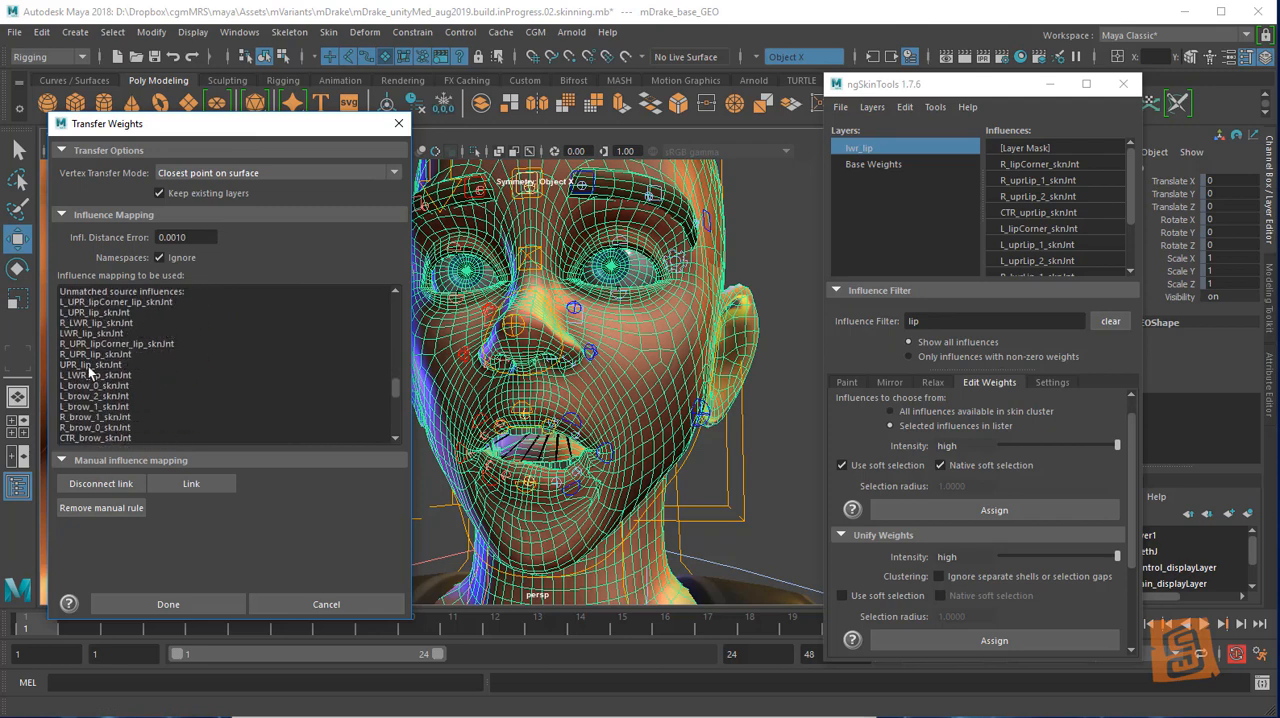
mouse_move(120, 338)
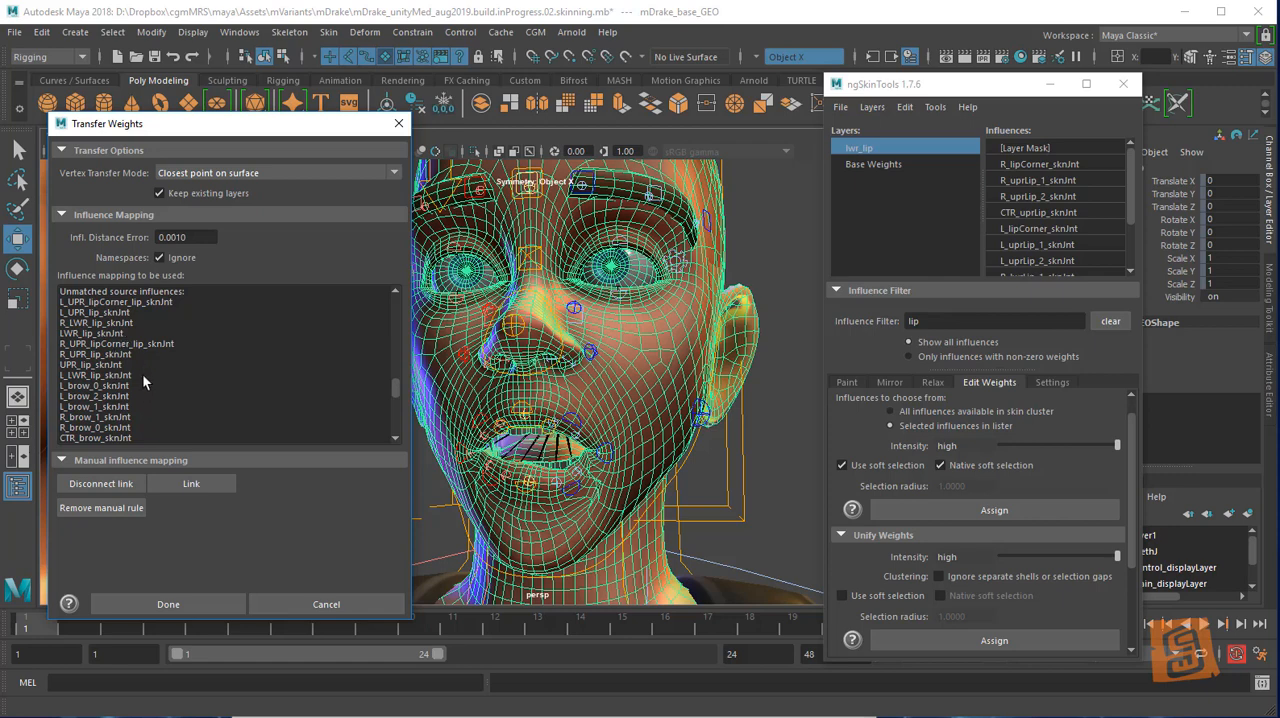
scroll(down, 3)
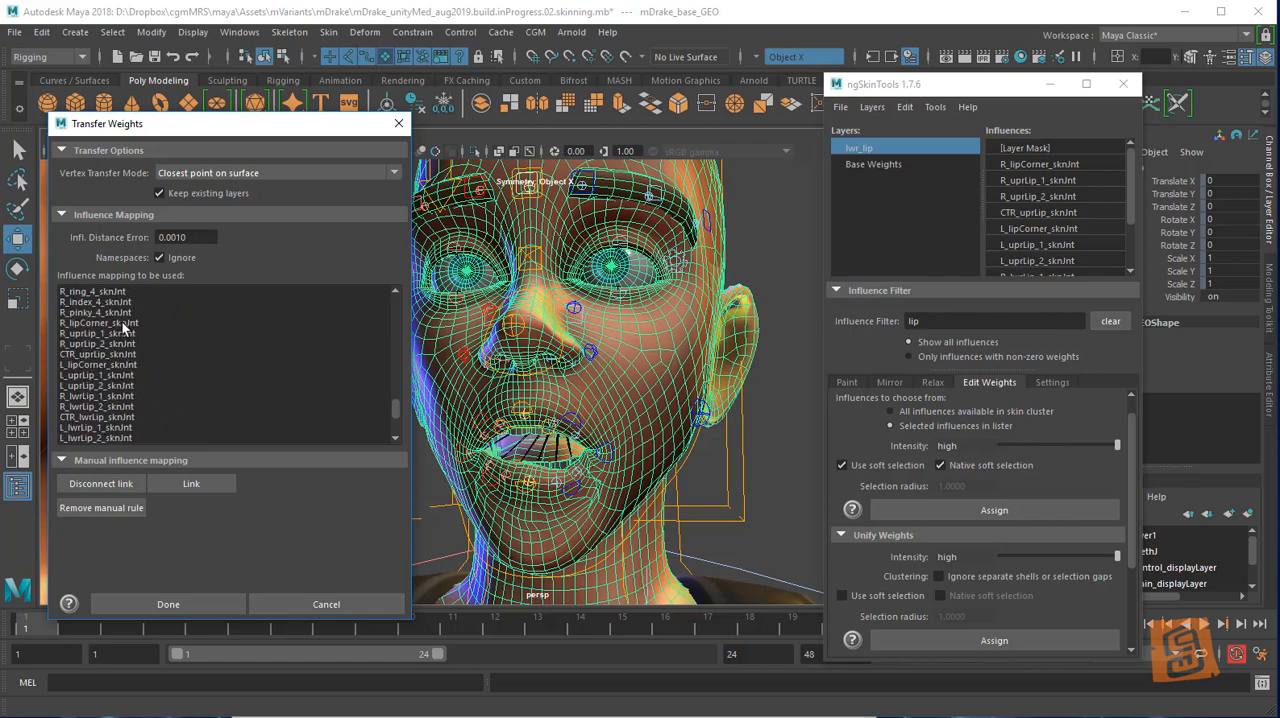
scroll(down, 3)
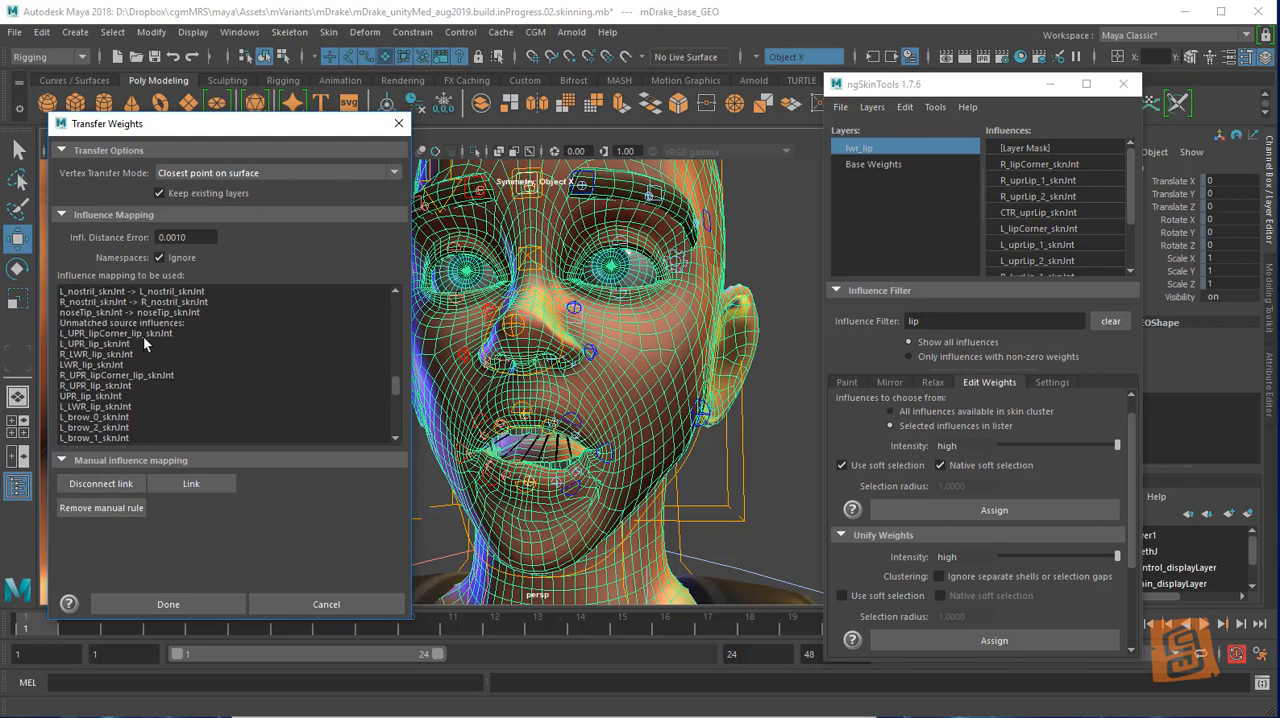
click(115, 333)
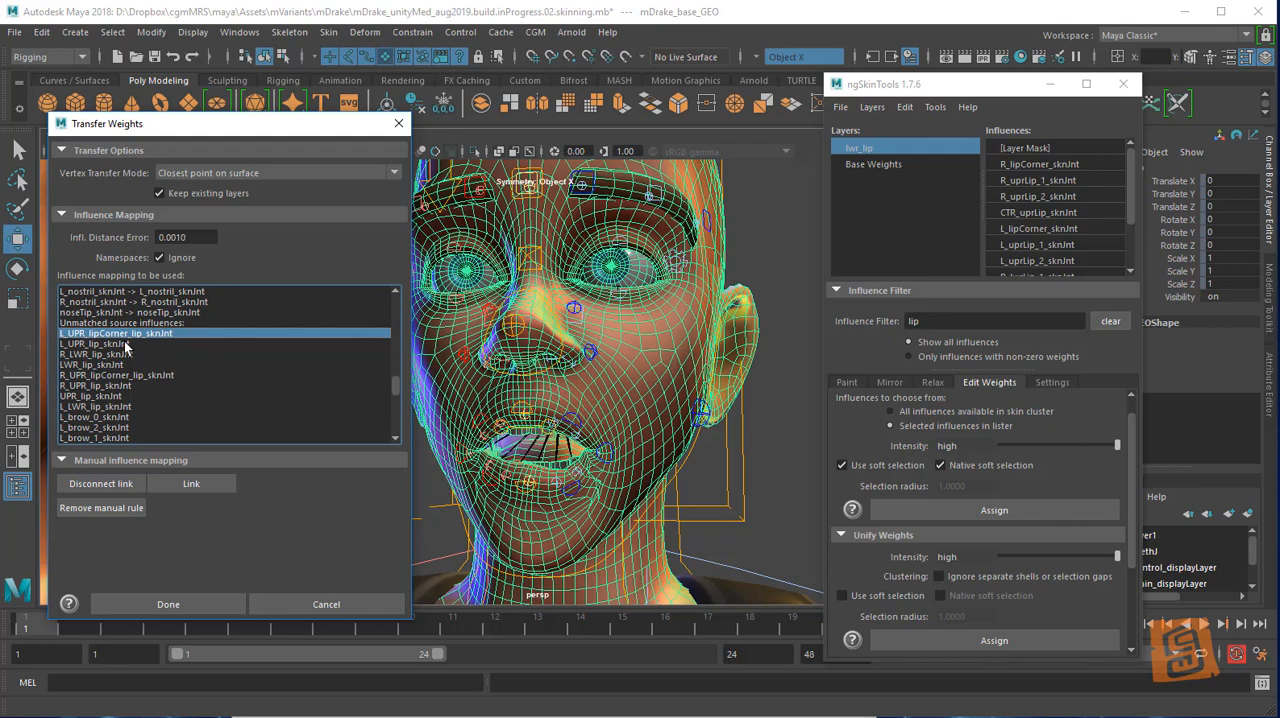
scroll(down, 3)
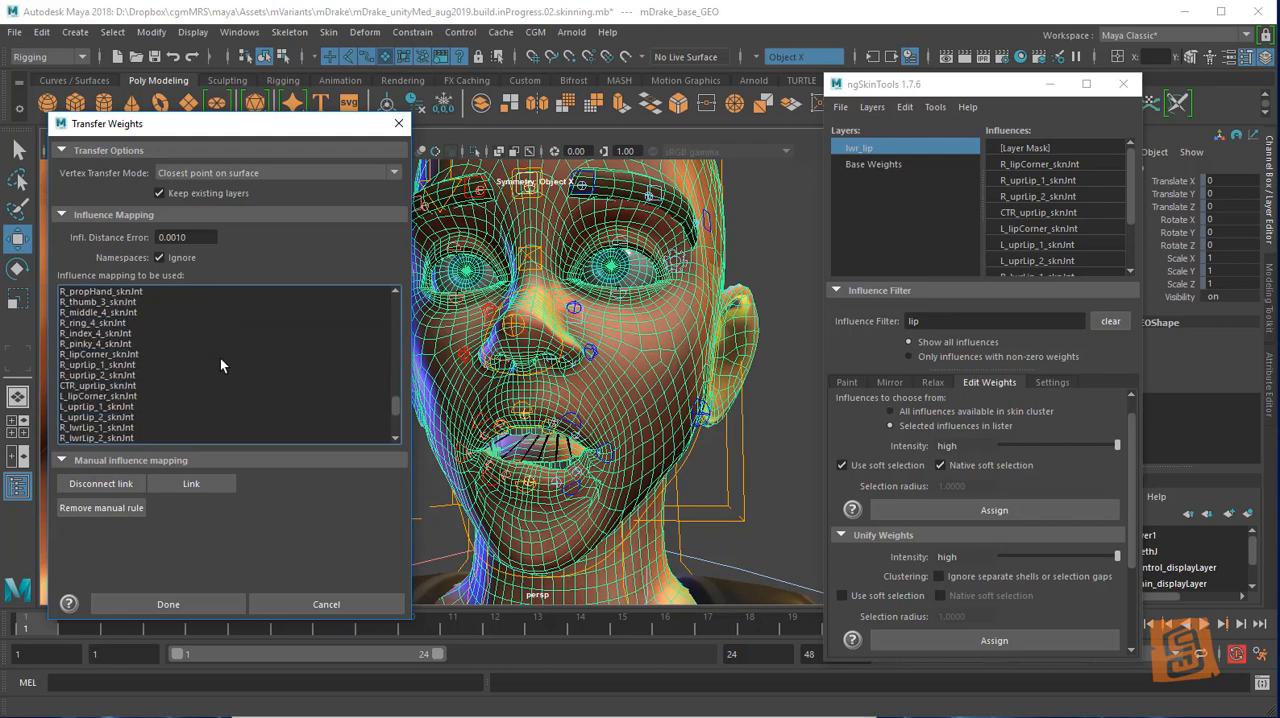
click(98, 397)
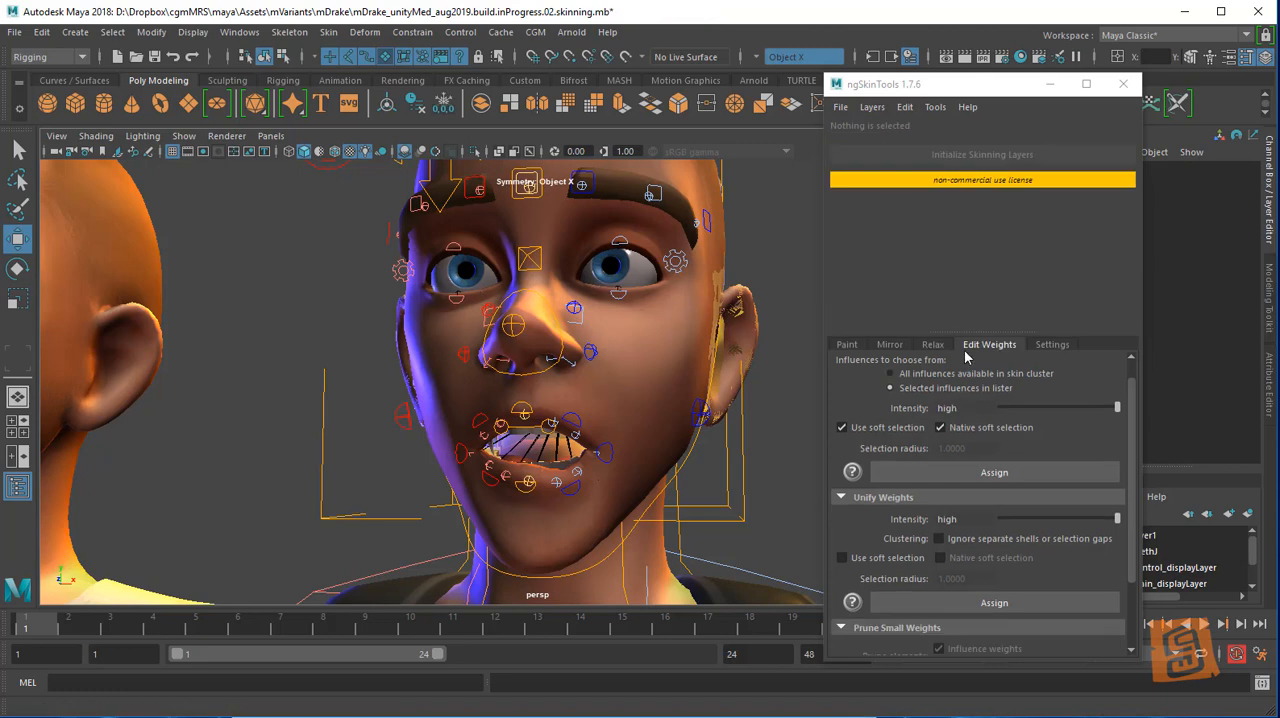
Browse the ngSkinTools Mirror tab, then switch to the Paint tab brush settings
click(889, 344)
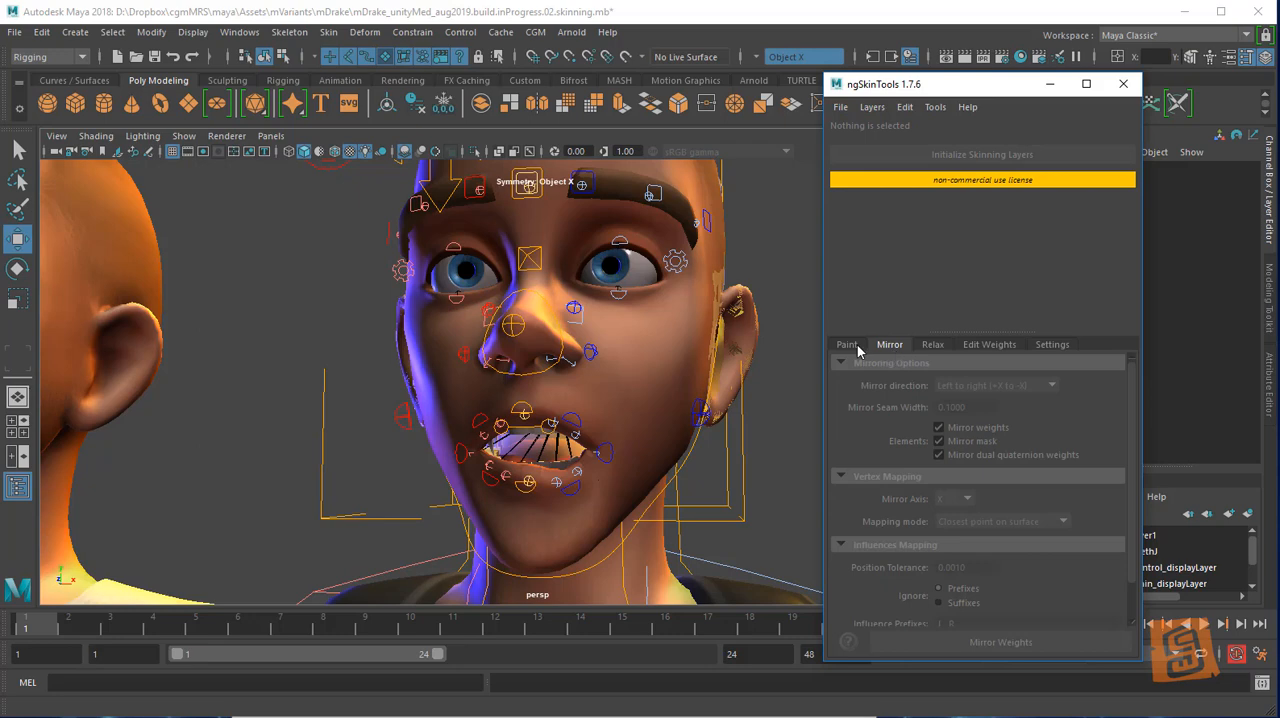
click(847, 344)
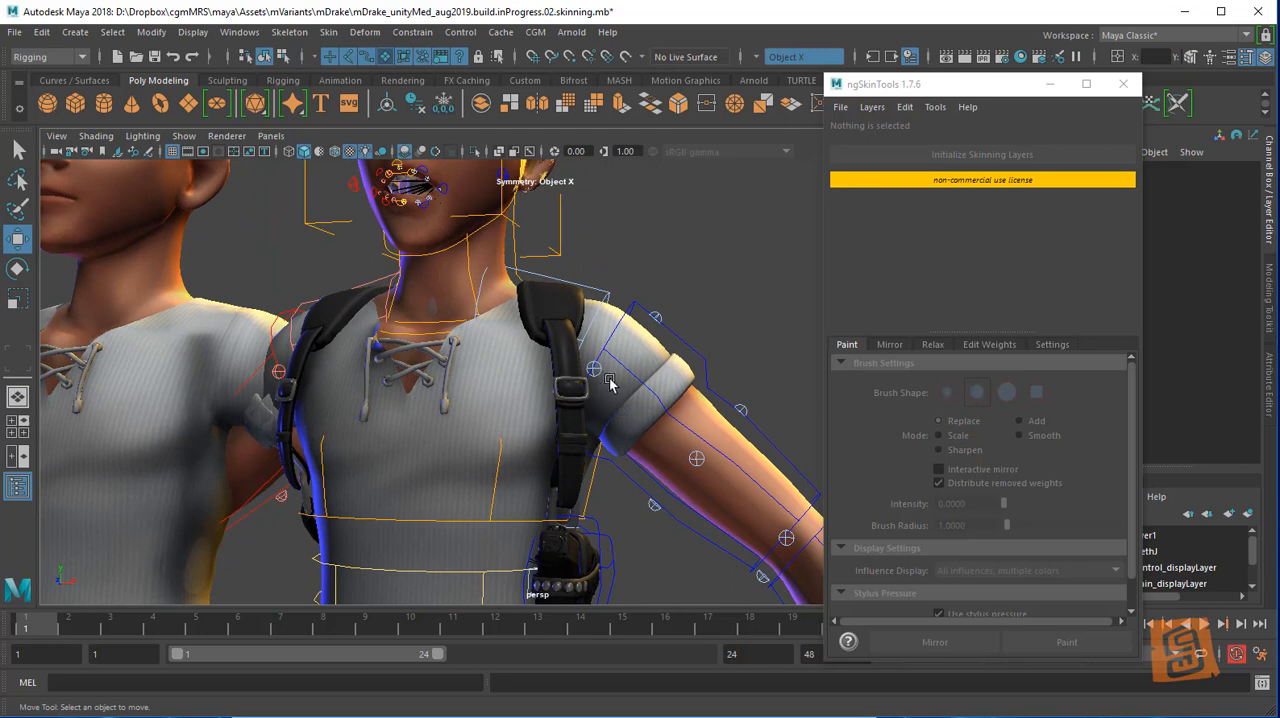
mouse_move(590, 328)
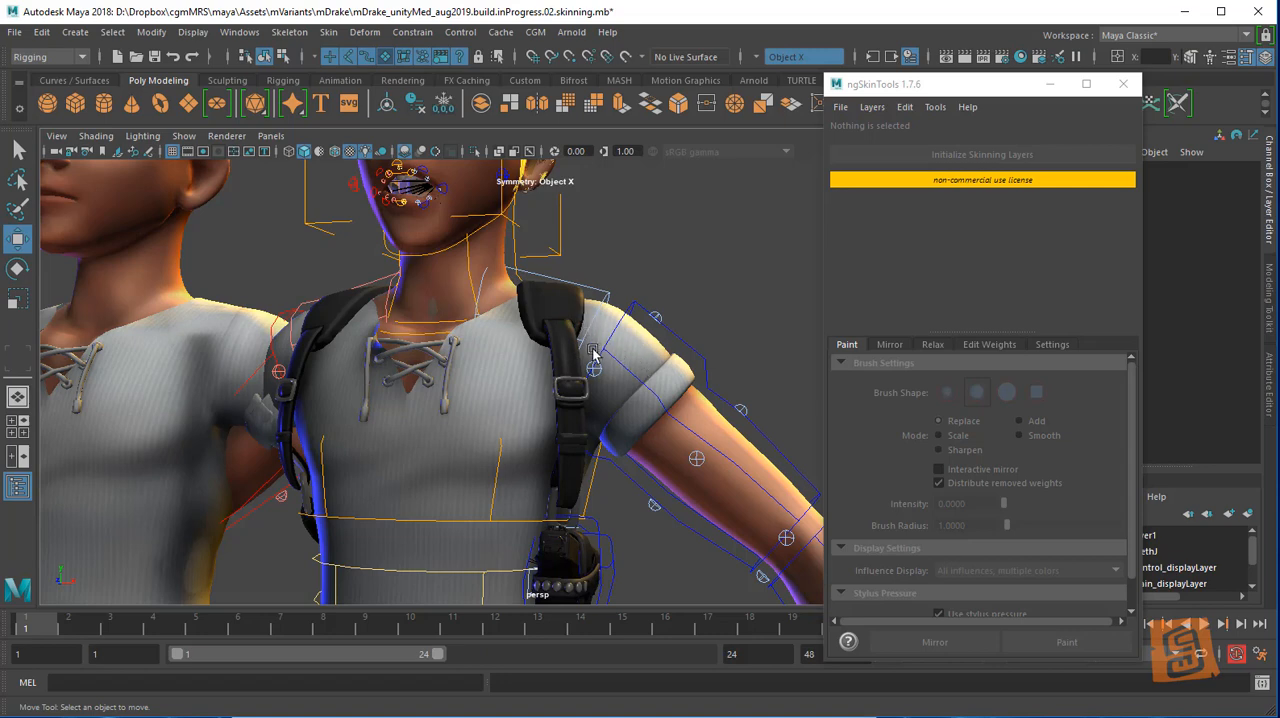
mouse_move(596, 422)
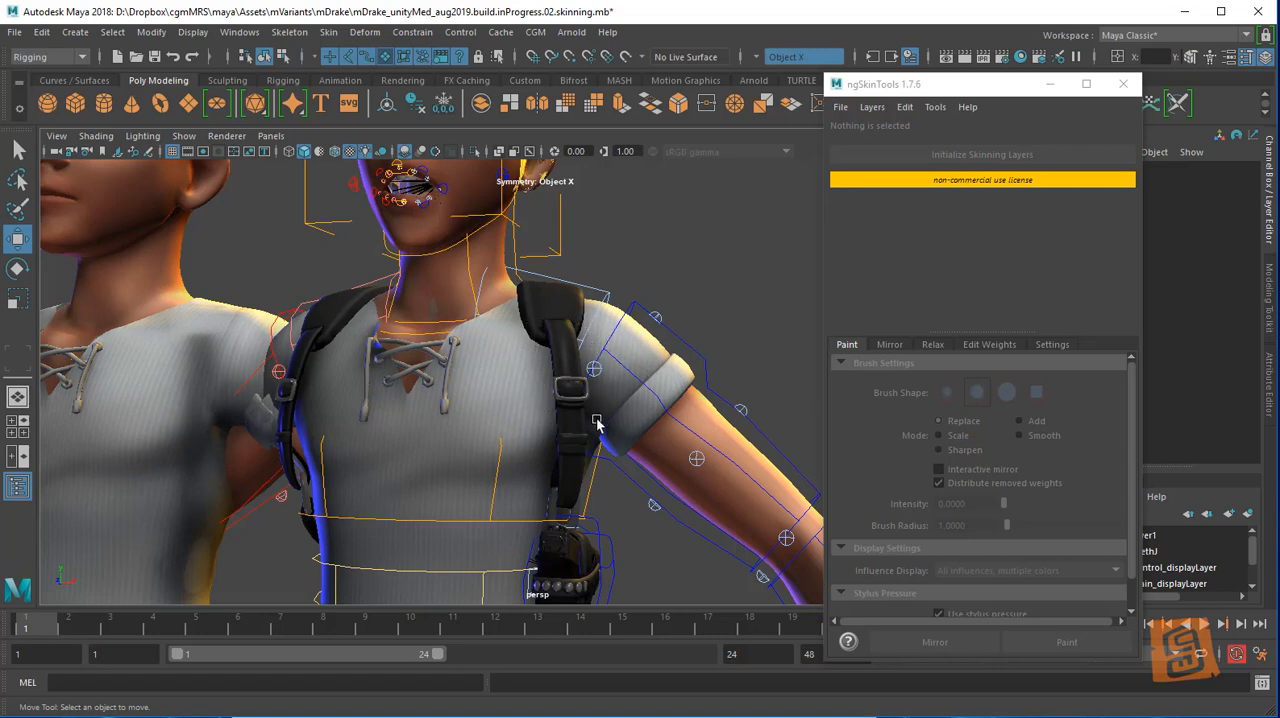
mouse_move(632, 391)
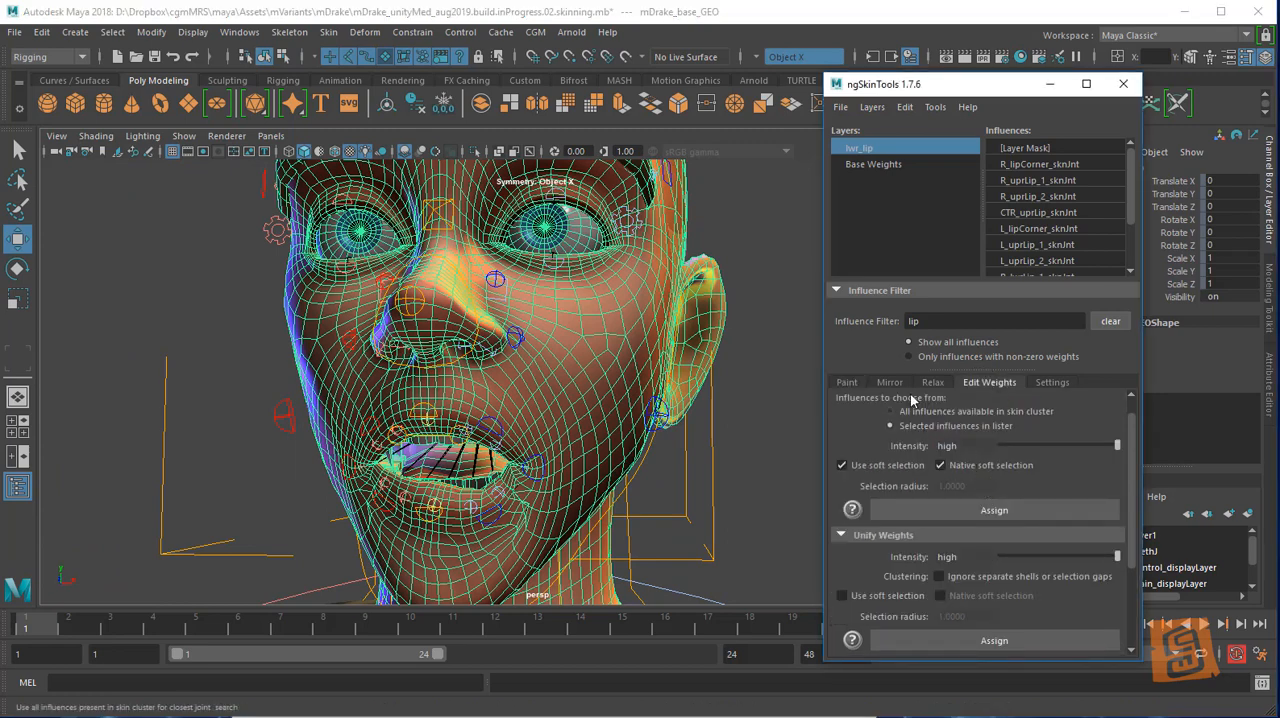
Show Mirror options for mDrake_base_GEO: left-to-right direction across the X axis
click(890, 382)
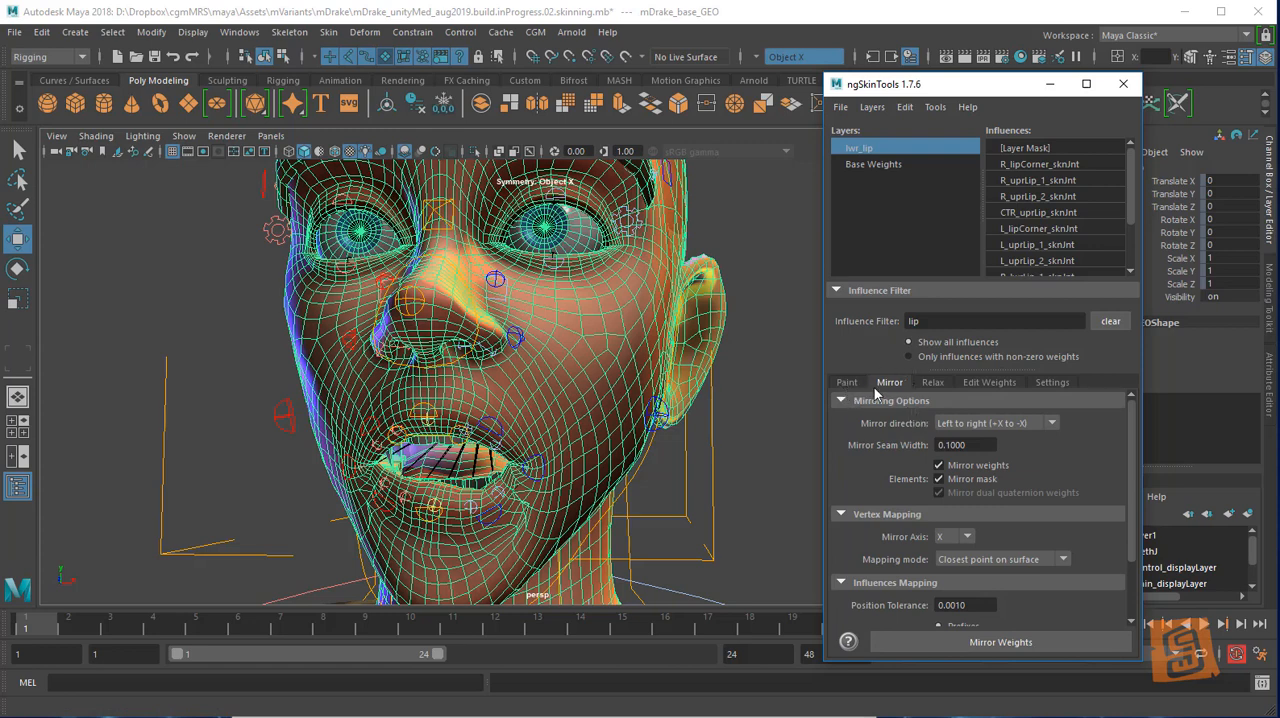
mouse_move(1012, 263)
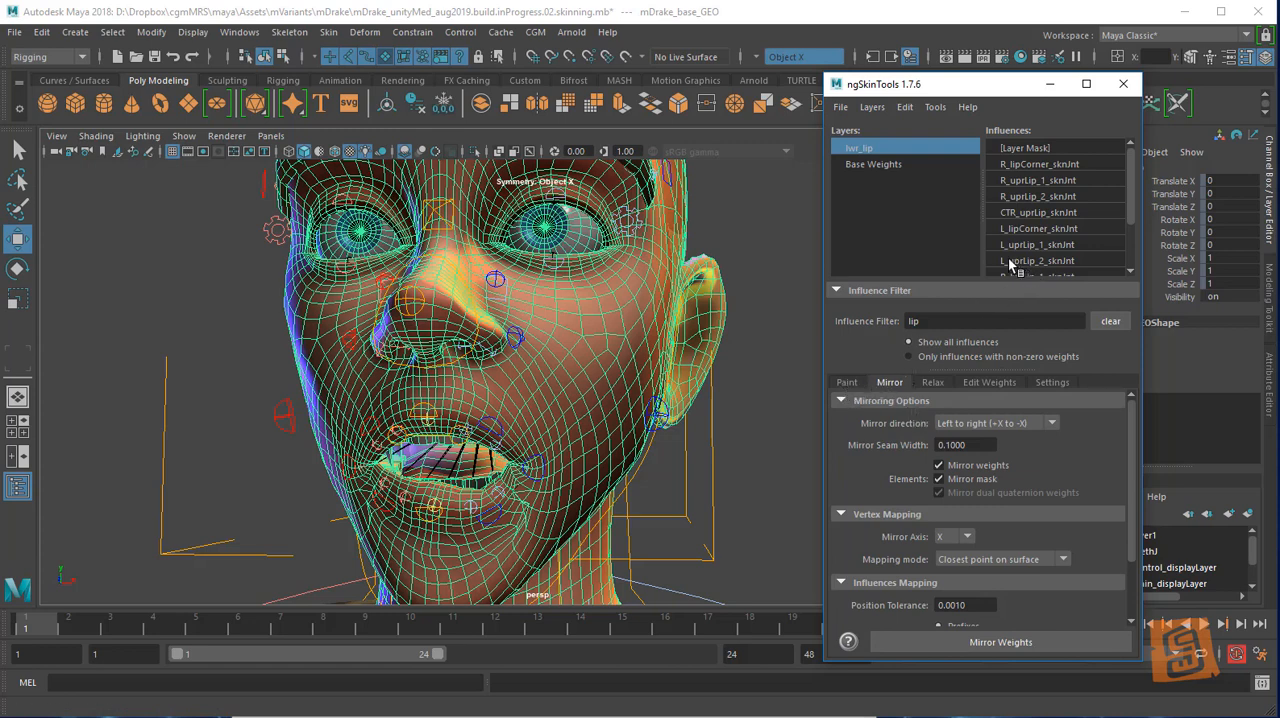
mouse_move(915, 200)
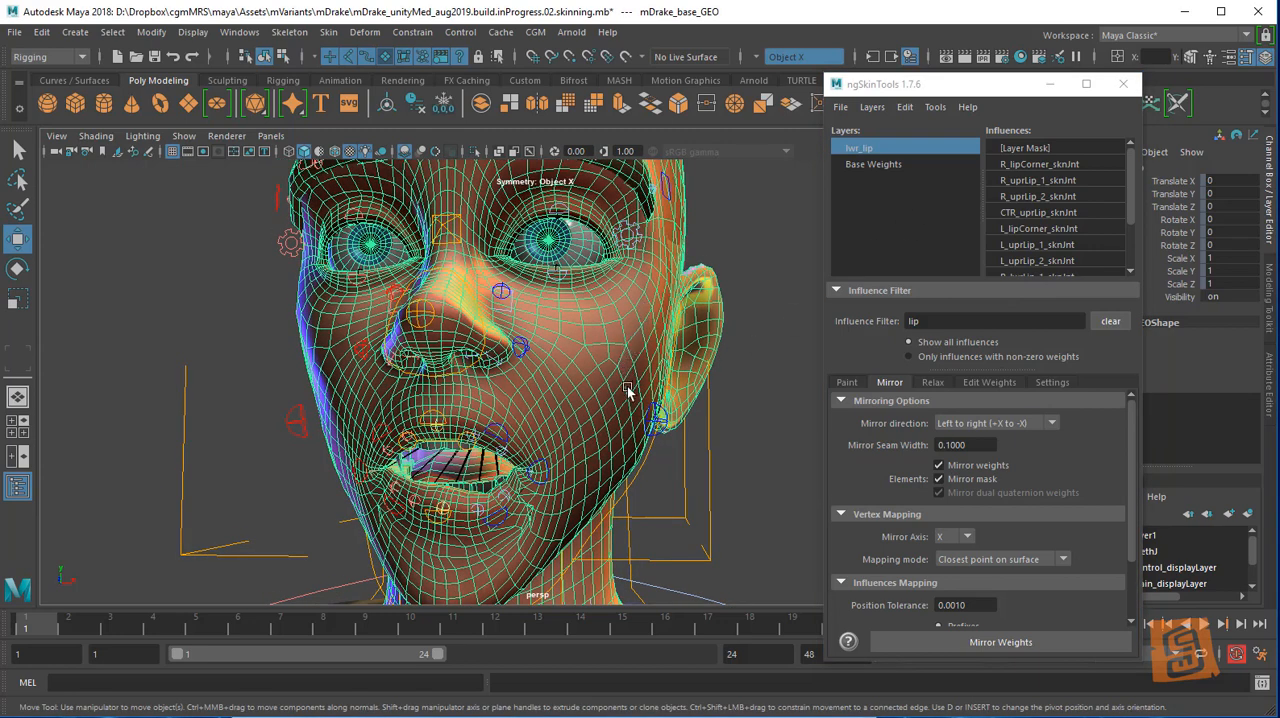
mouse_move(623, 435)
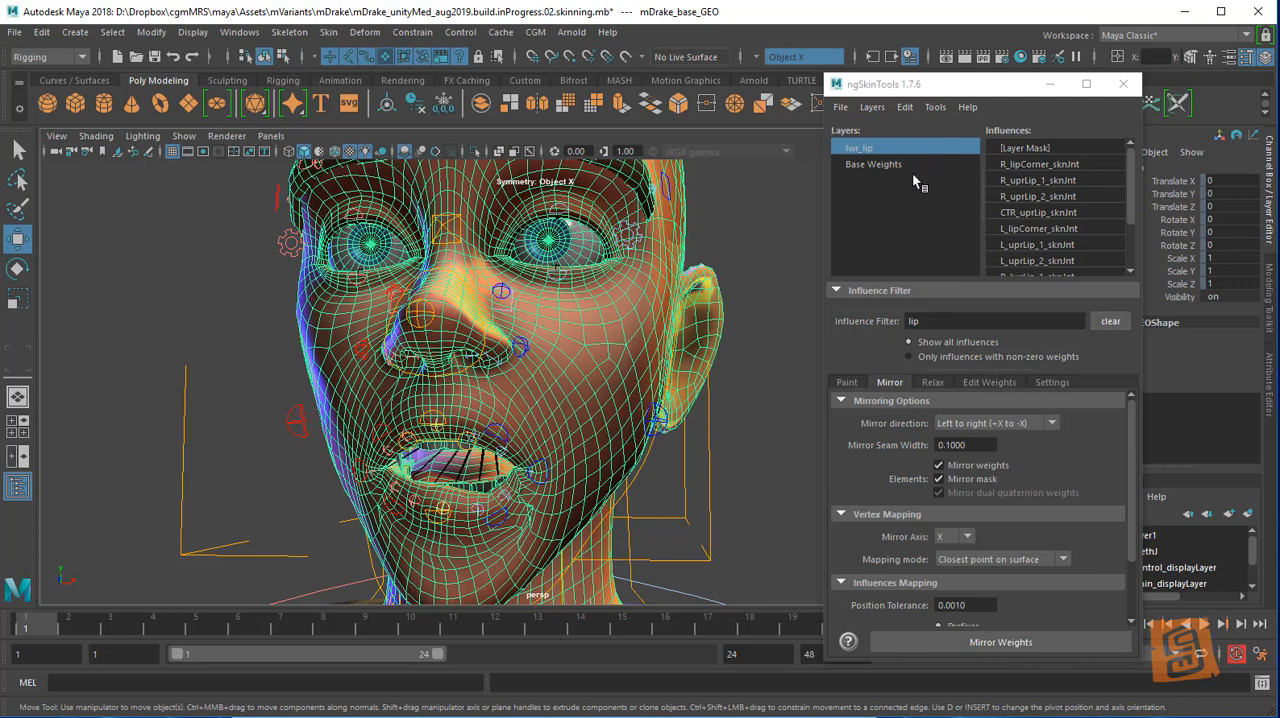
mouse_move(747, 330)
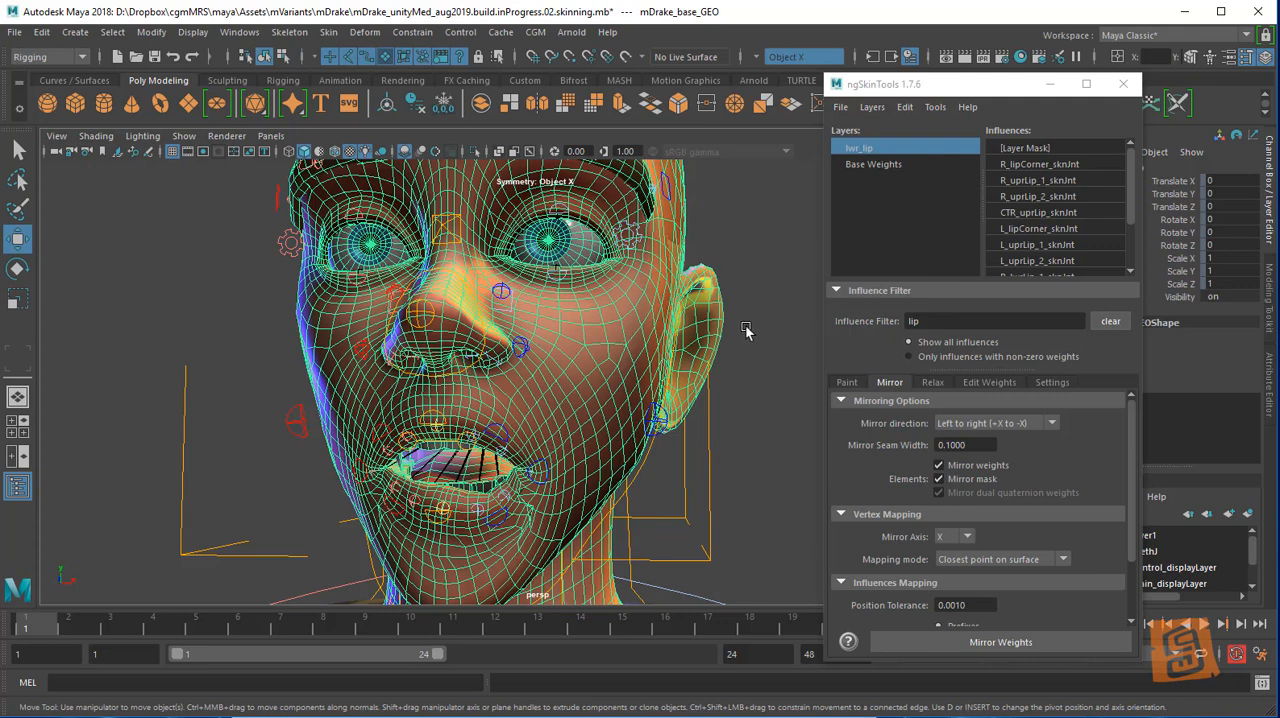
mouse_move(839, 451)
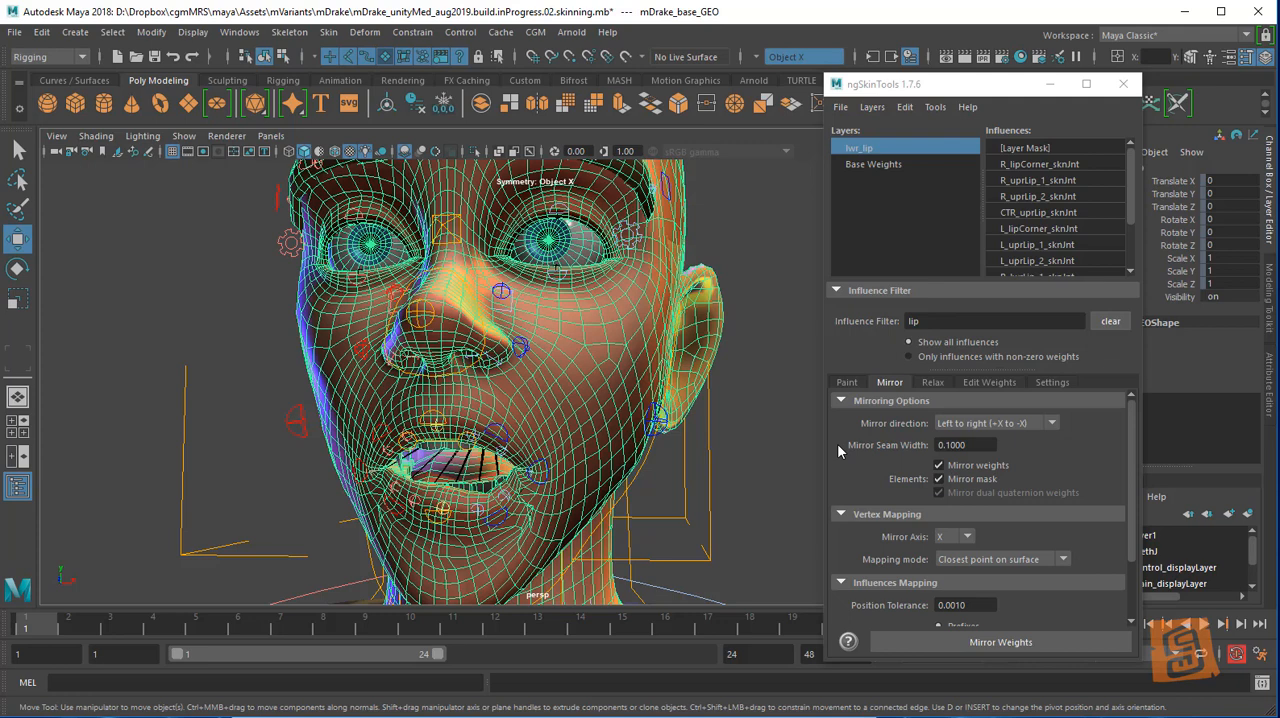